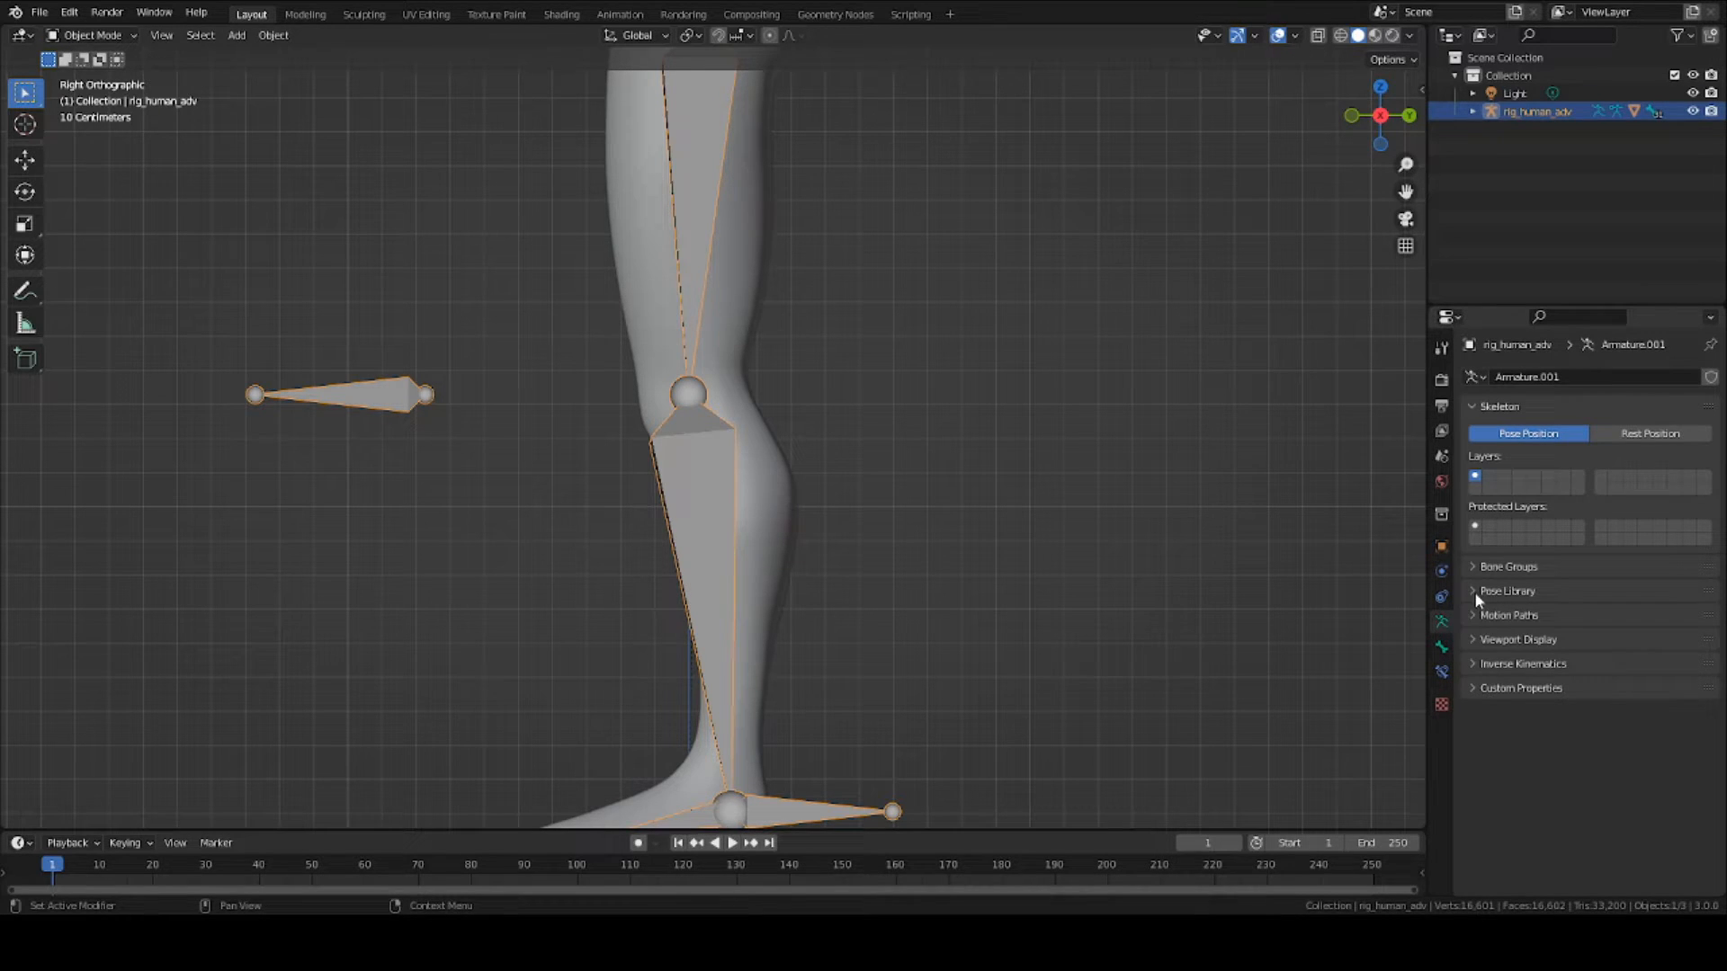
Step: Set the armature's Viewport Display to show bones as Stick
{"action": "left_click", "coordinate": [1626, 665]}
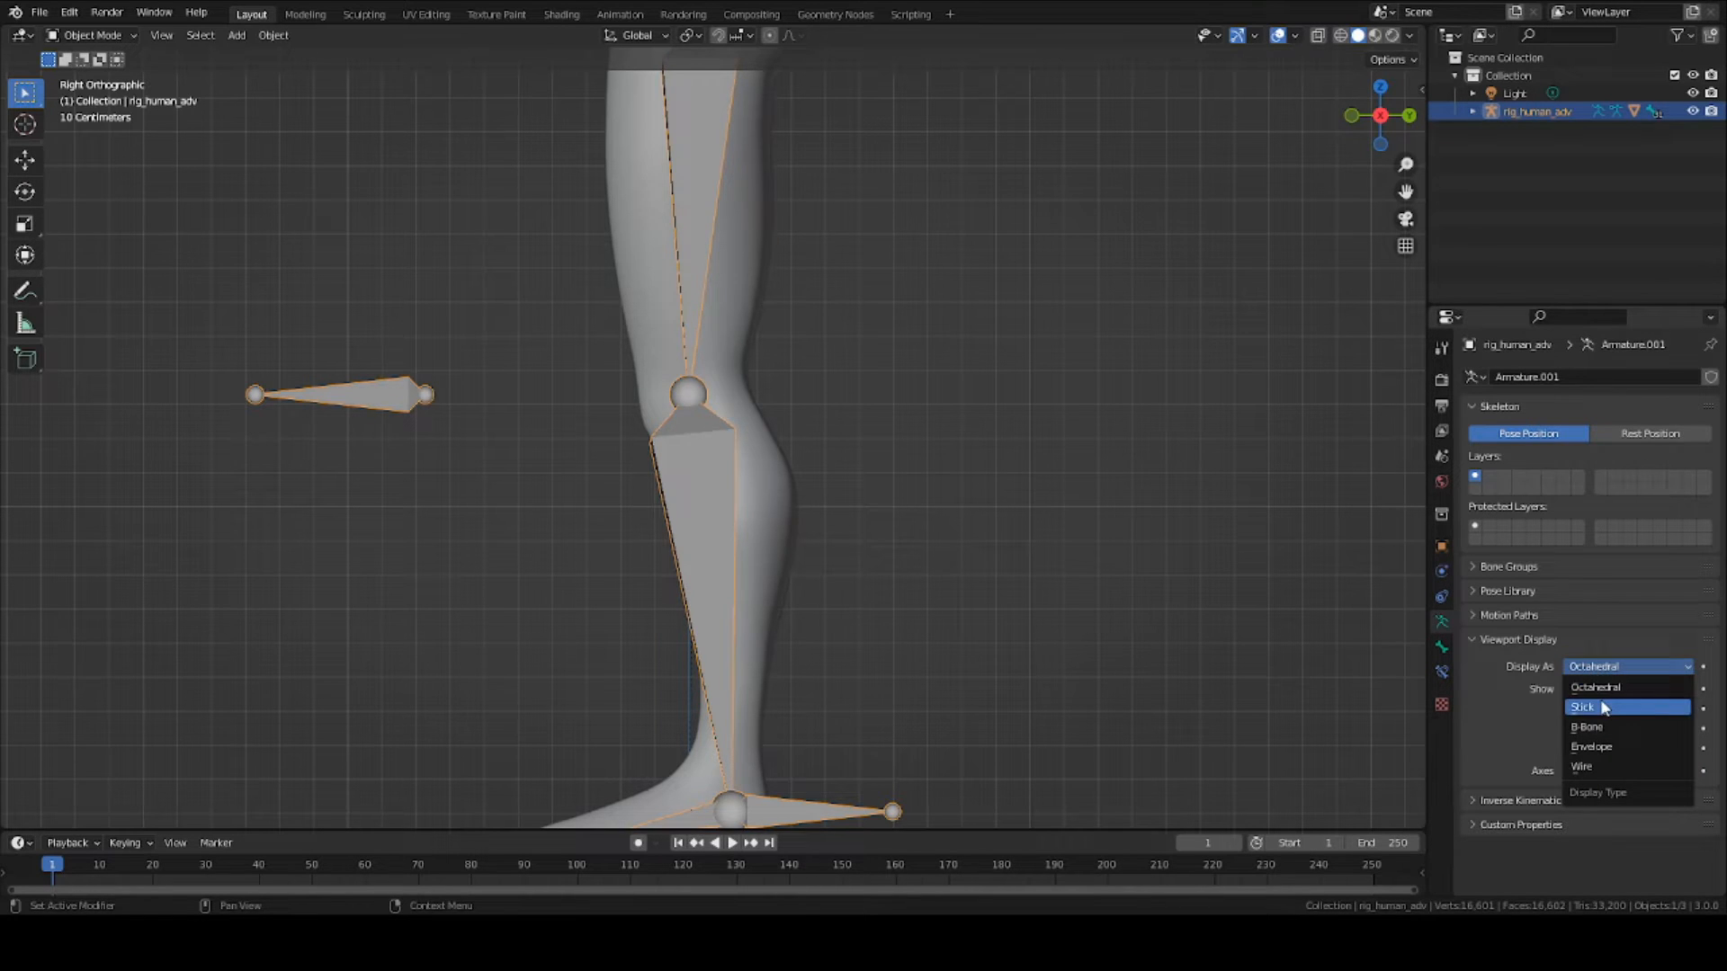
{"action": "left_click", "coordinate": [1583, 705]}
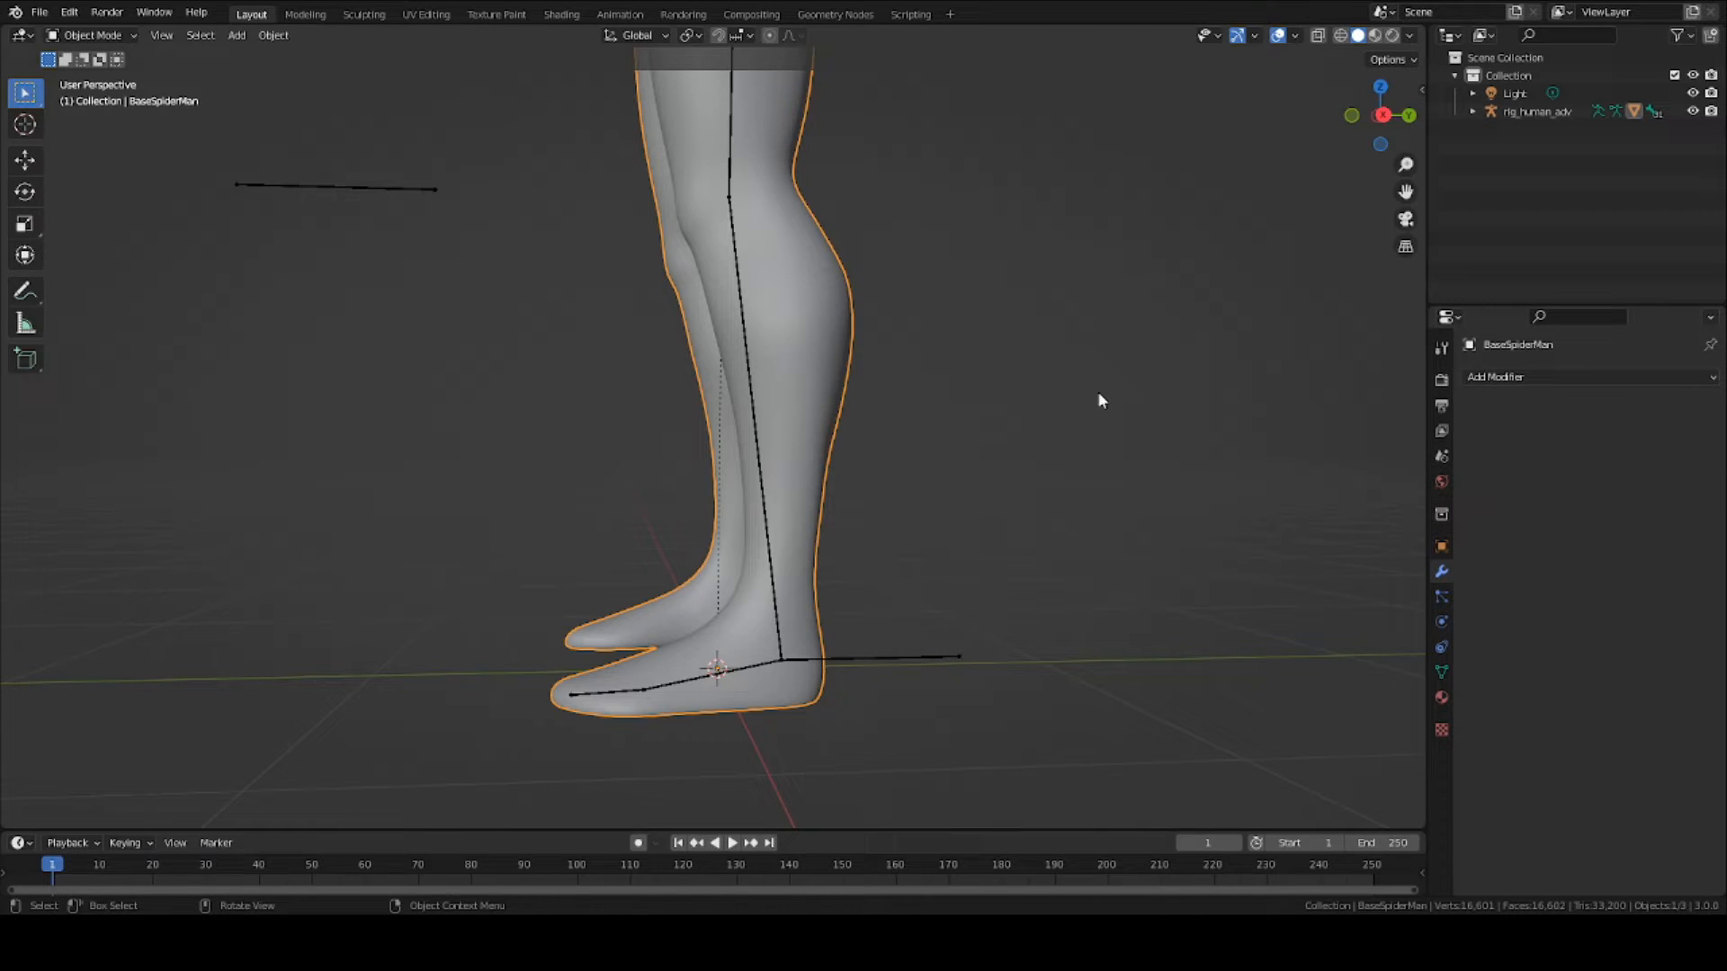
{"action": "key", "text": "ctrl+s"}
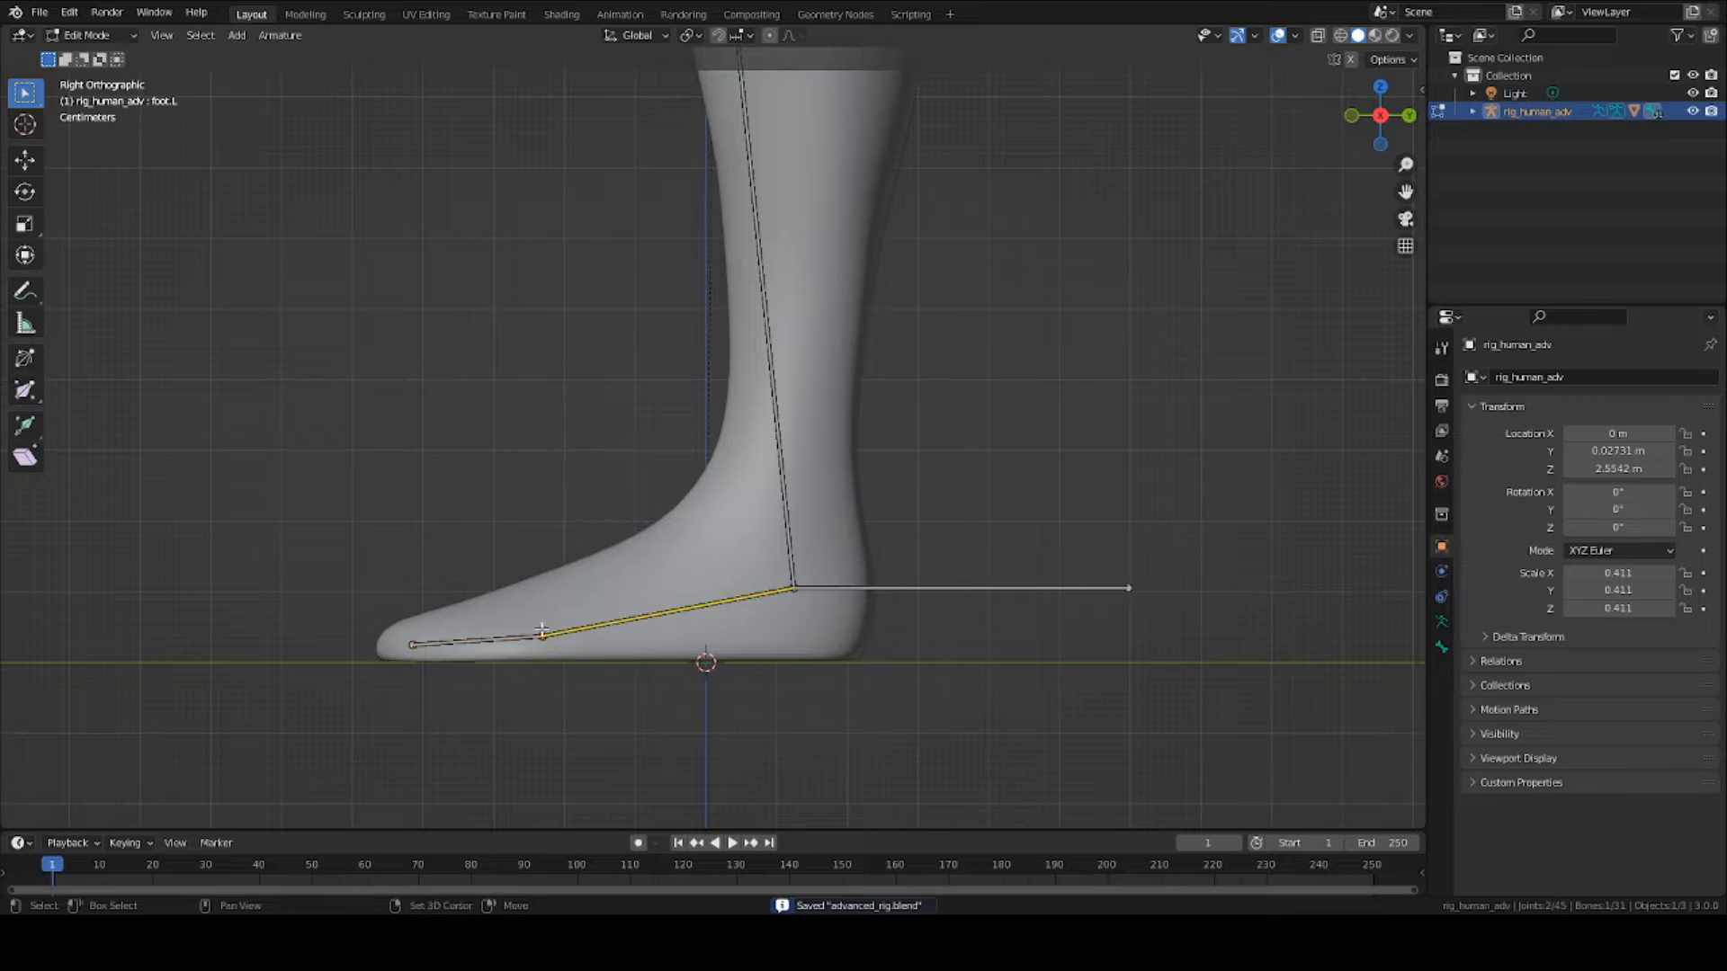
Step: Select the toe and foot bones and clear the toe bone's current parent
{"action": "left_click", "coordinate": [540, 637]}
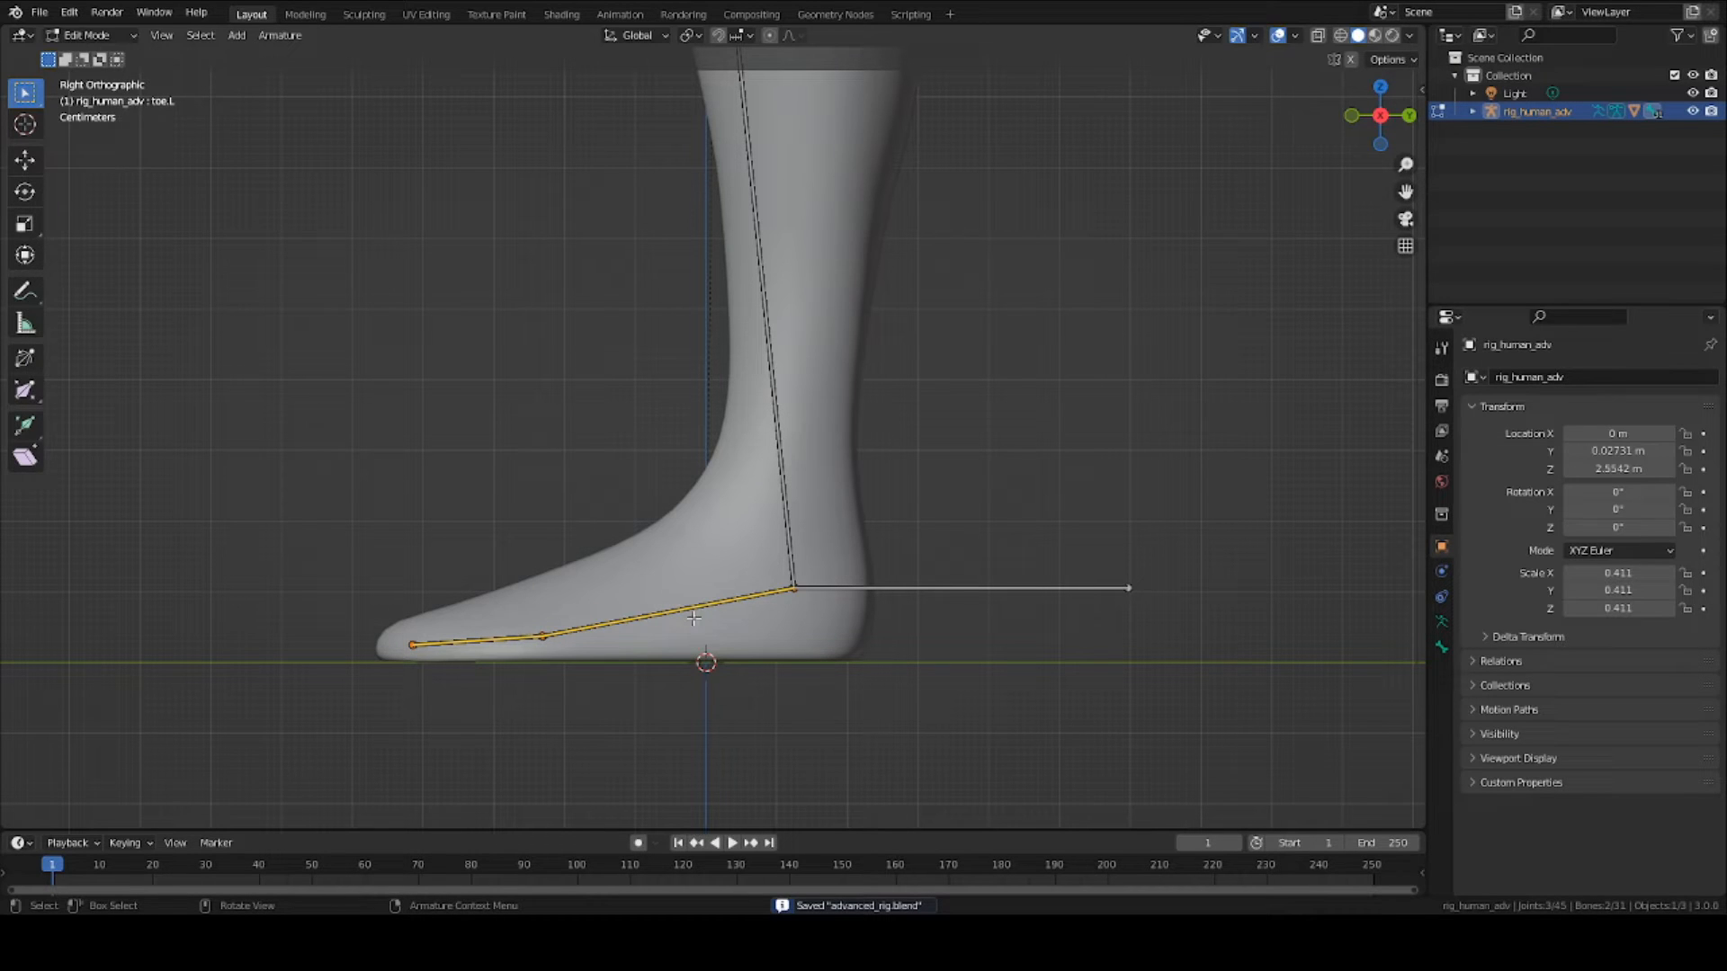
{"action": "mouse_move", "coordinate": [901, 615]}
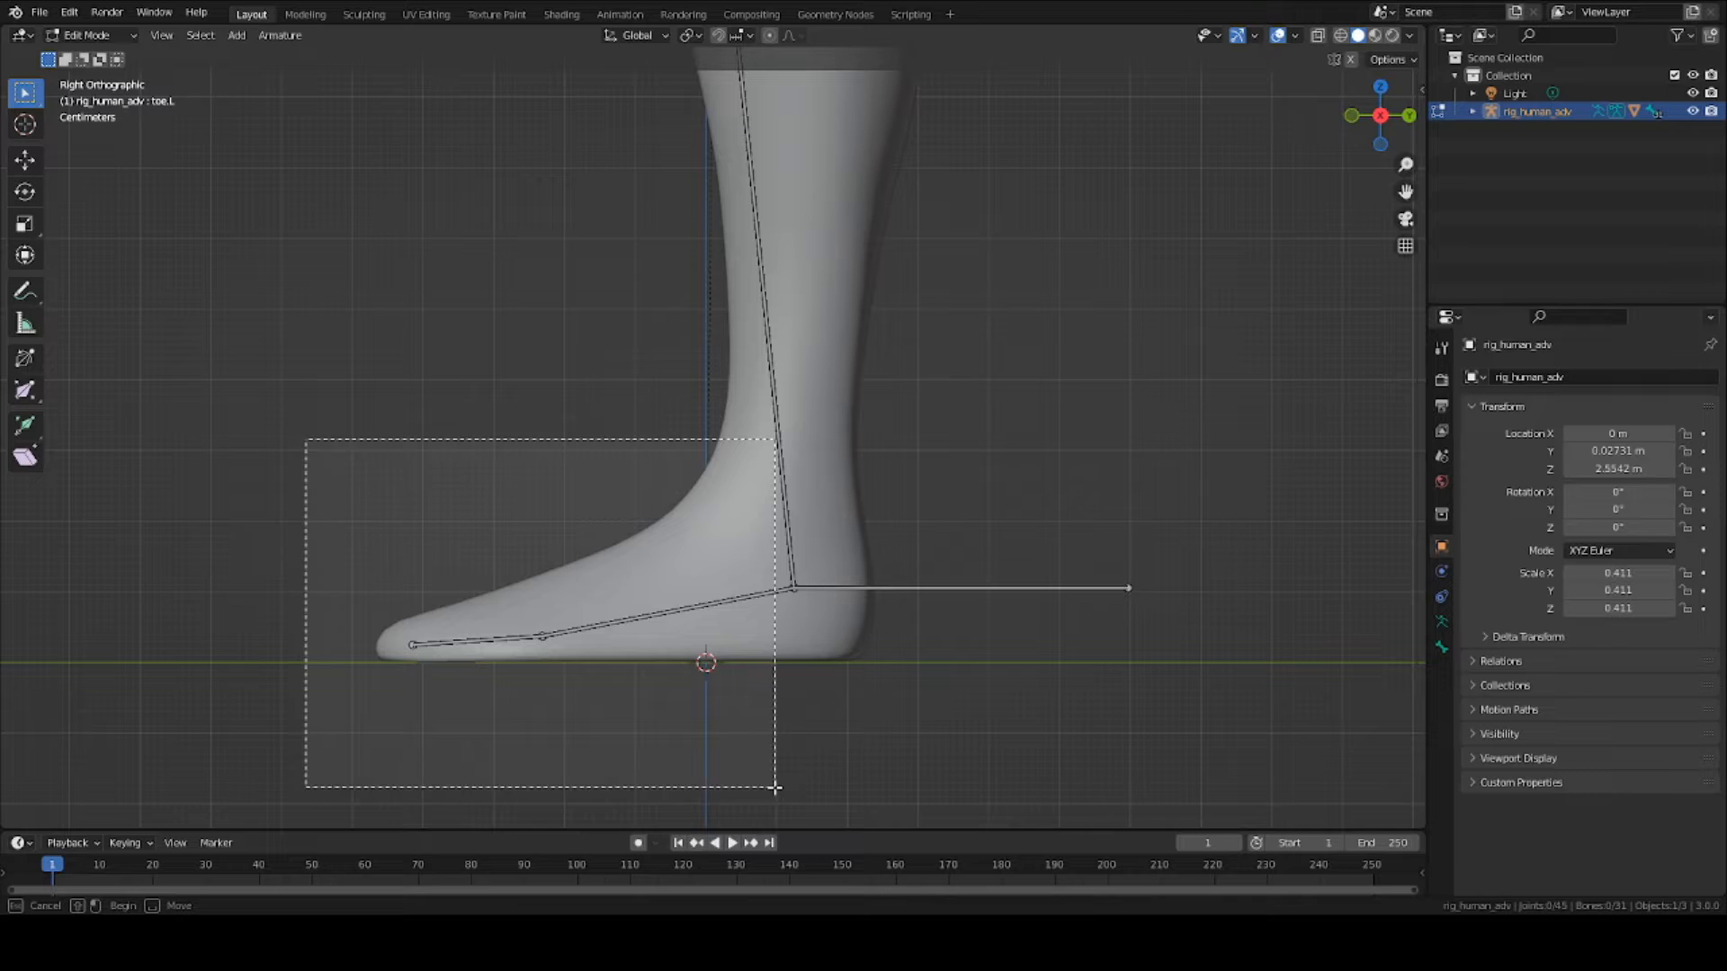
{"action": "left_click", "coordinate": [473, 638]}
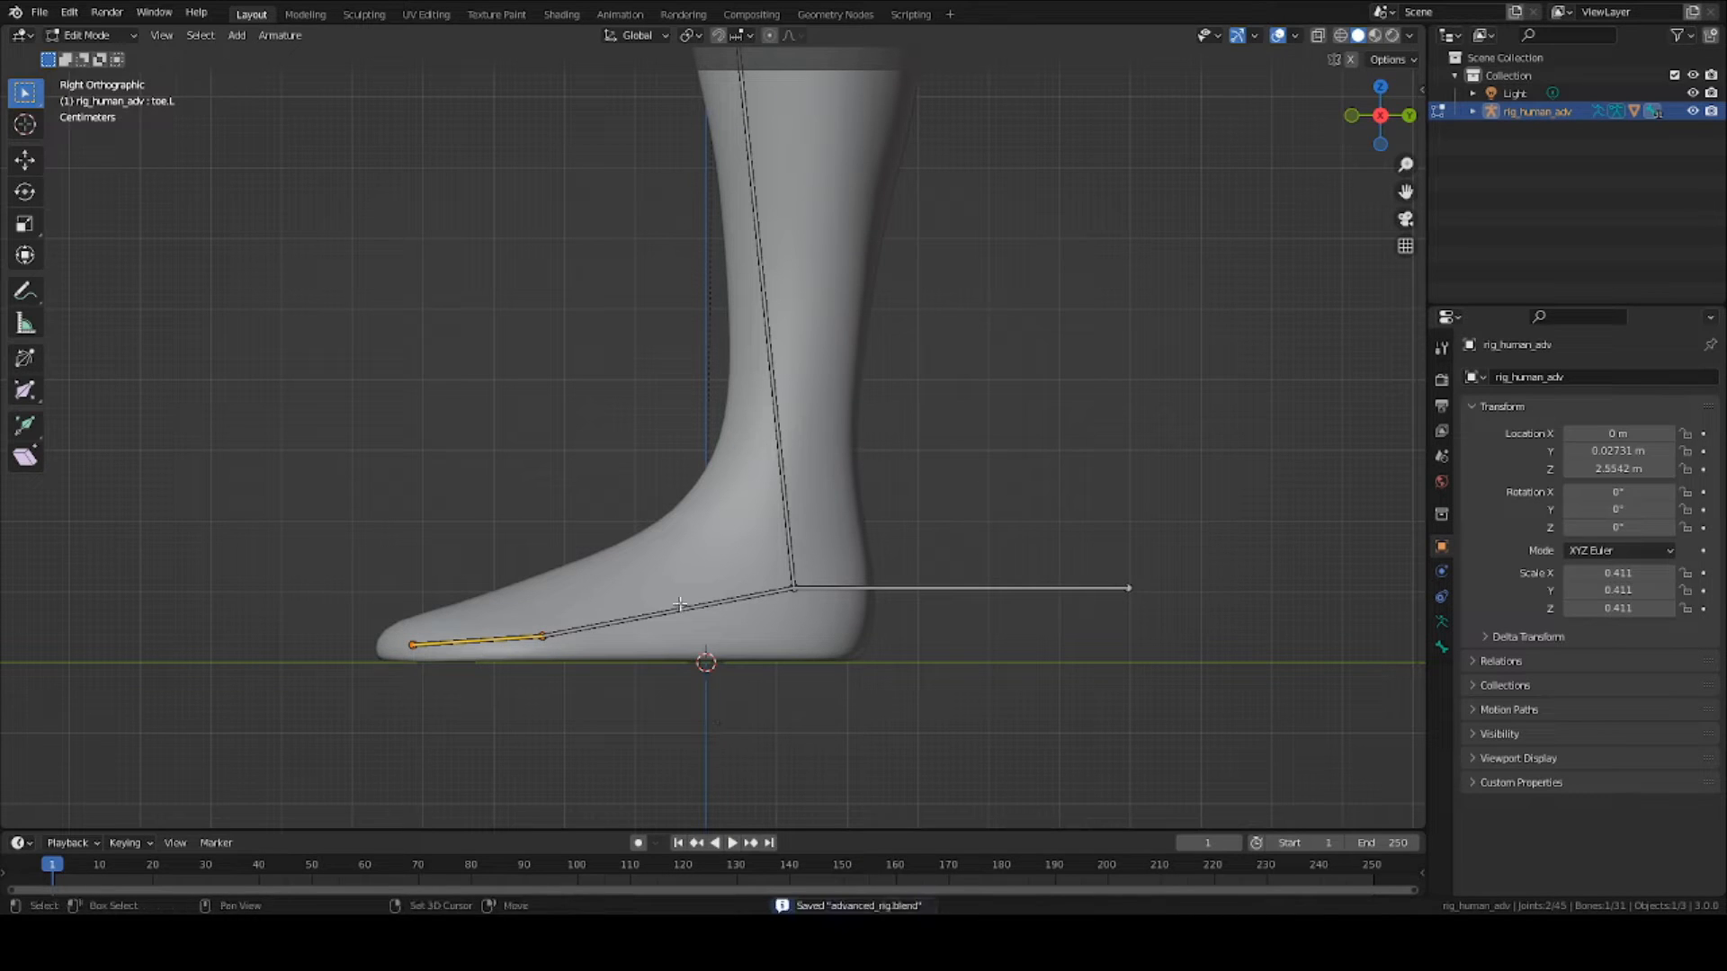
{"action": "left_click", "coordinate": [660, 601]}
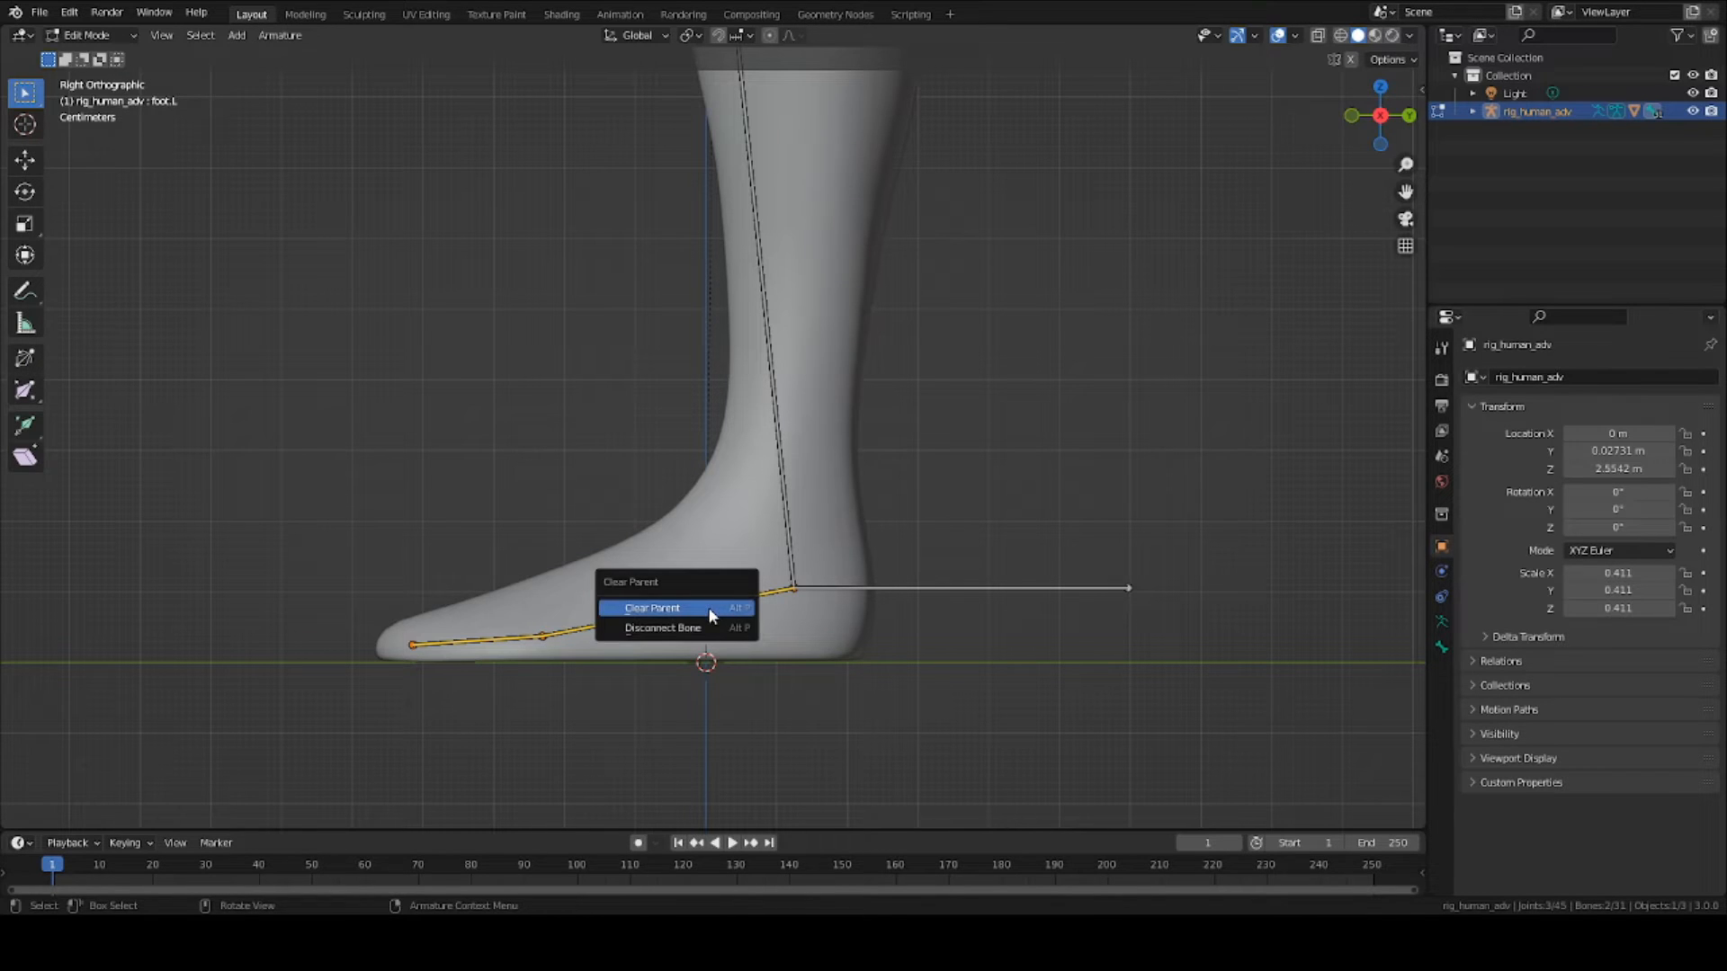
{"action": "left_click", "coordinate": [651, 608]}
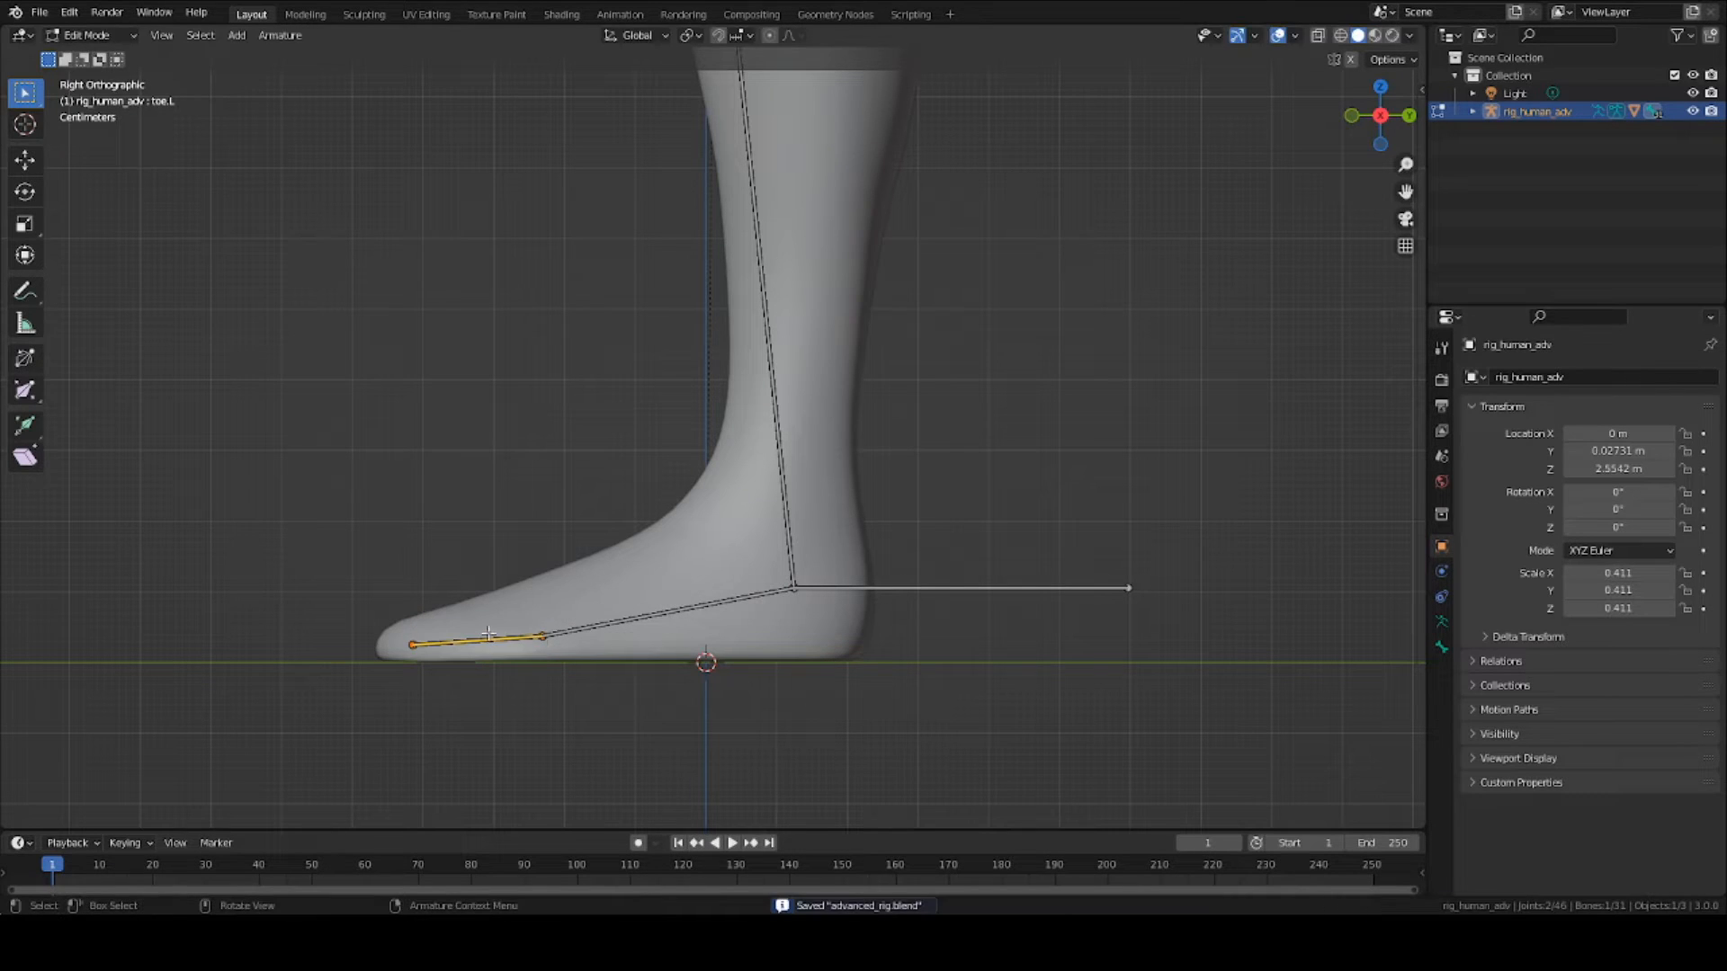
{"action": "mouse_move", "coordinate": [669, 612]}
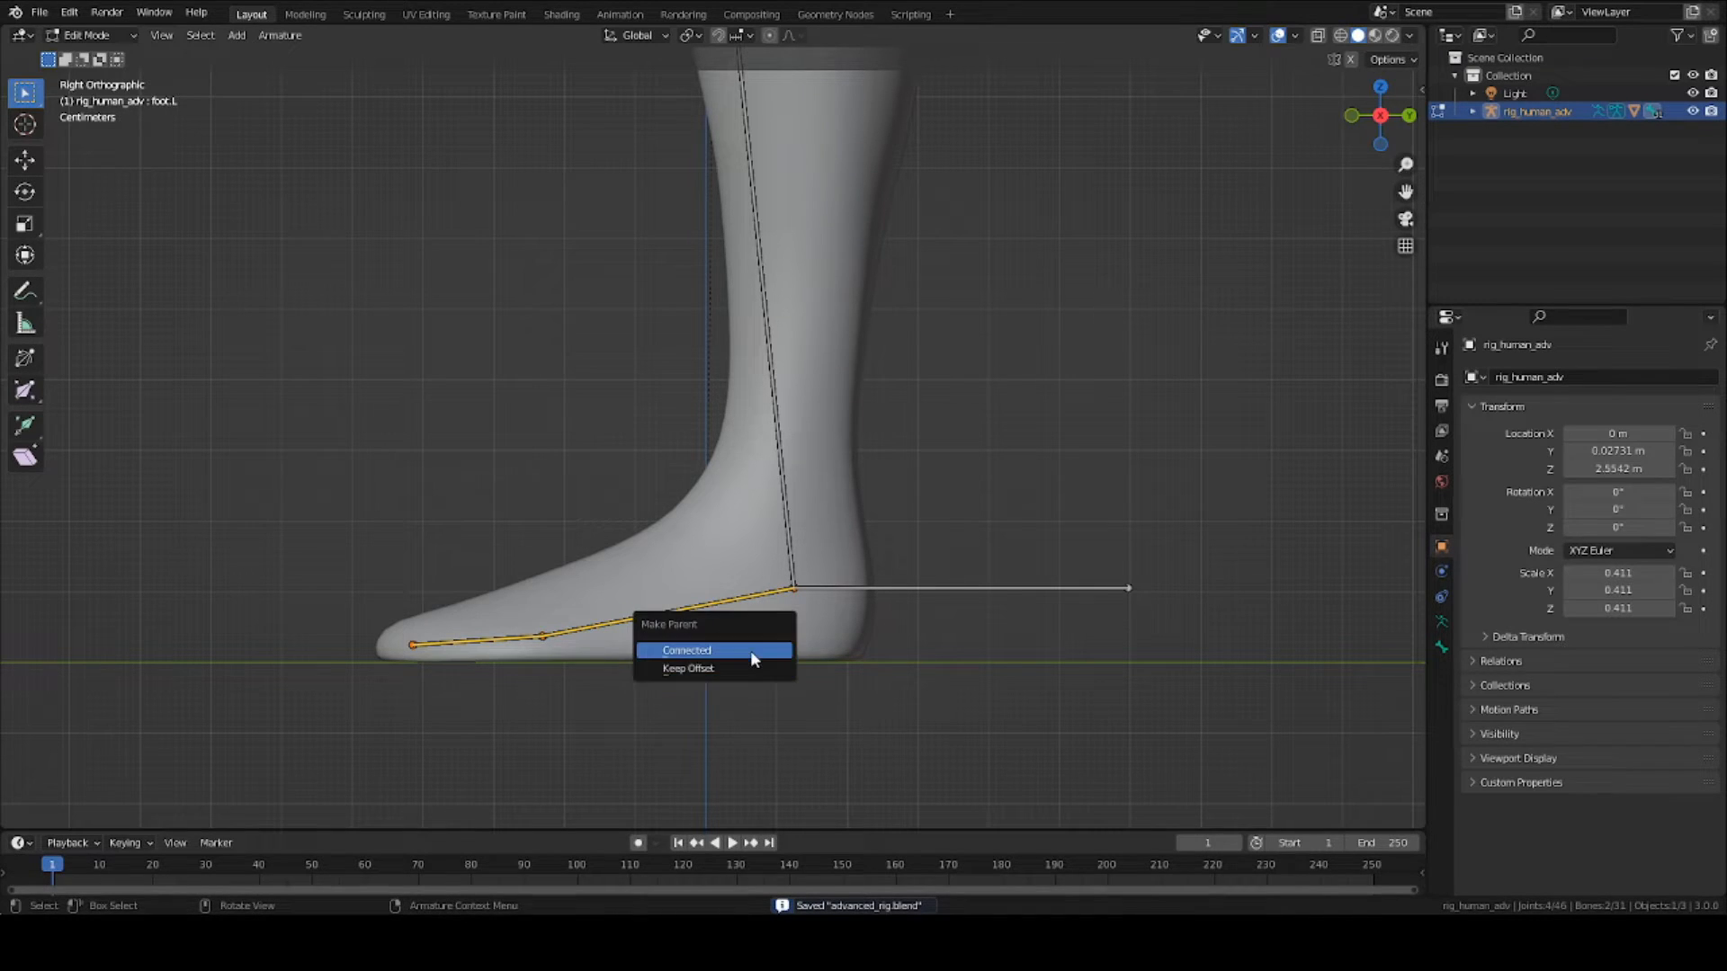
Step: Parent the toe bone to the foot bone as Connected and pick the foot to test it
{"action": "left_click", "coordinate": [687, 649]}
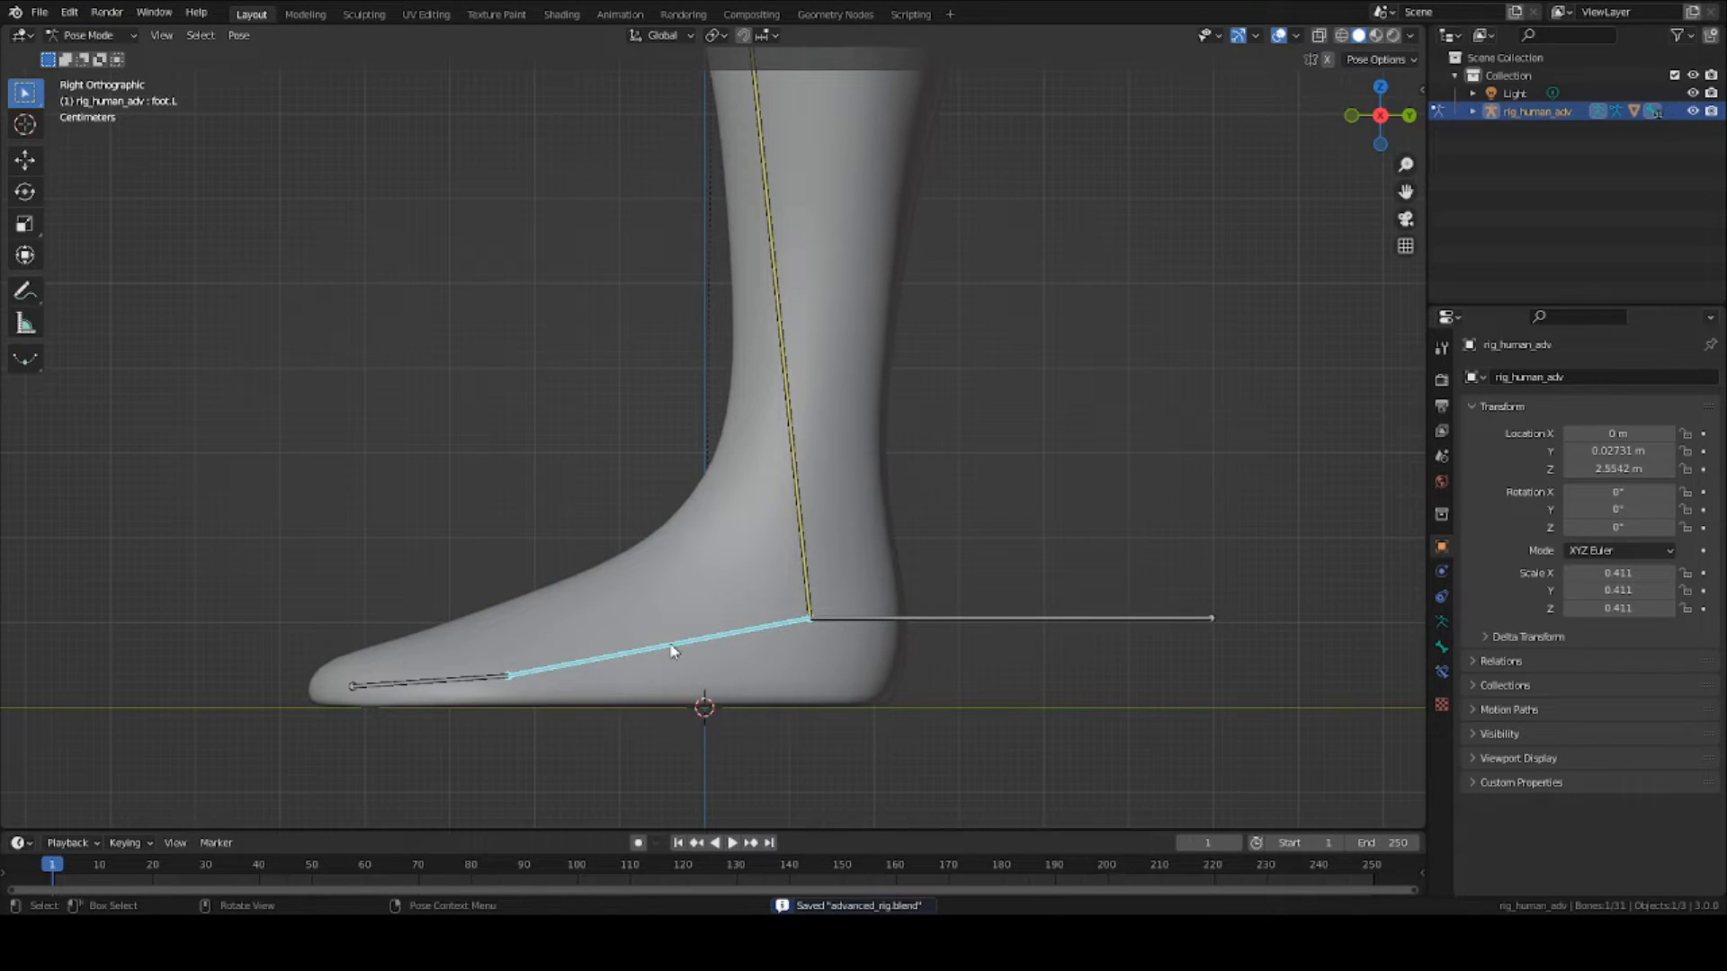
{"action": "left_click", "coordinate": [88, 34]}
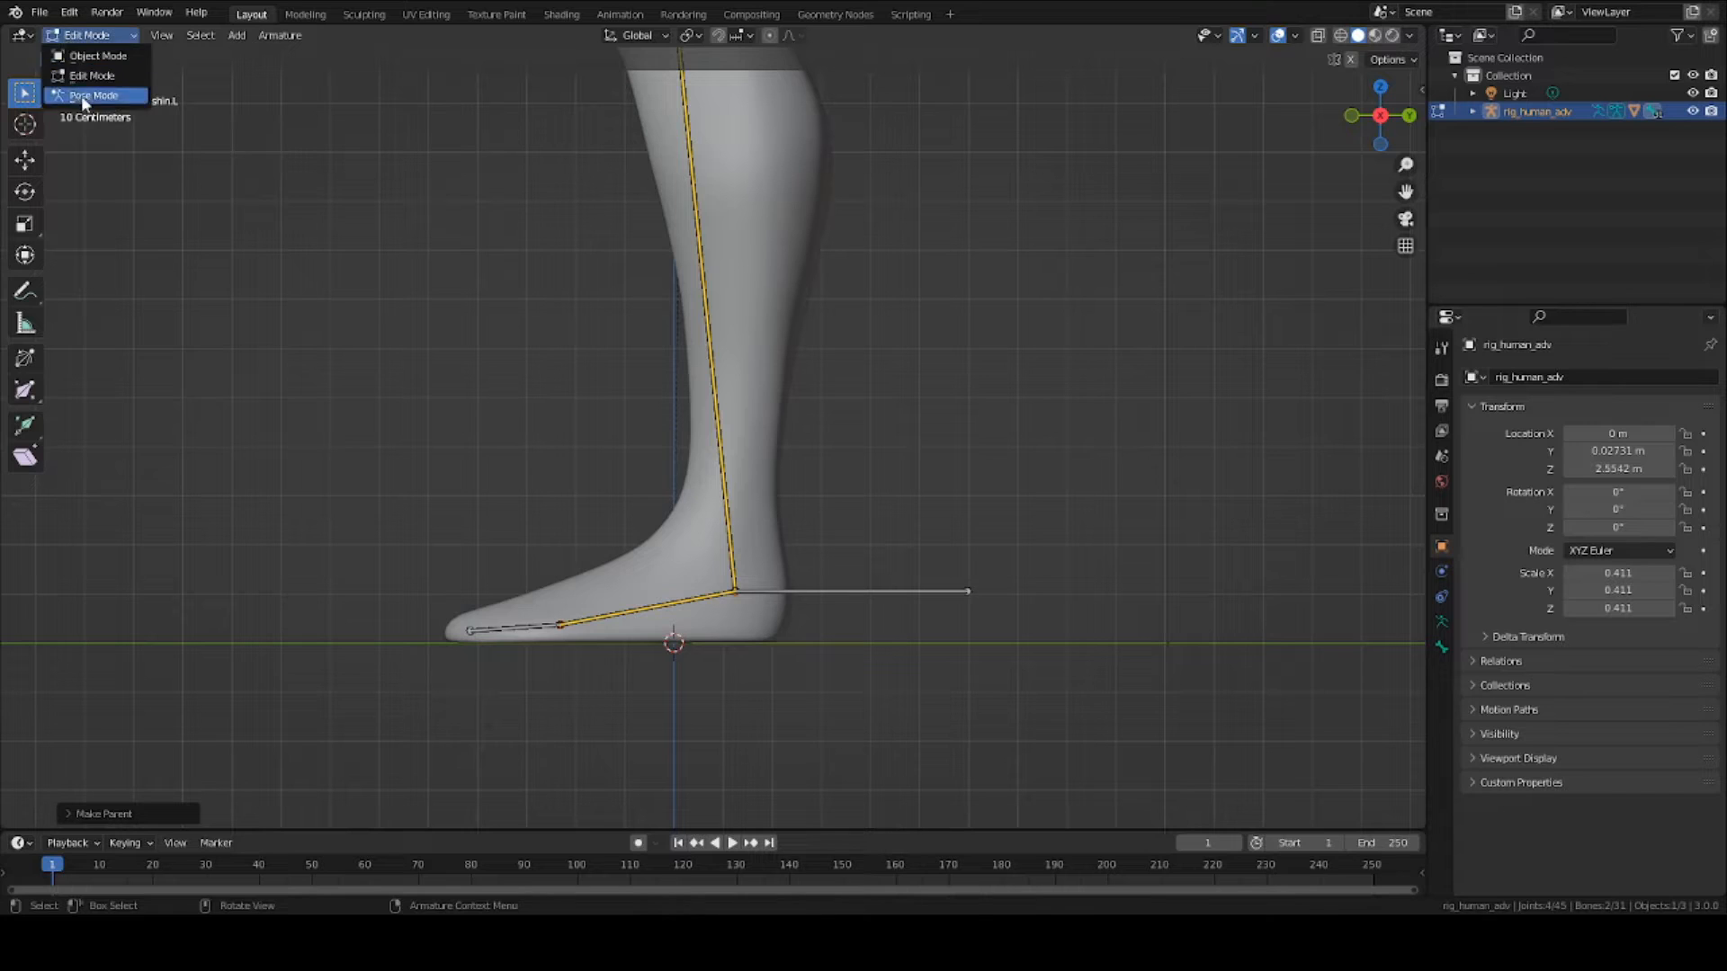
Step: In Pose Mode rotate the foot bone to confirm the toe follows it
{"action": "left_click", "coordinate": [91, 95]}
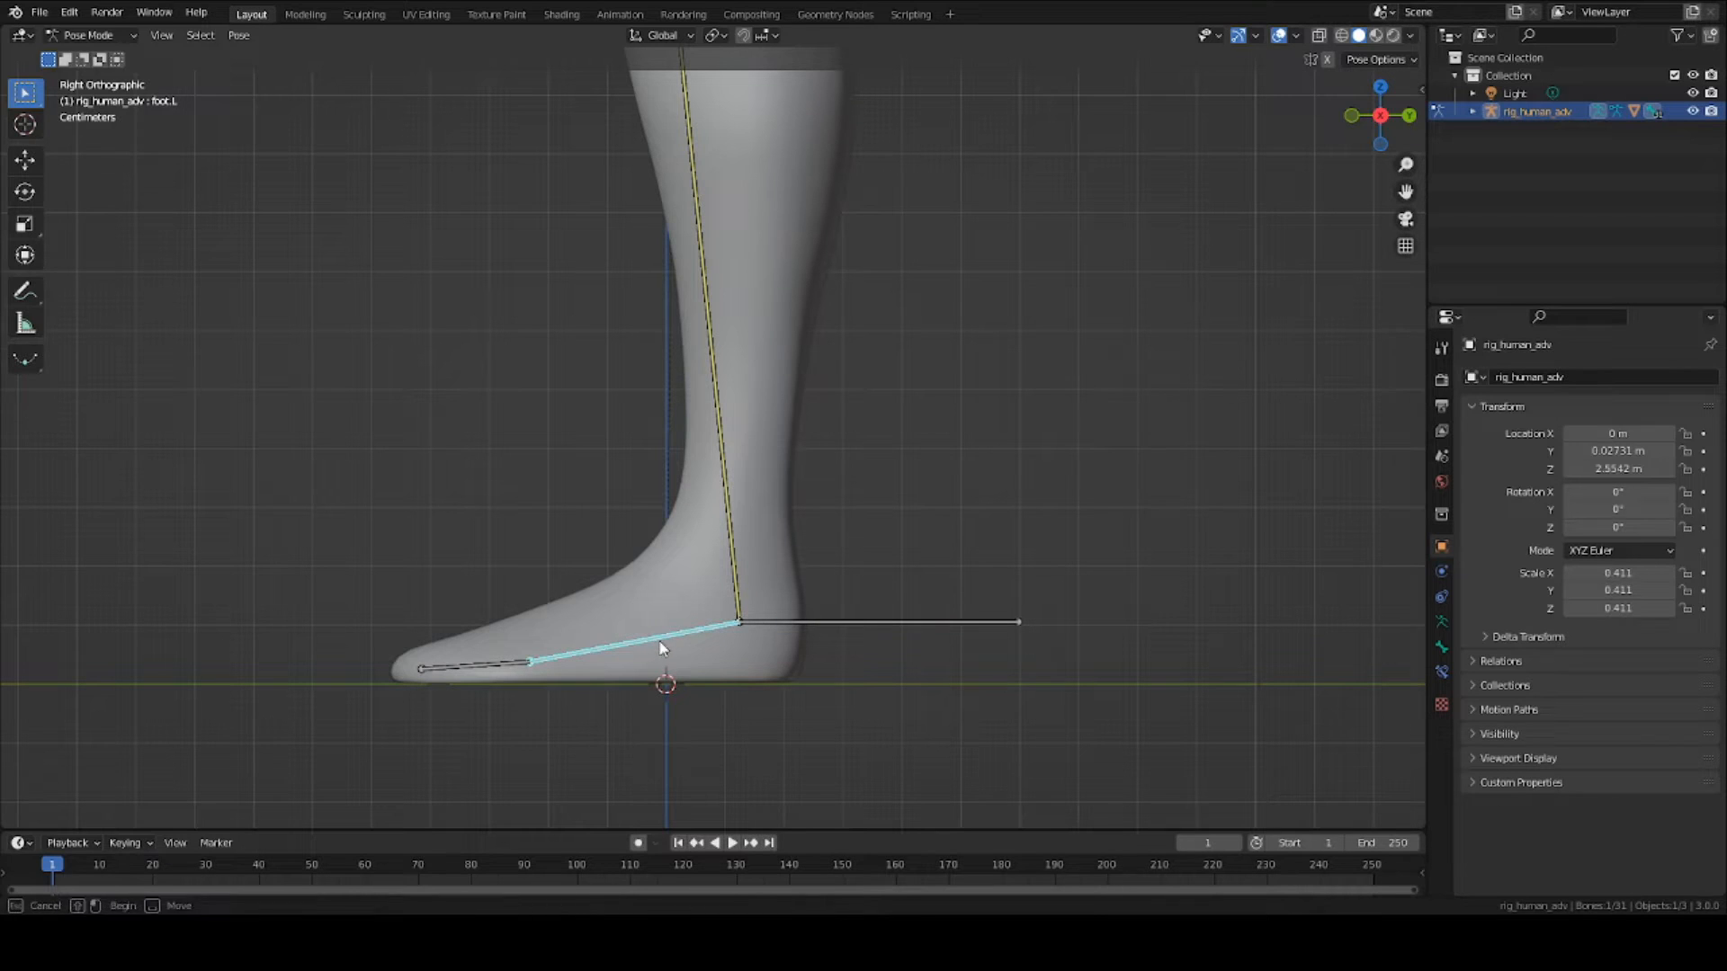
{"action": "left_click_drag", "start_coordinate": [660, 647], "coordinate": [664, 509]}
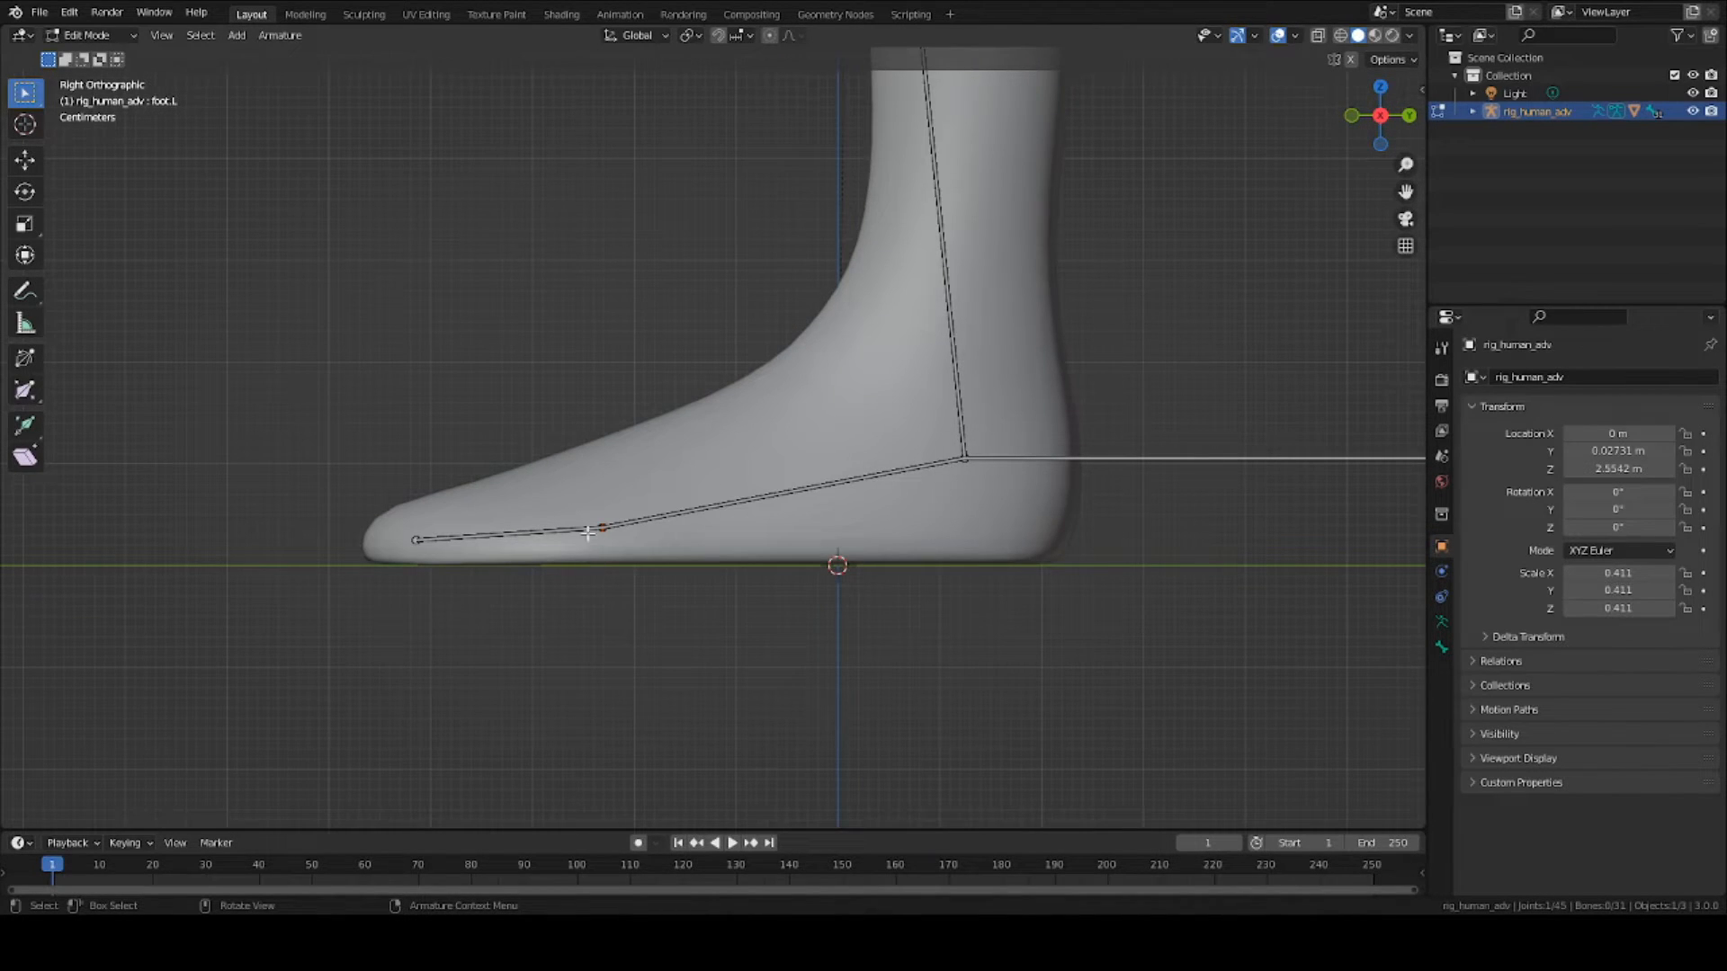
Step: Extrude an unparented bone from the foot-toe joint back to the heel and name it heel.L
{"action": "left_click_drag", "start_coordinate": [591, 533], "coordinate": [1073, 533]}
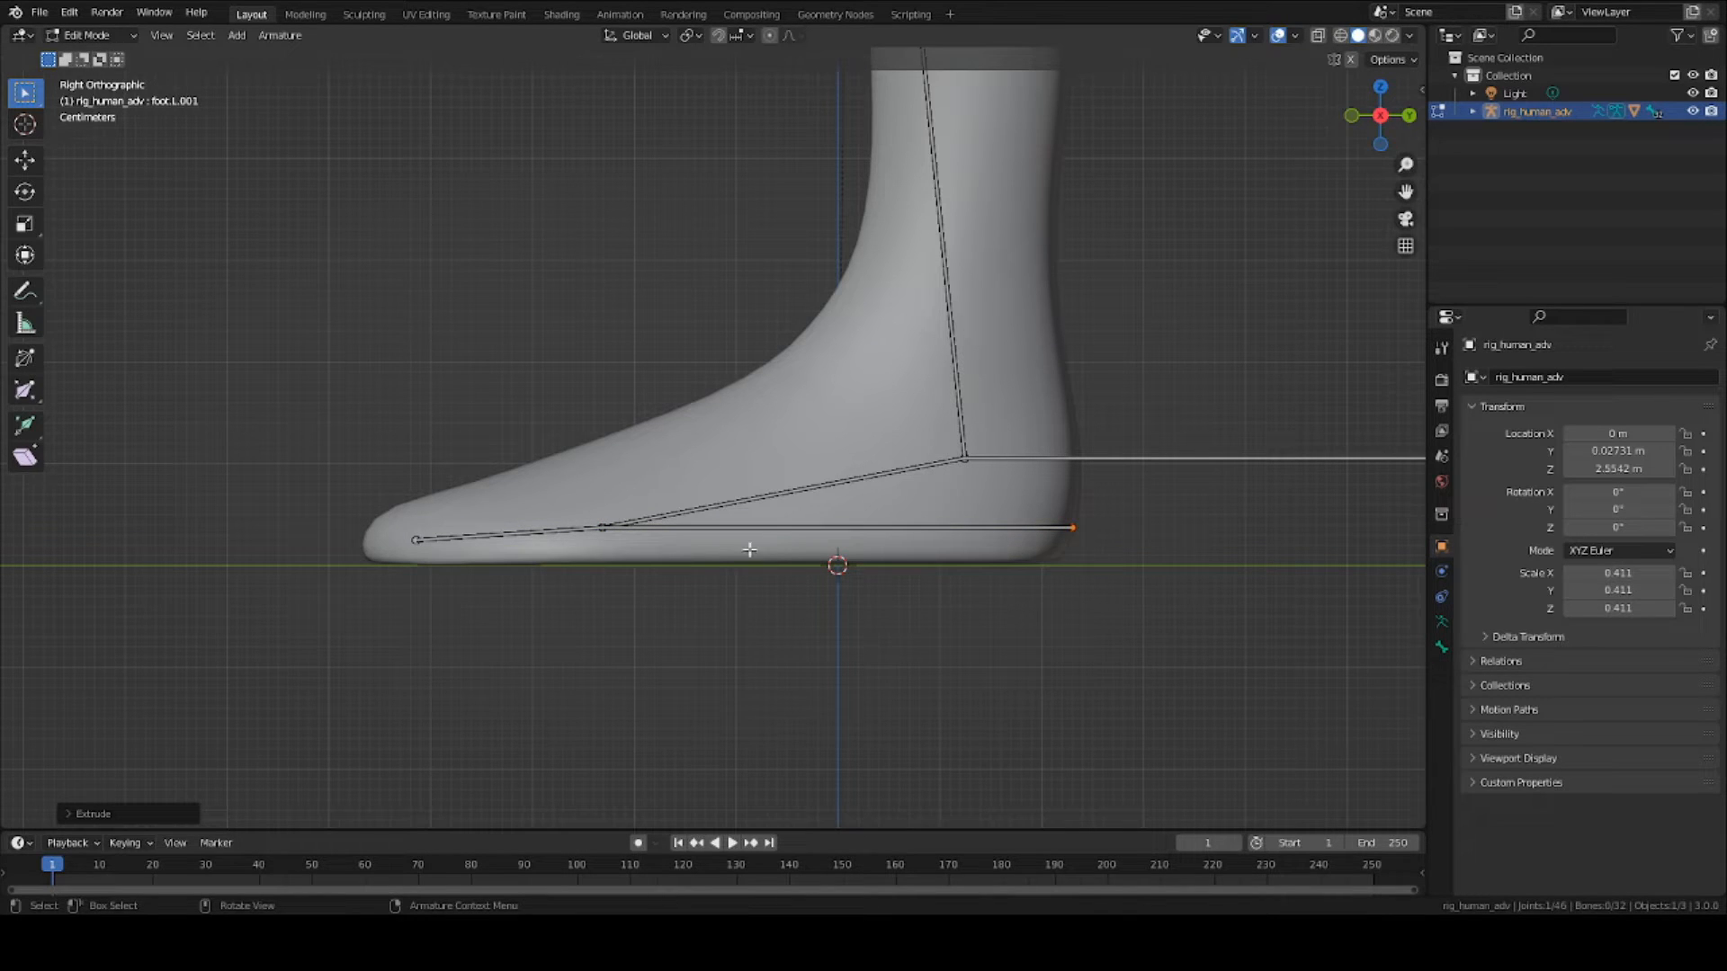
{"action": "left_click", "coordinate": [24, 160]}
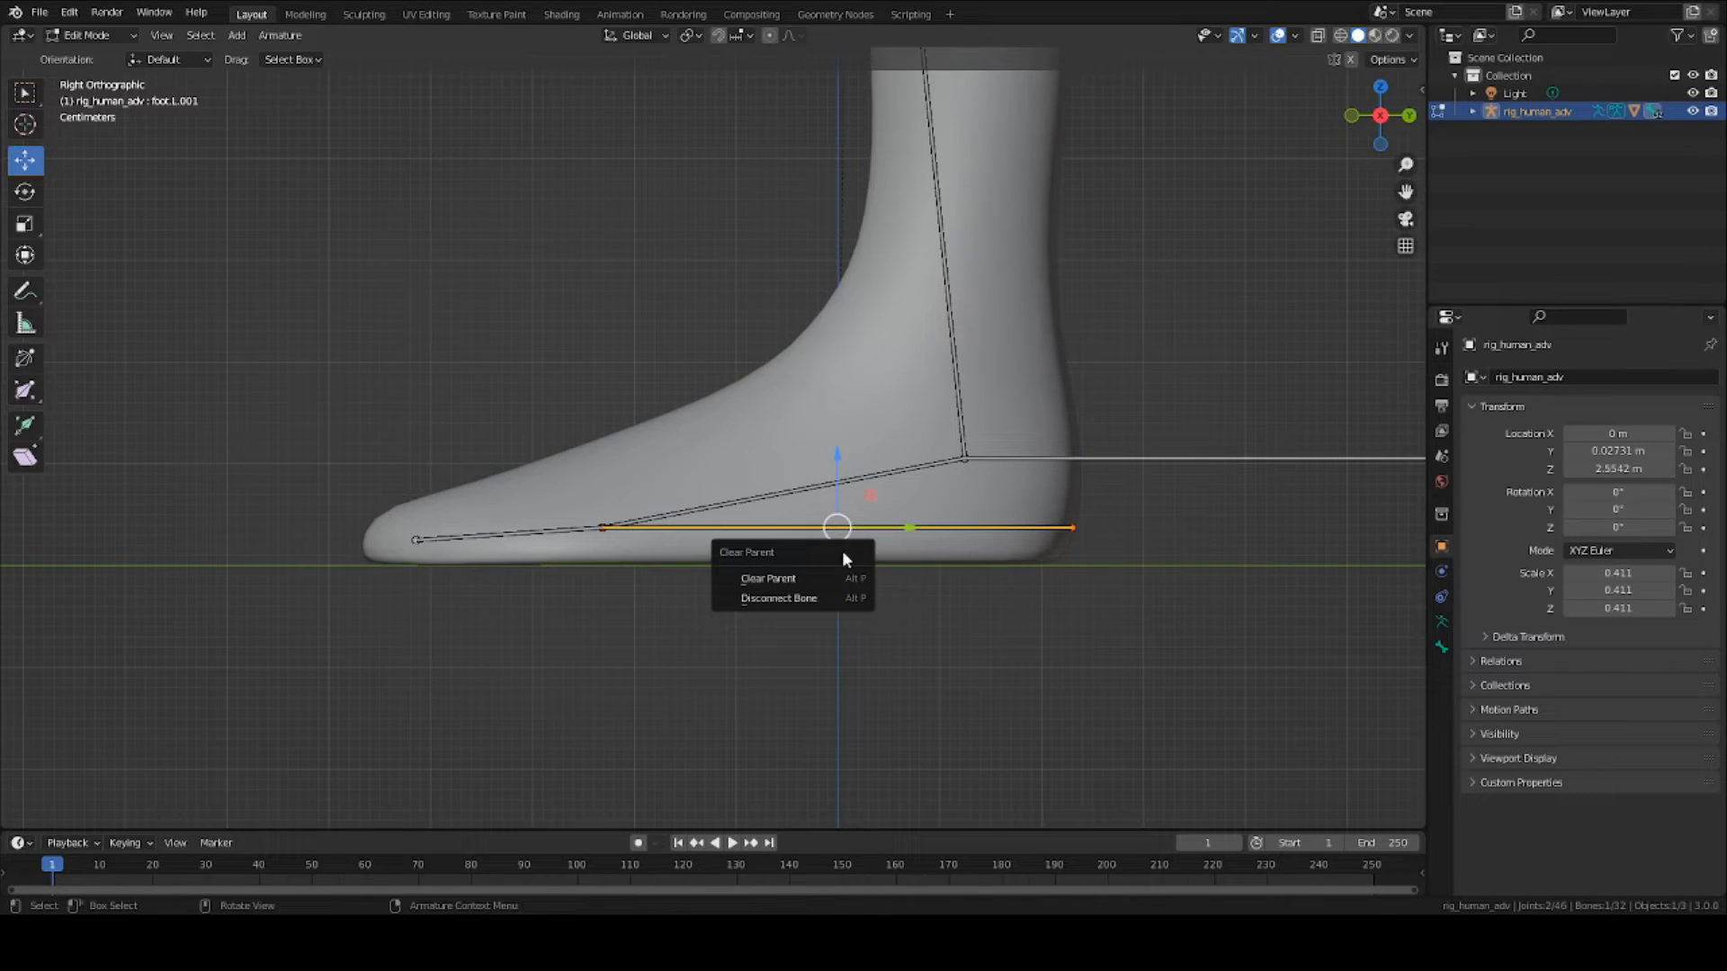
{"action": "left_click", "coordinate": [768, 577]}
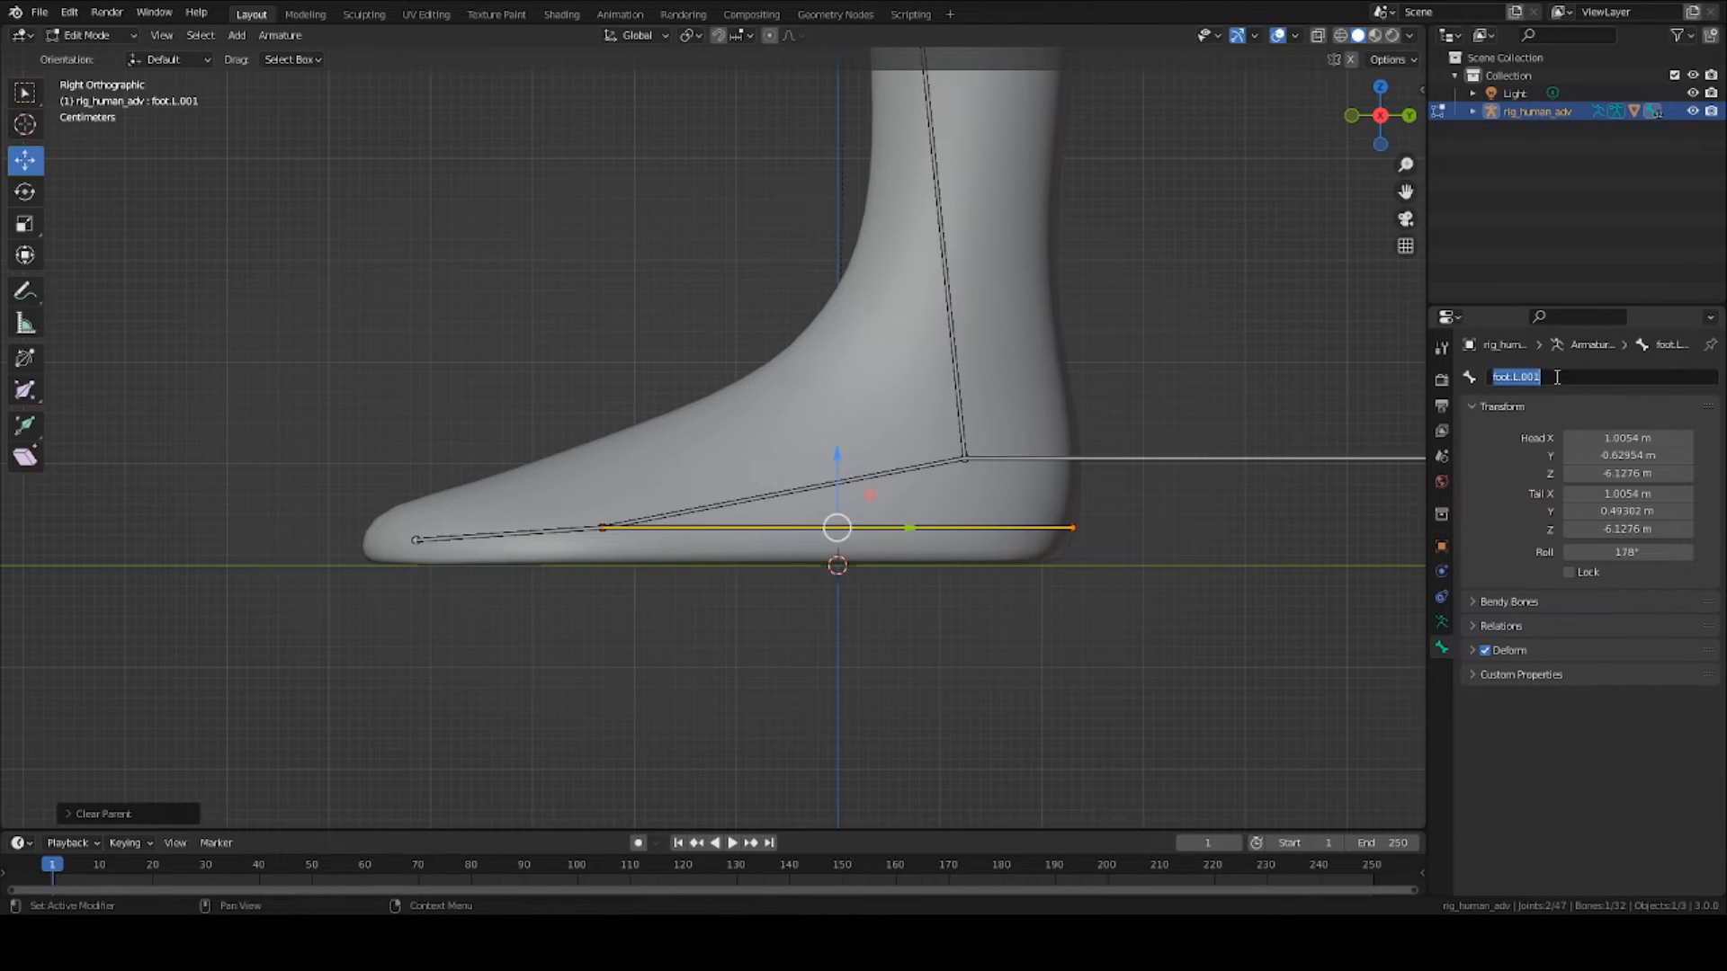
{"action": "type", "text": "heel.L"}
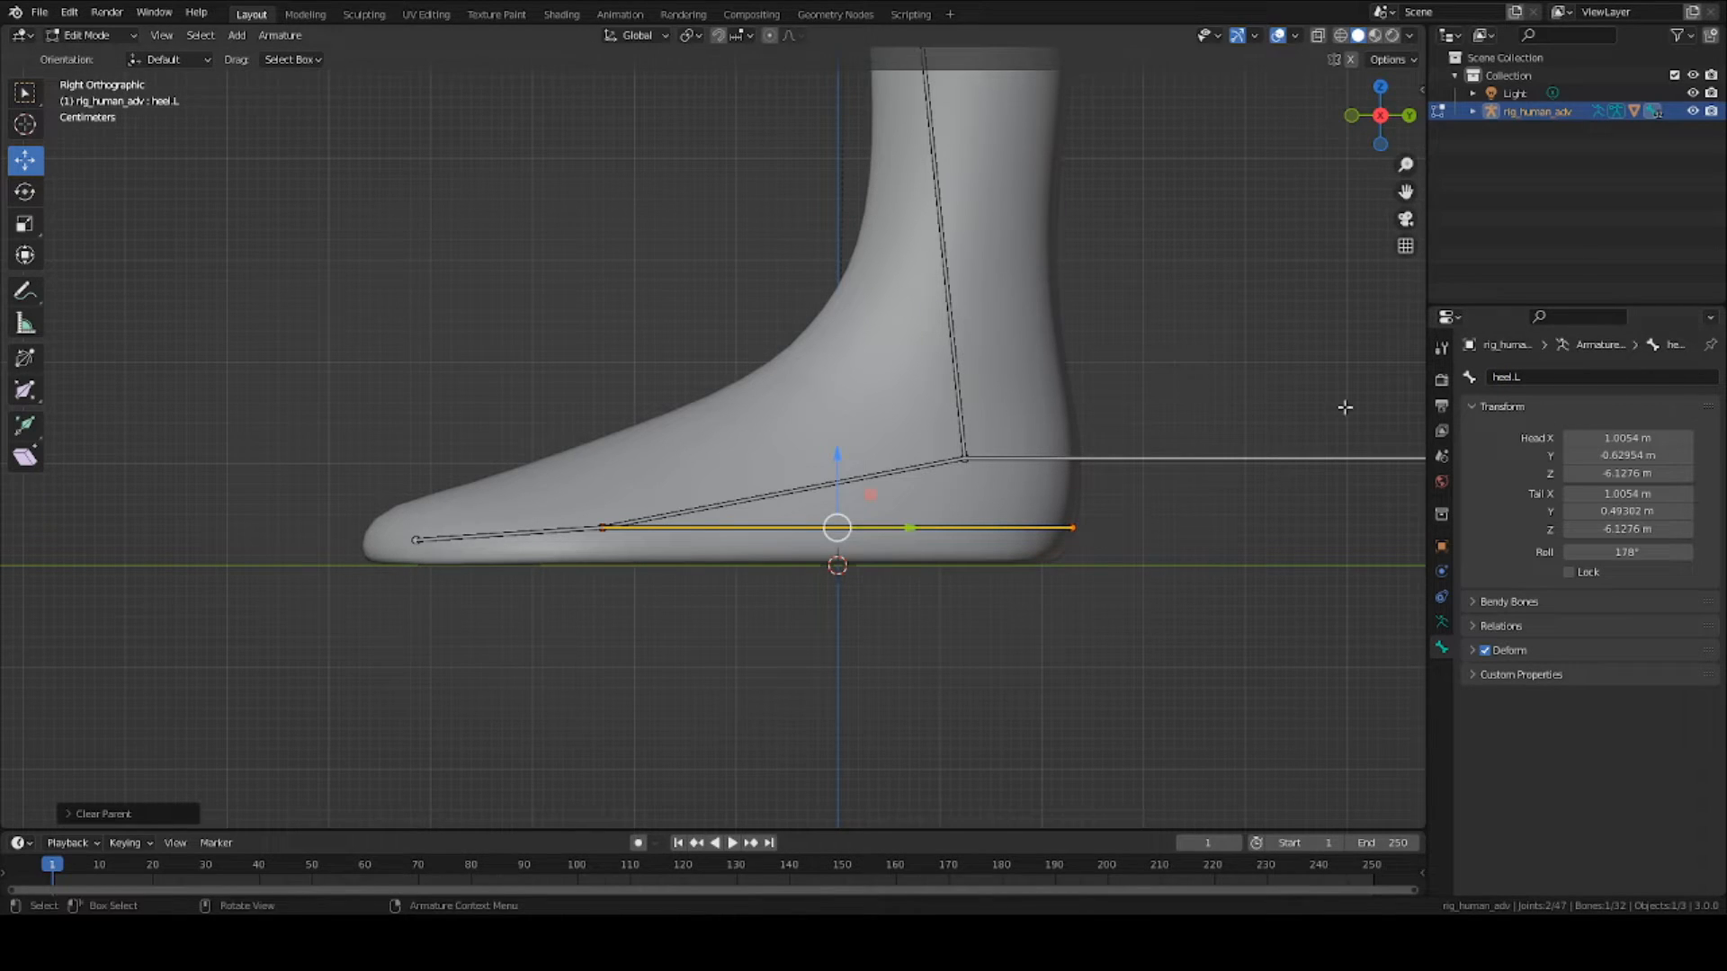
{"action": "key", "text": "ctrl+s"}
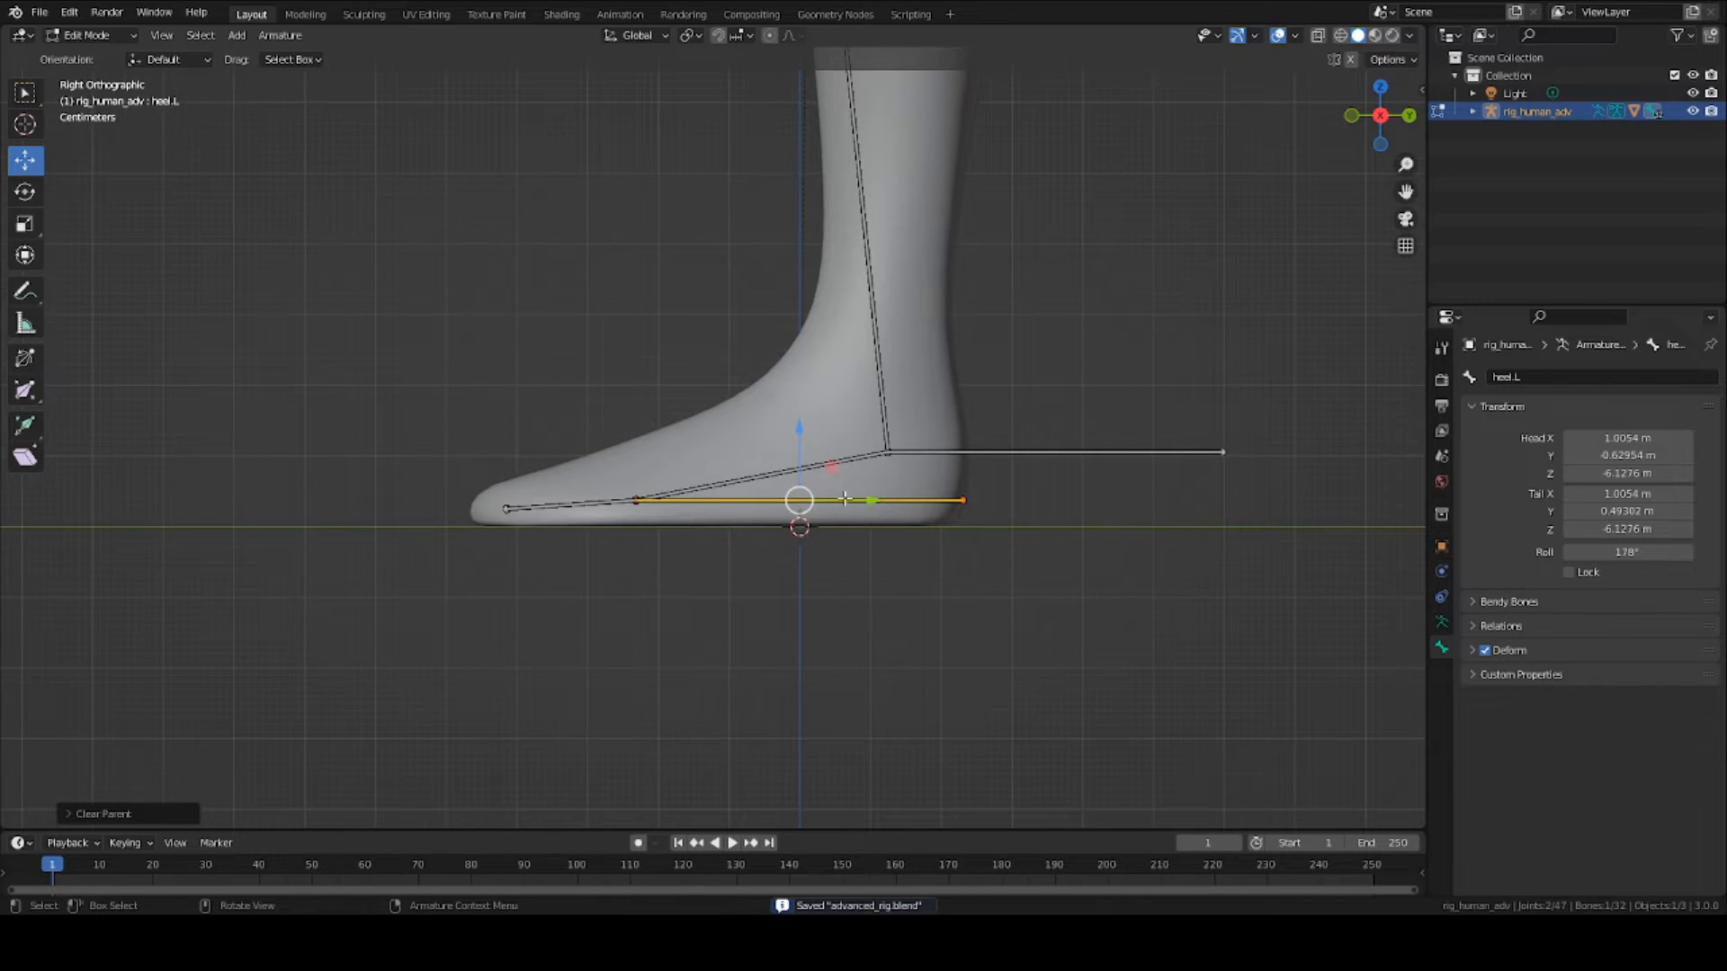
{"action": "mouse_move", "coordinate": [935, 369]}
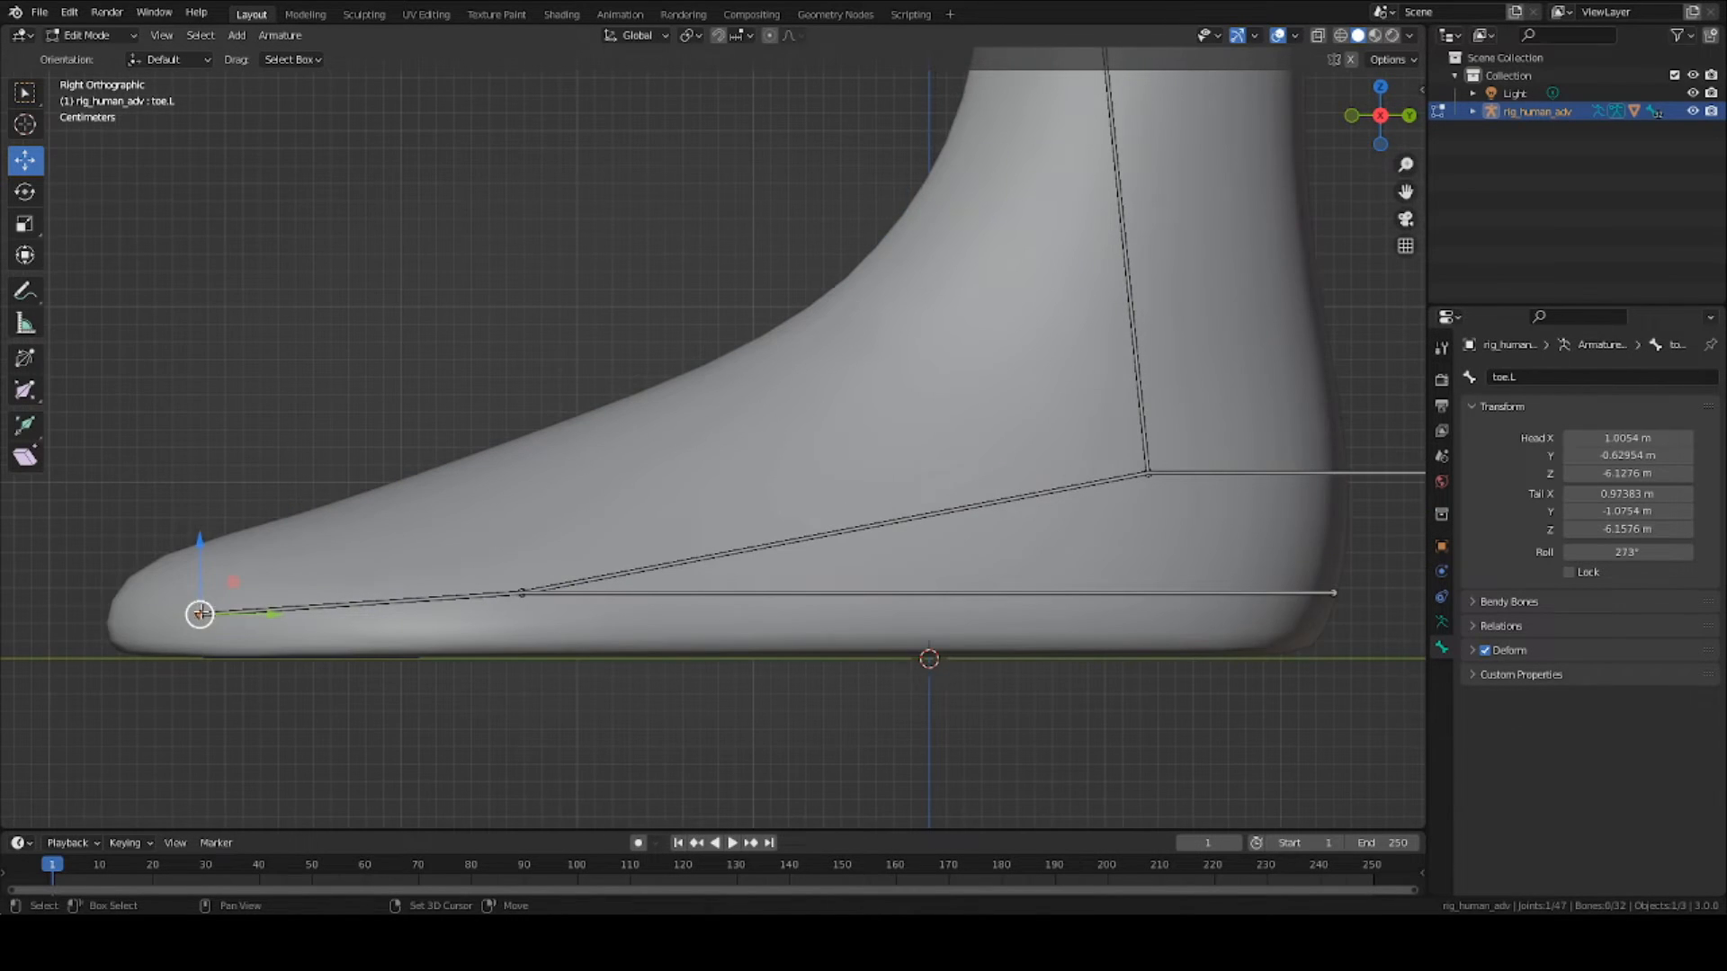
Step: Extrude upright unparented bones at the toe tip and at the ball of the foot
{"action": "left_click", "coordinate": [524, 596]}
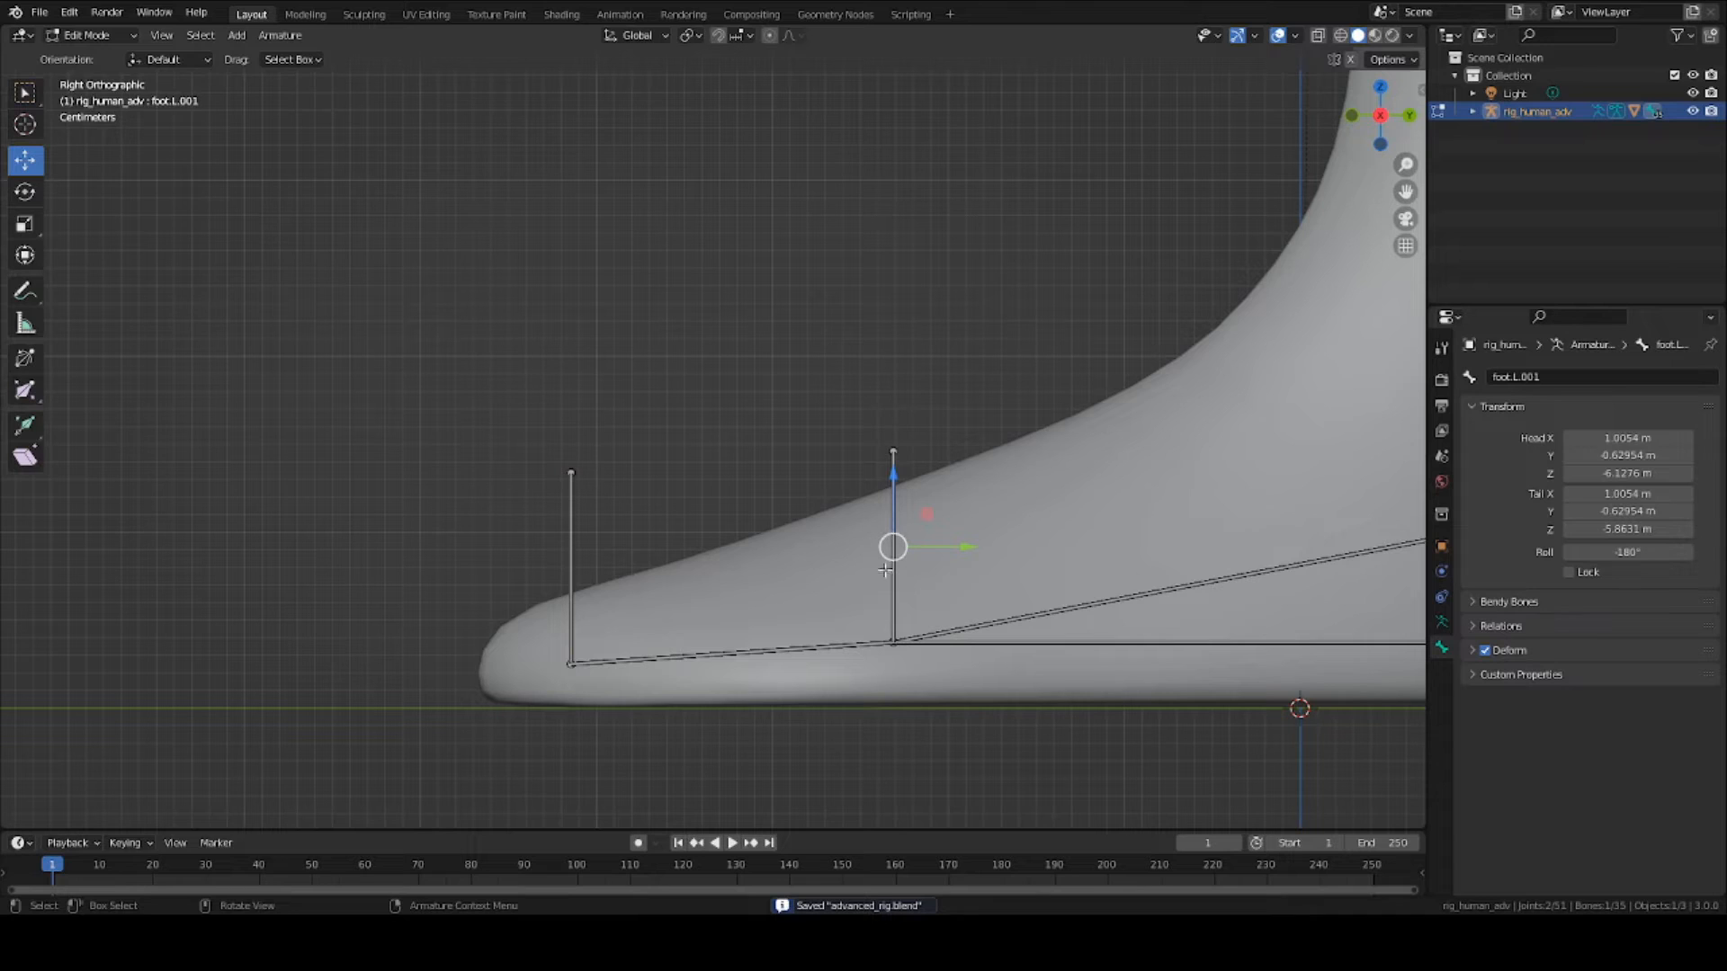
{"action": "left_click", "coordinate": [894, 551]}
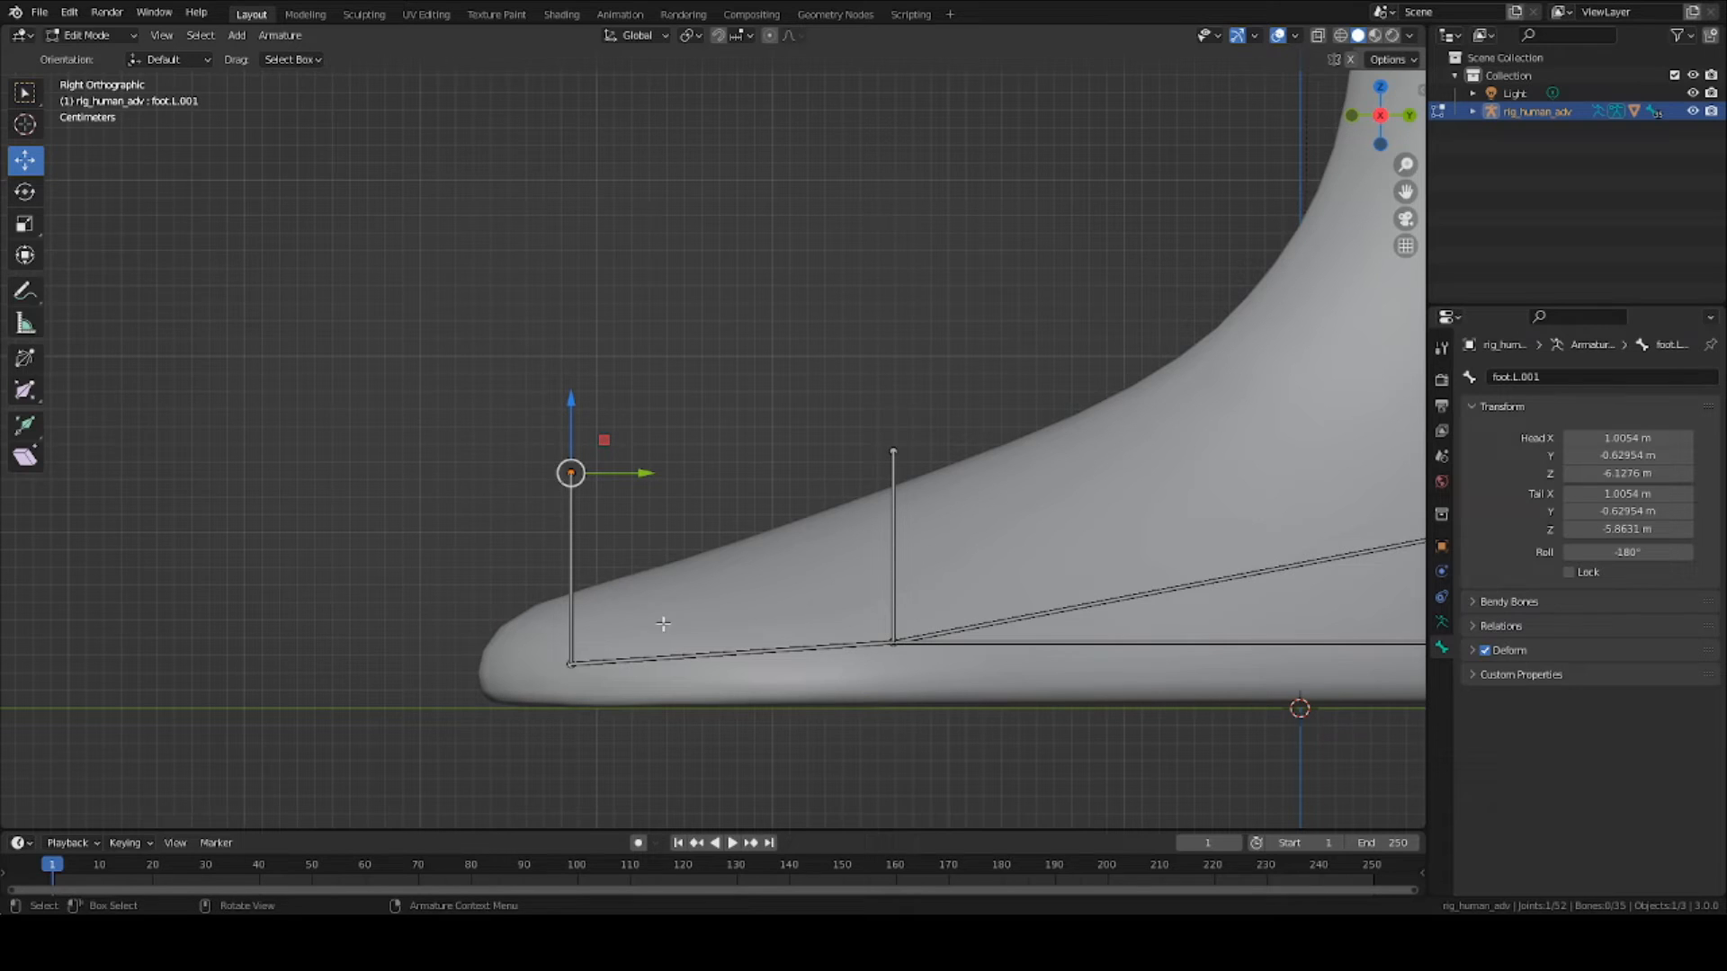
{"action": "left_click", "coordinate": [571, 570]}
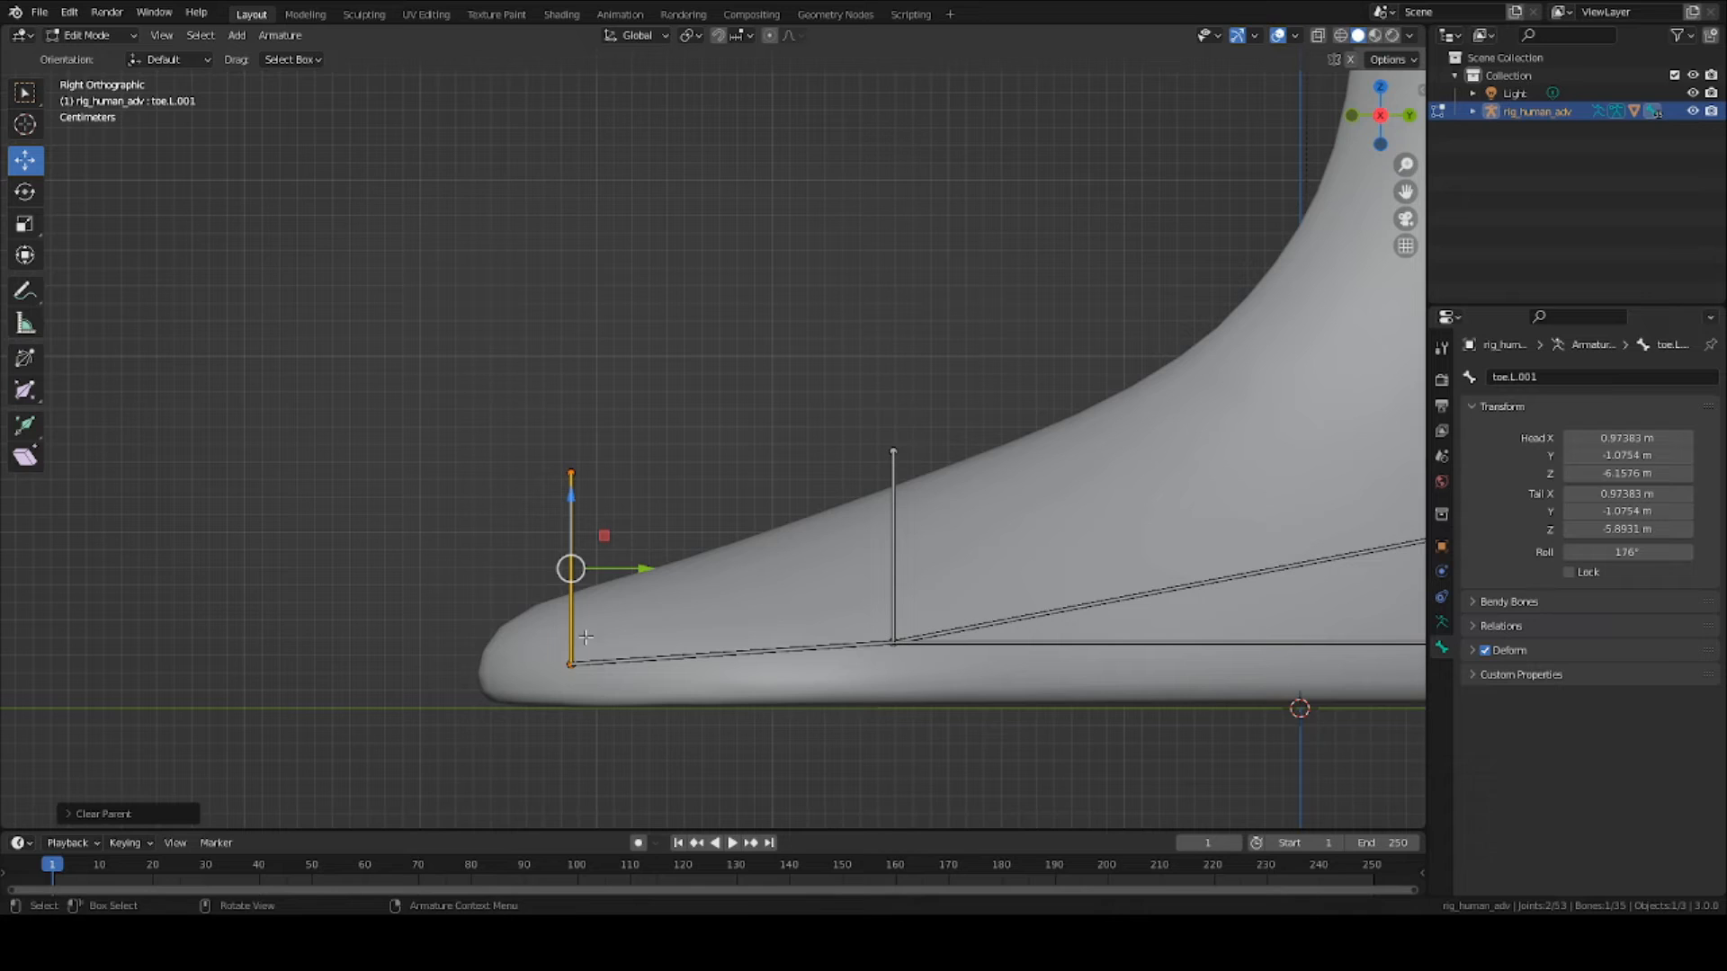
{"action": "key", "text": "ctrl+s"}
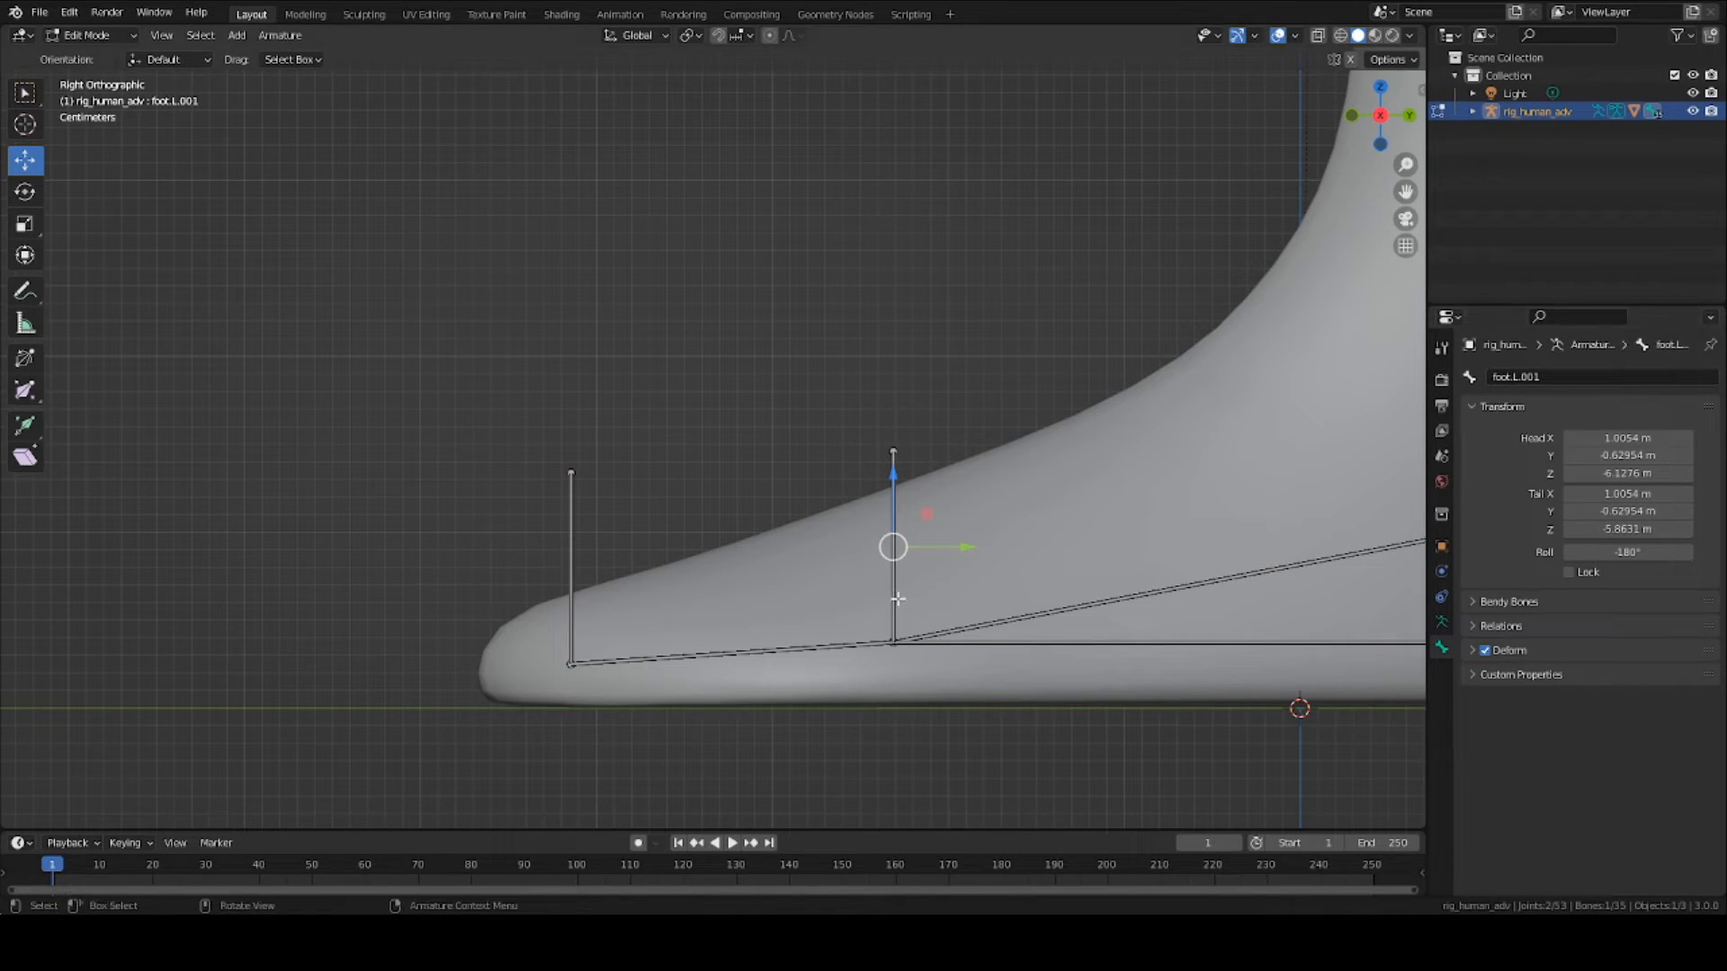
Step: Rename the ball-of-foot upright bone to pivot
{"action": "double_click", "coordinate": [1518, 376]}
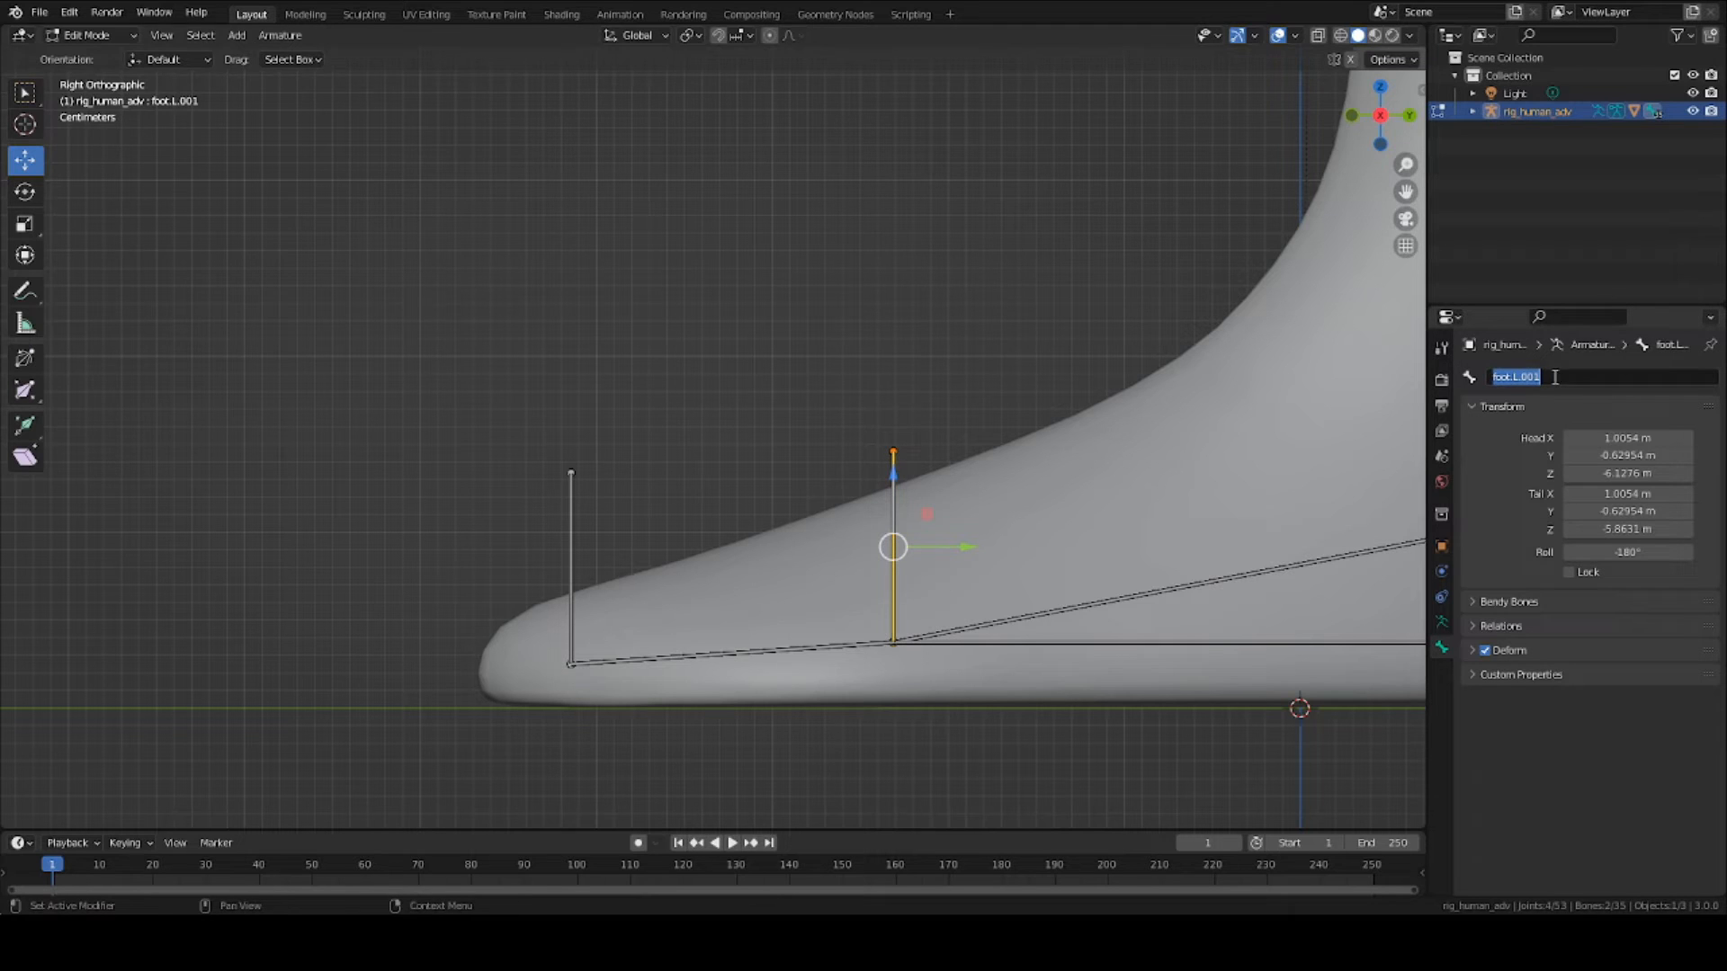
{"action": "type", "text": "pivot"}
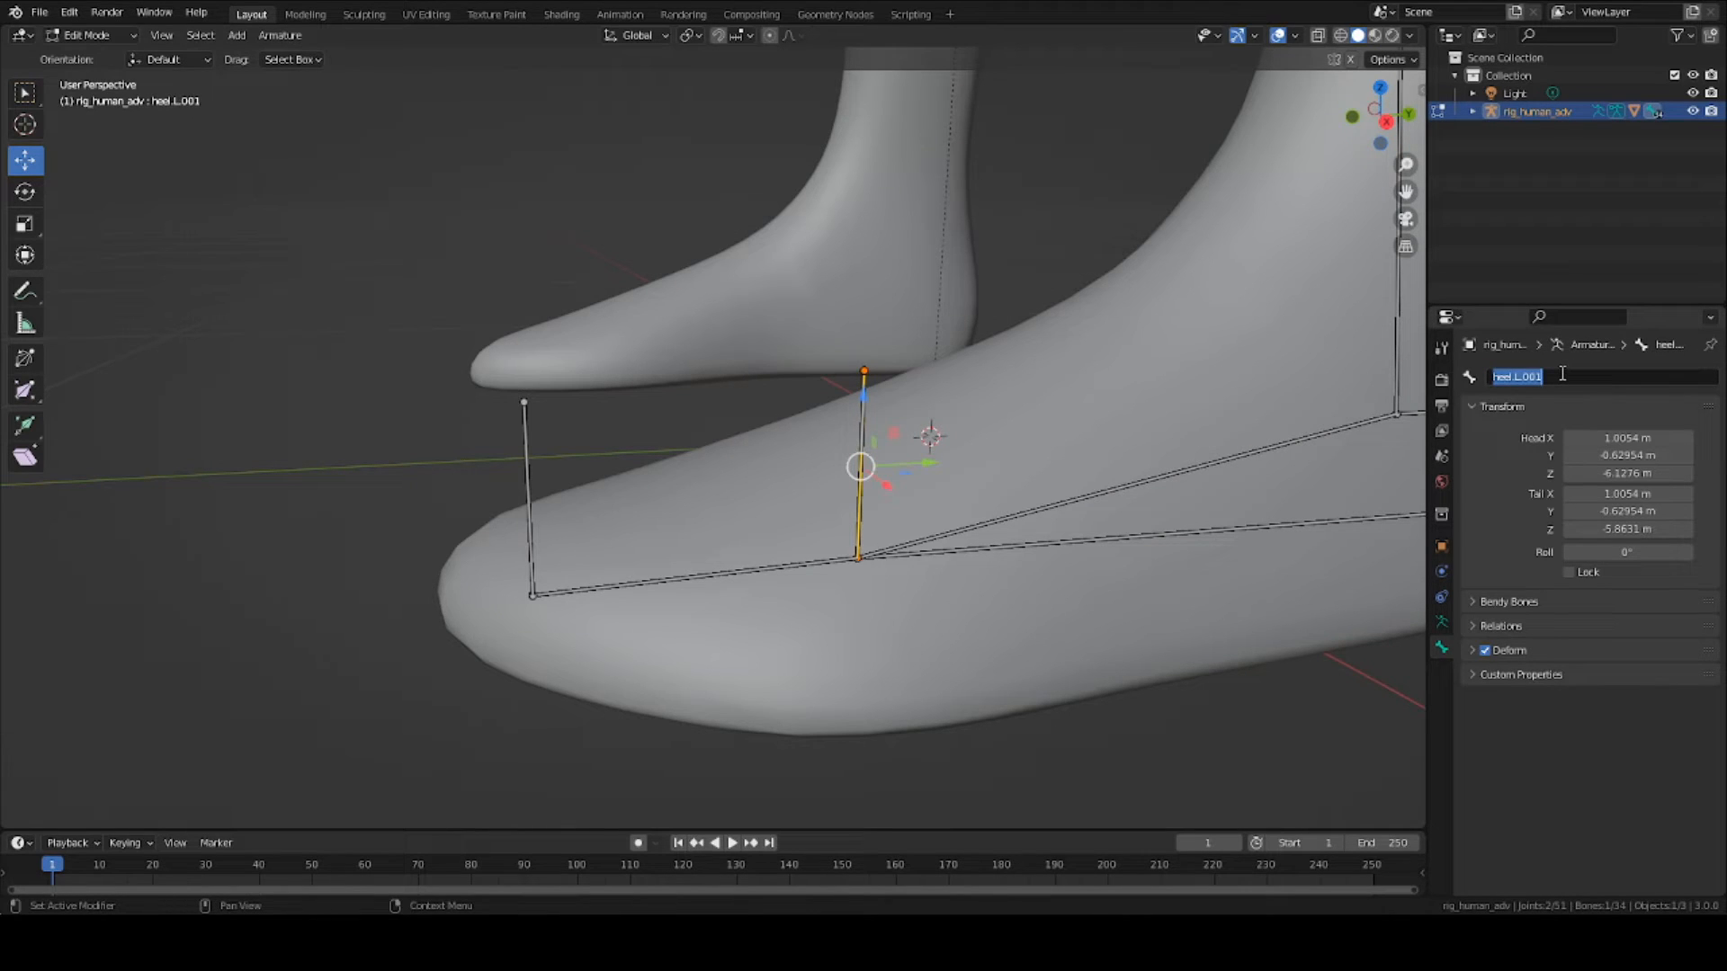
Step: Name the duplicated heel bone pivot, save the rig and return to Pose Mode
{"action": "type", "text": "pivot"}
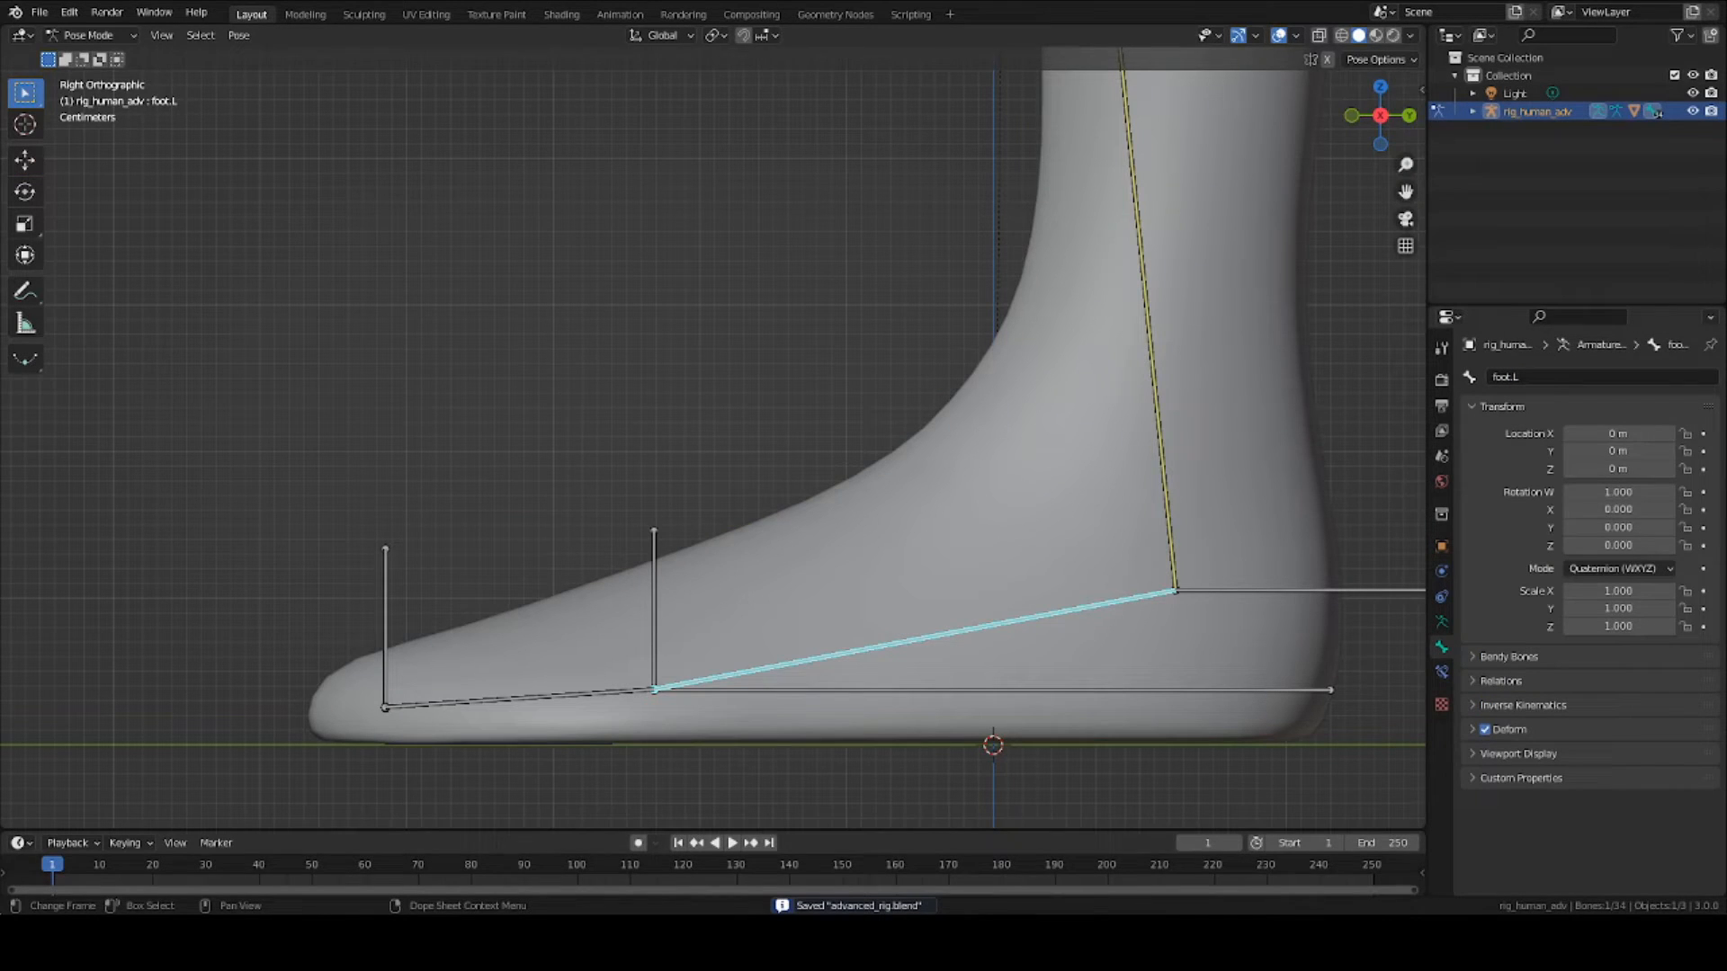
Step: Select the toe.L bone and show its Bone Constraints settings
{"action": "left_click", "coordinate": [518, 698]}
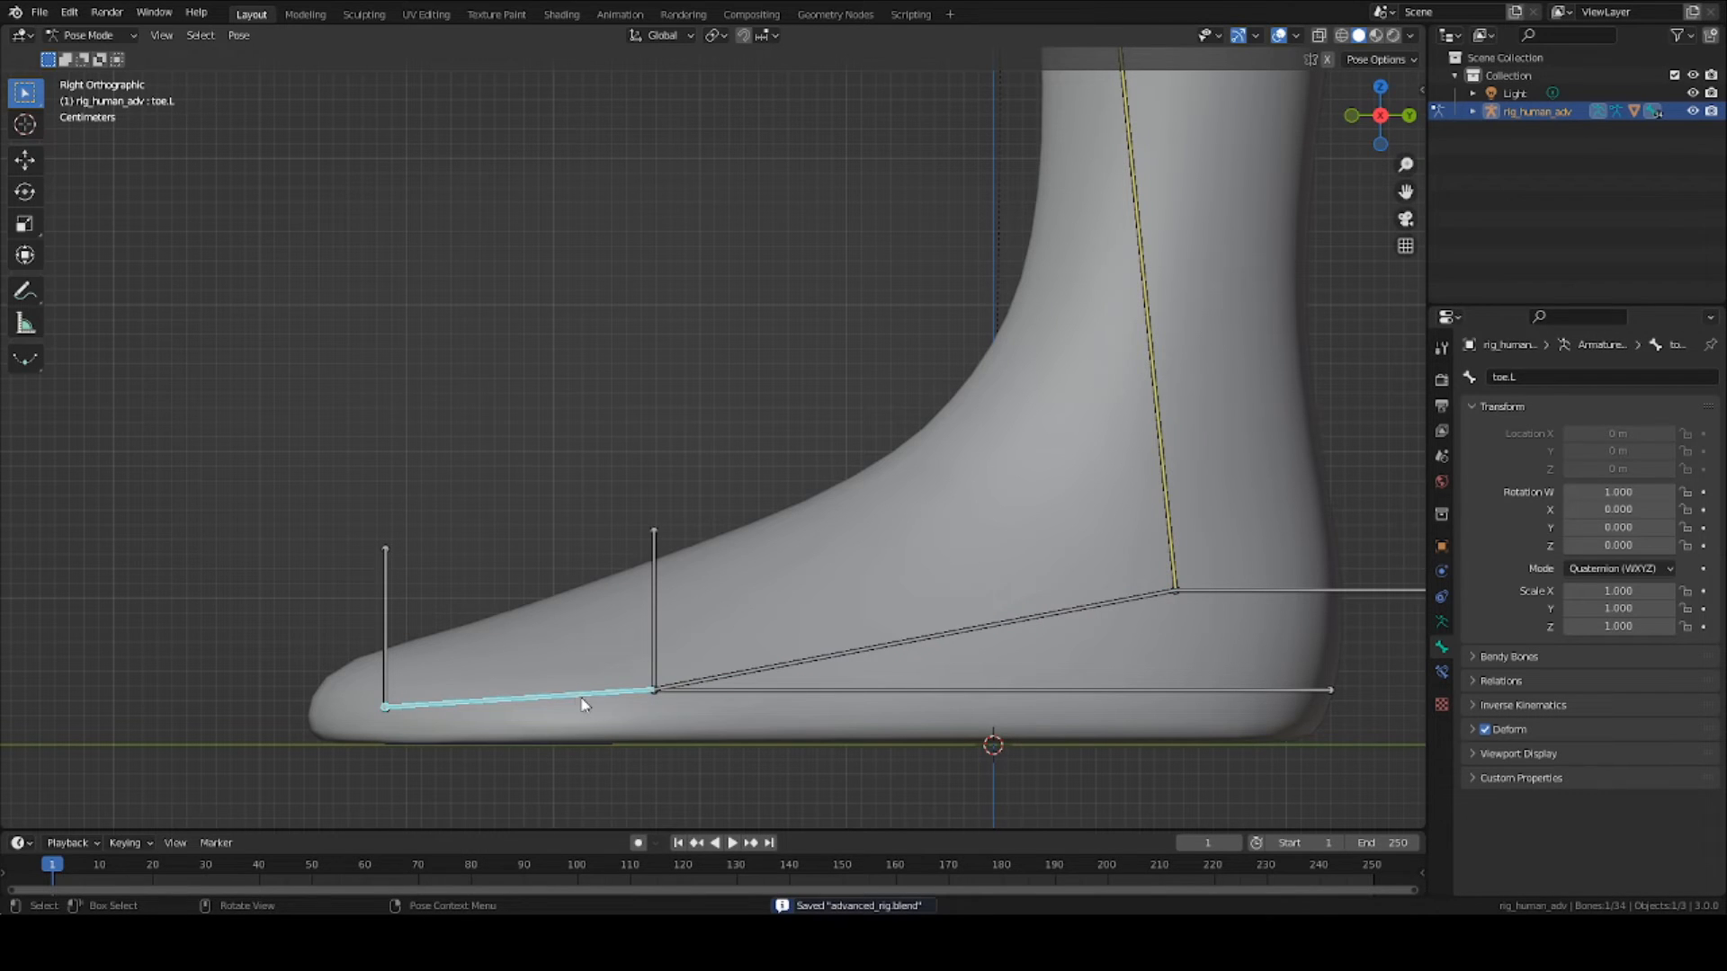
{"action": "mouse_move", "coordinate": [429, 626]}
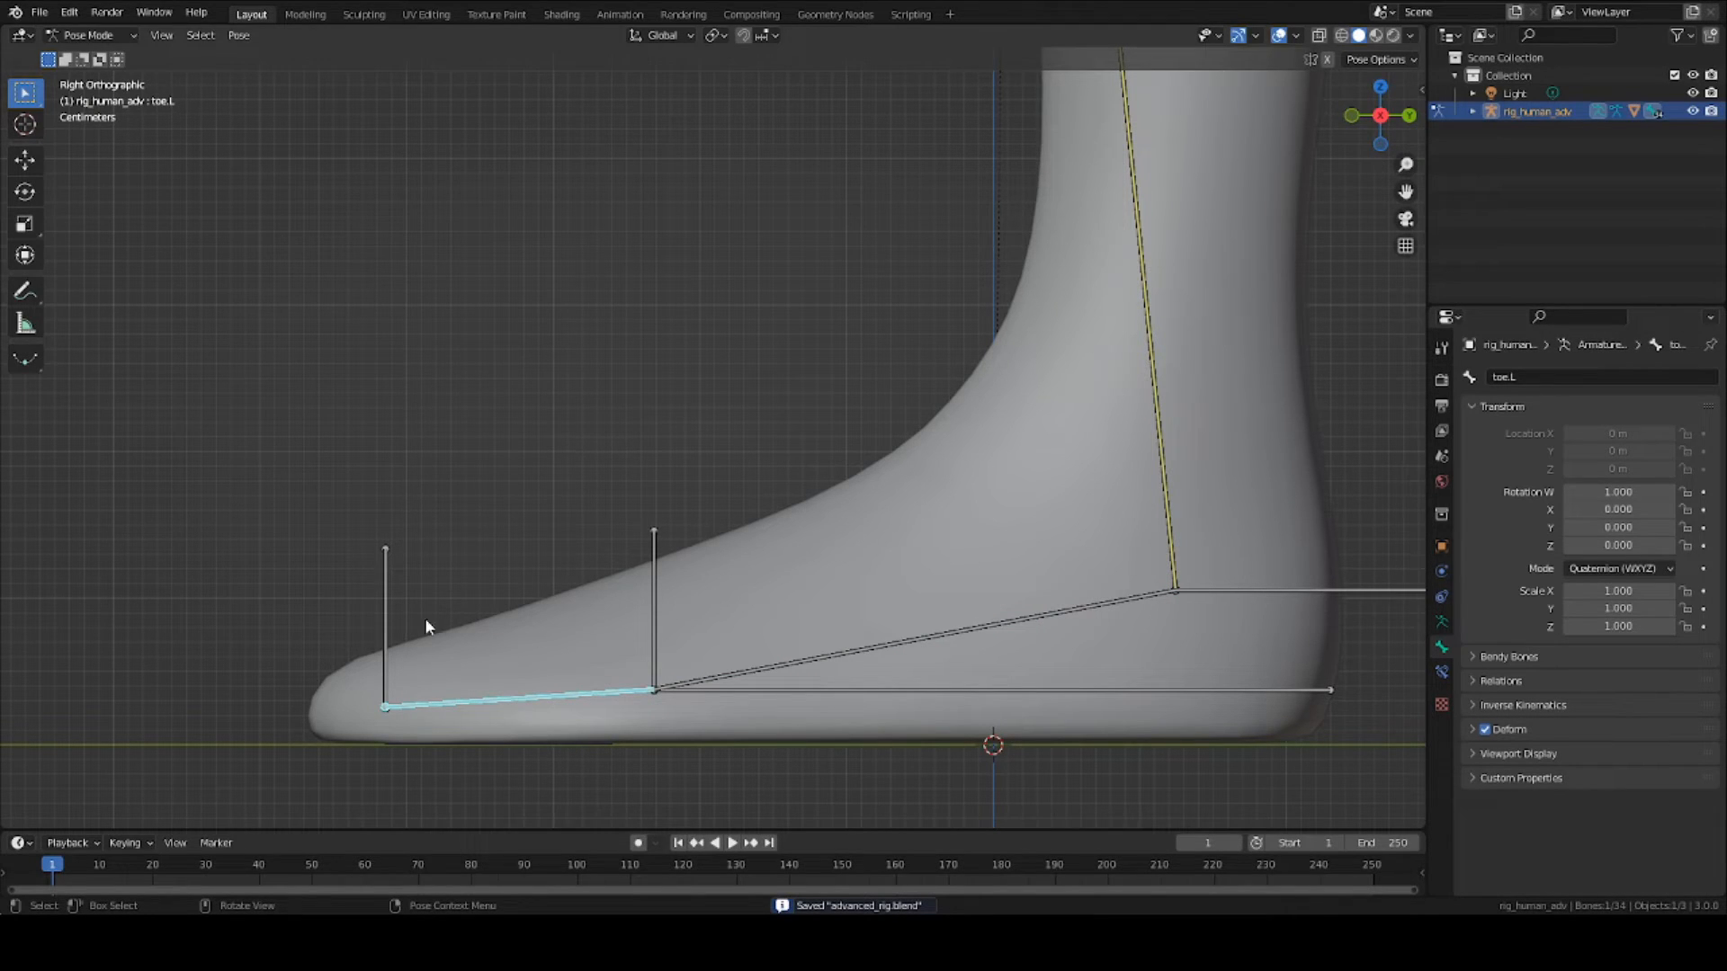
{"action": "left_click", "coordinate": [997, 637]}
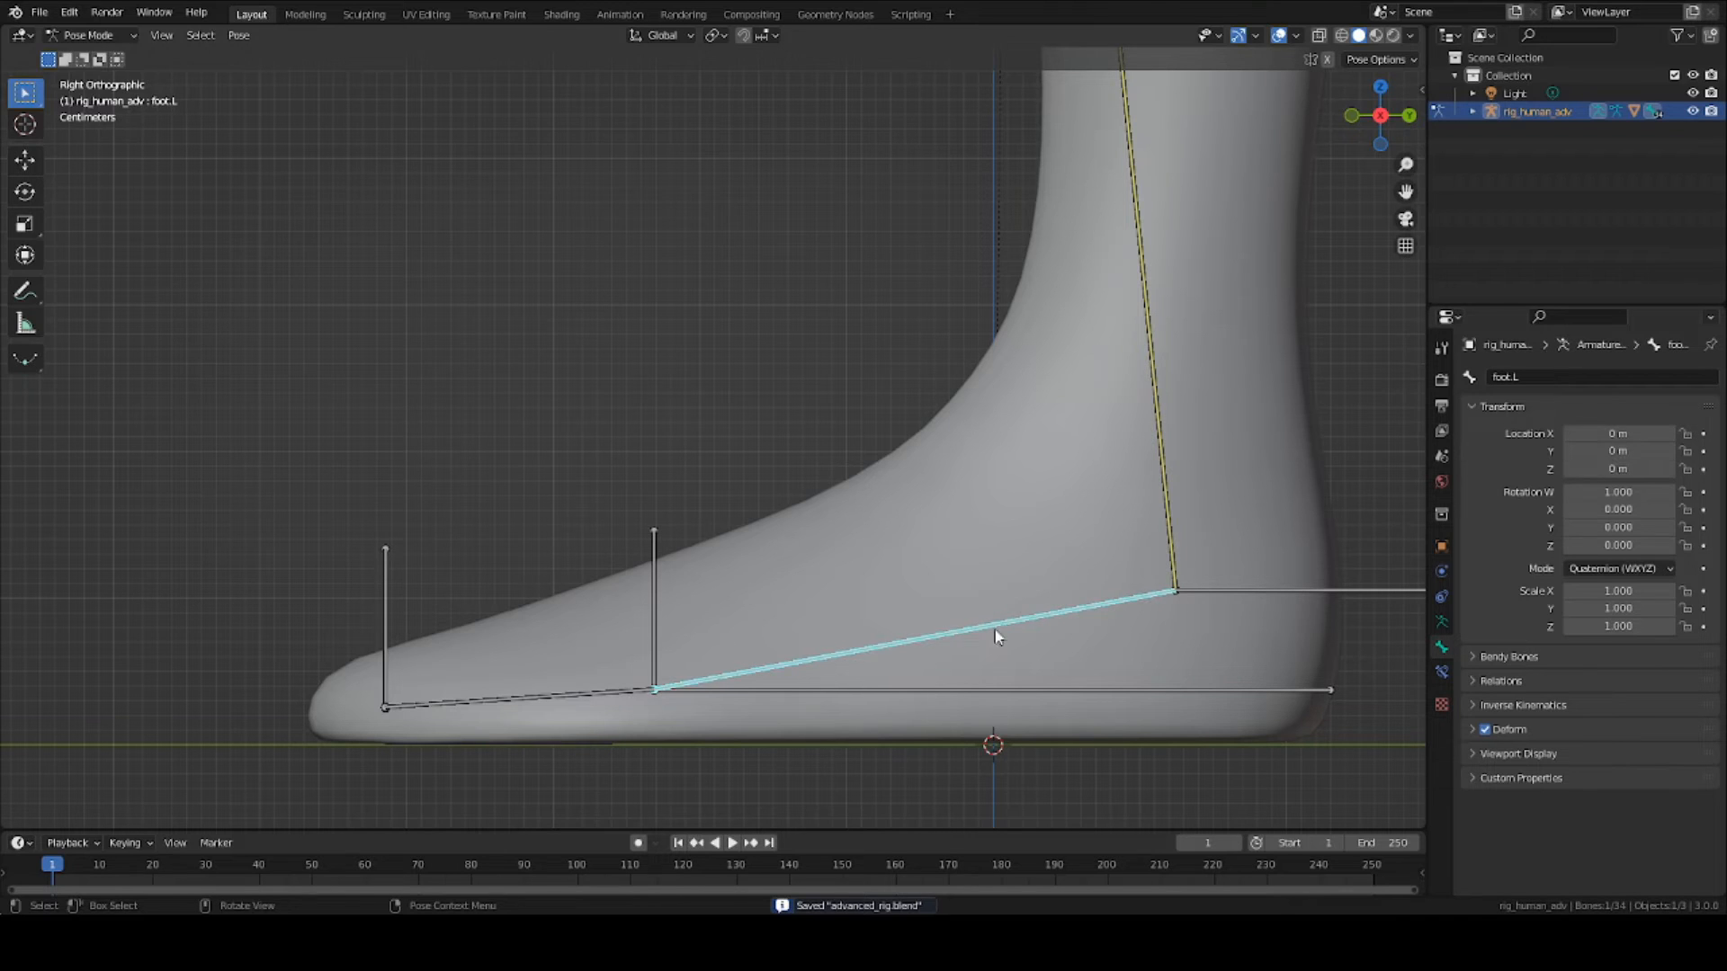
{"action": "mouse_move", "coordinate": [658, 590]}
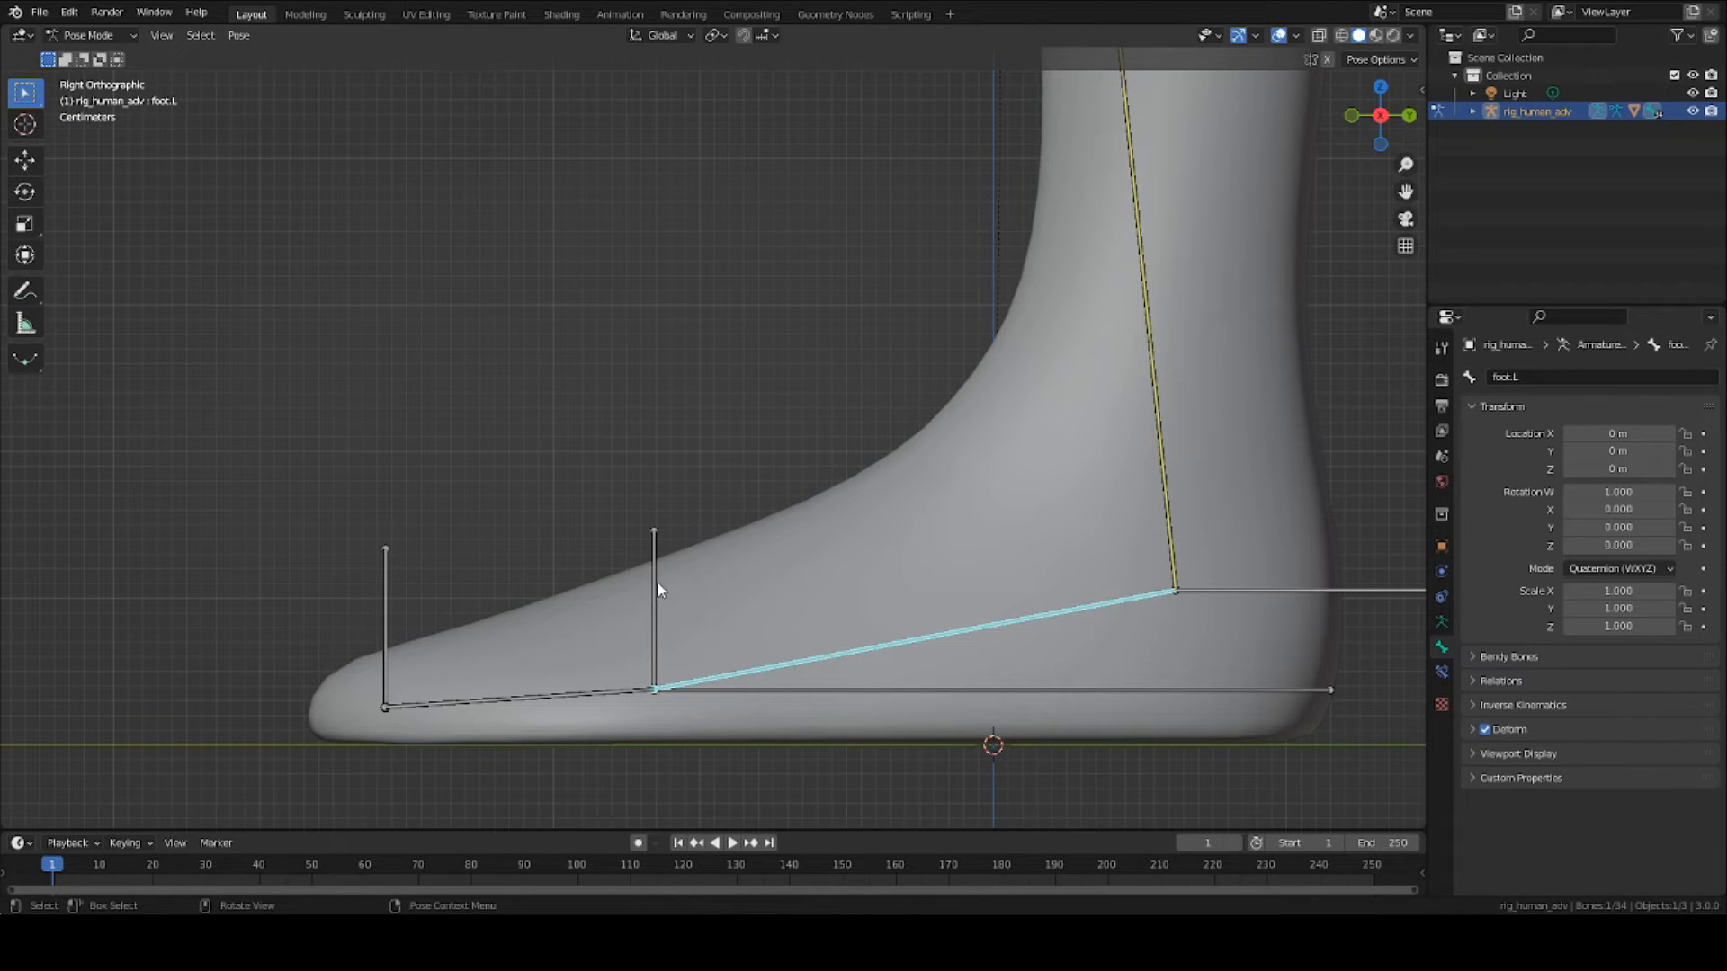
{"action": "left_click", "coordinate": [518, 700]}
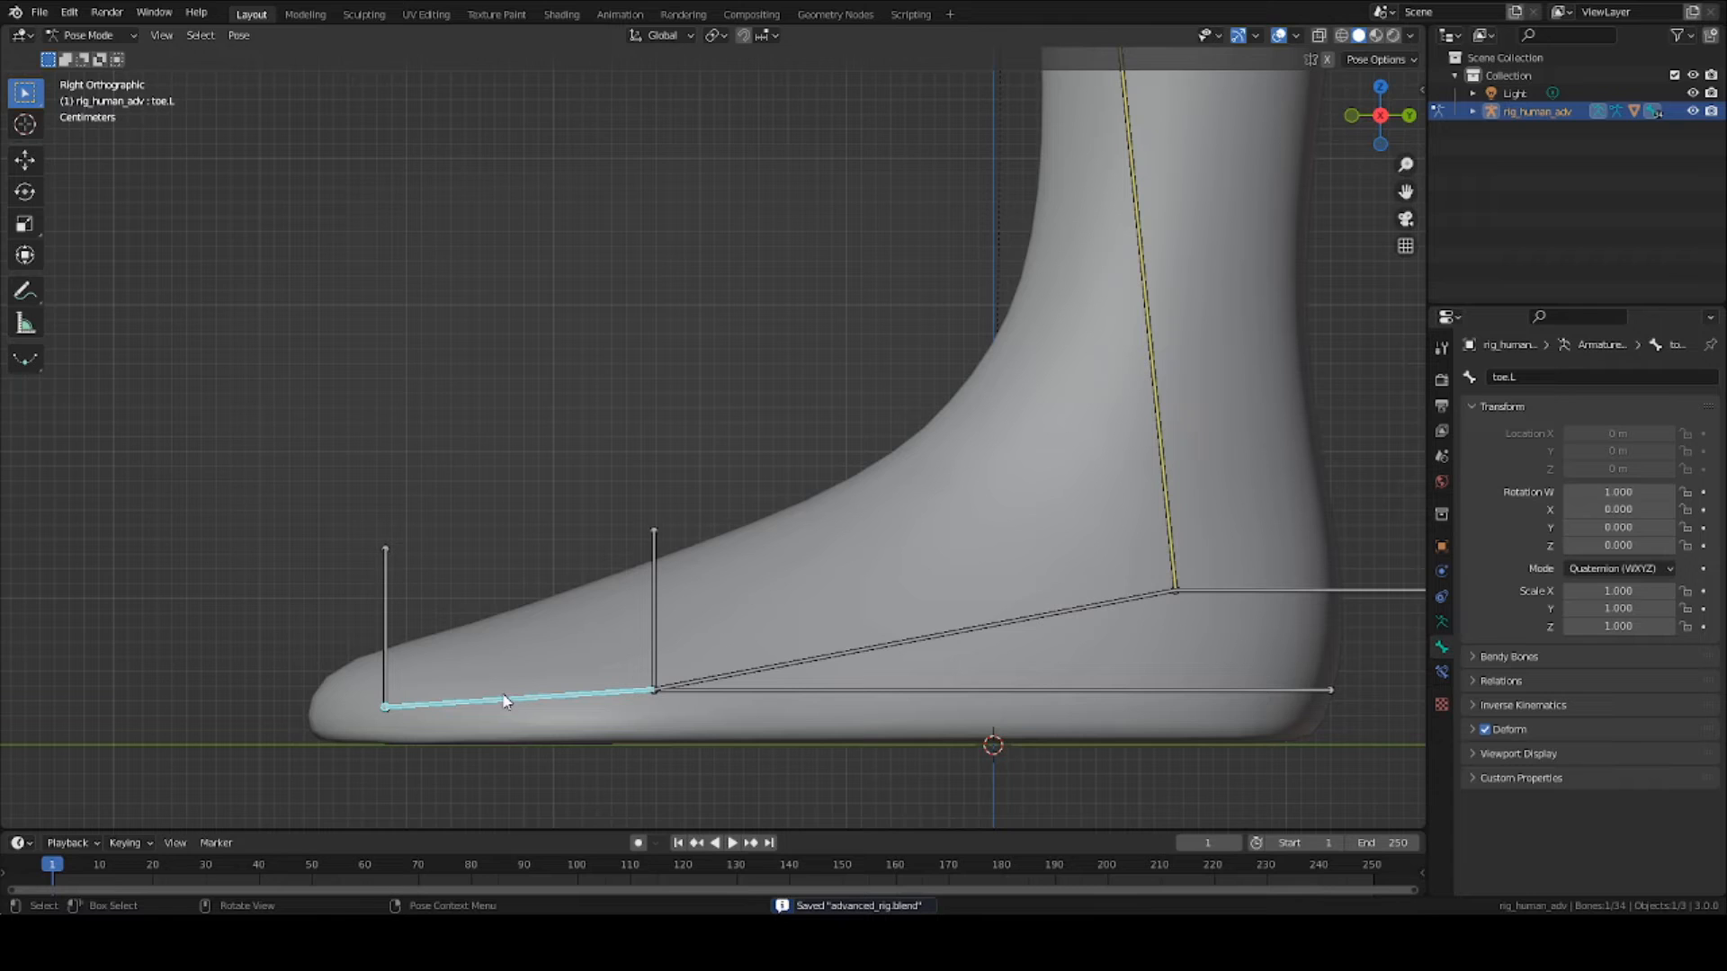
{"action": "mouse_move", "coordinate": [498, 660]}
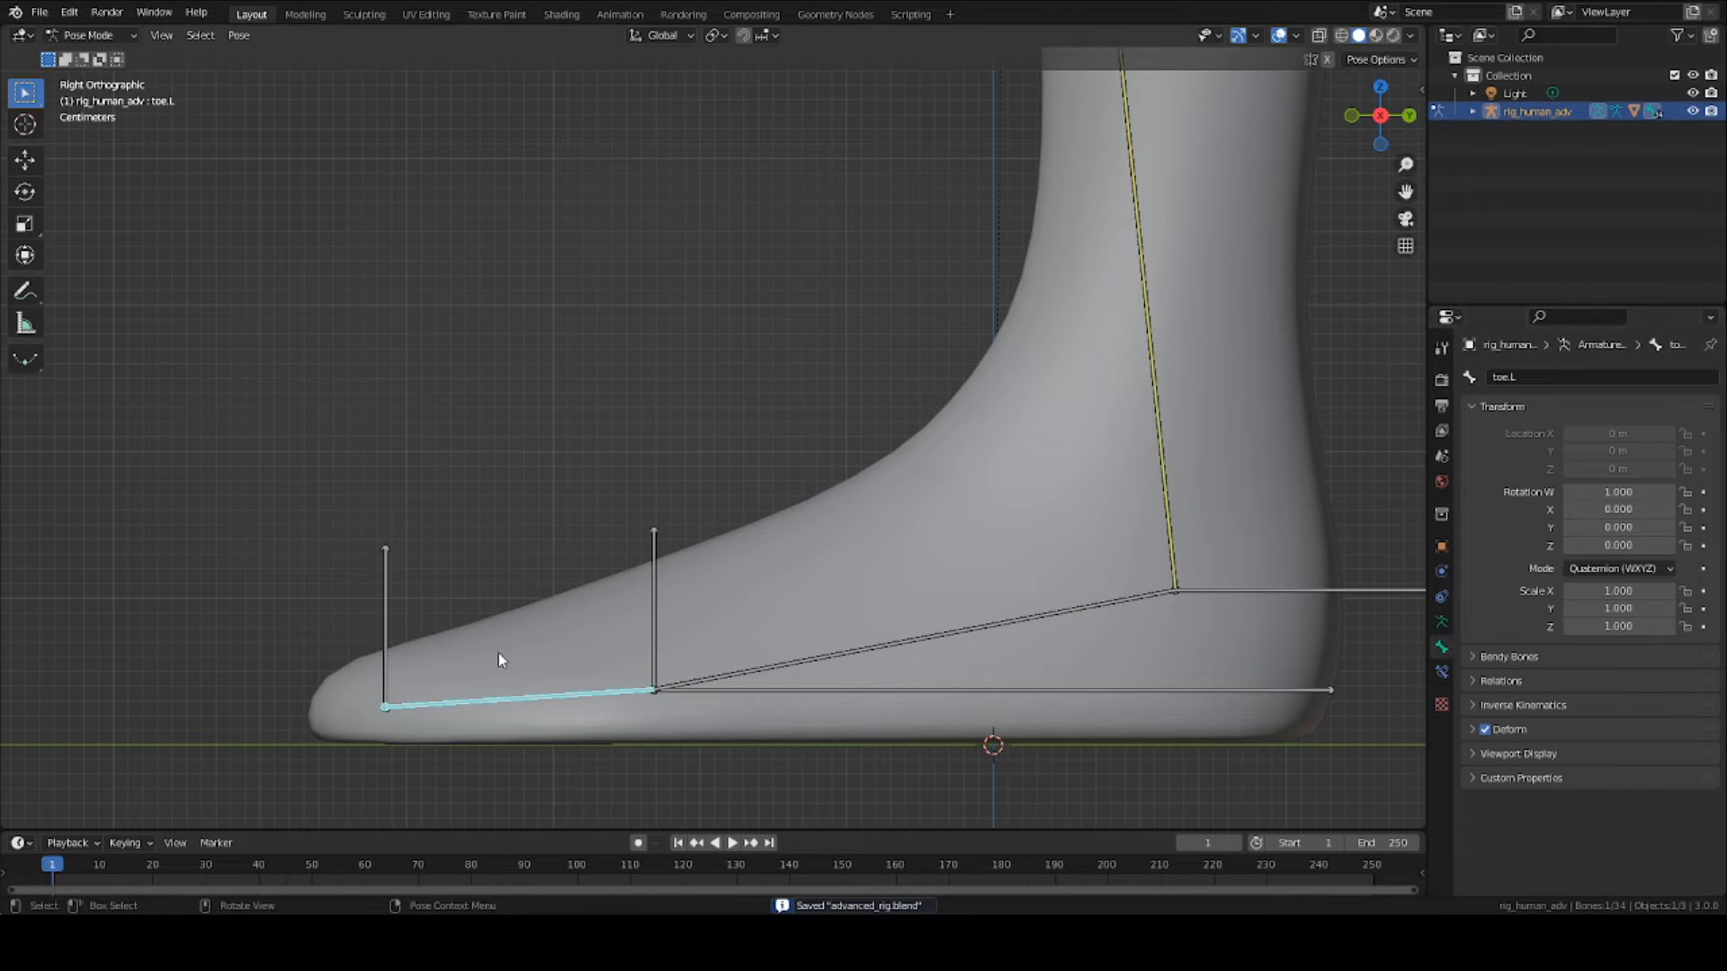
{"action": "left_click", "coordinate": [90, 34]}
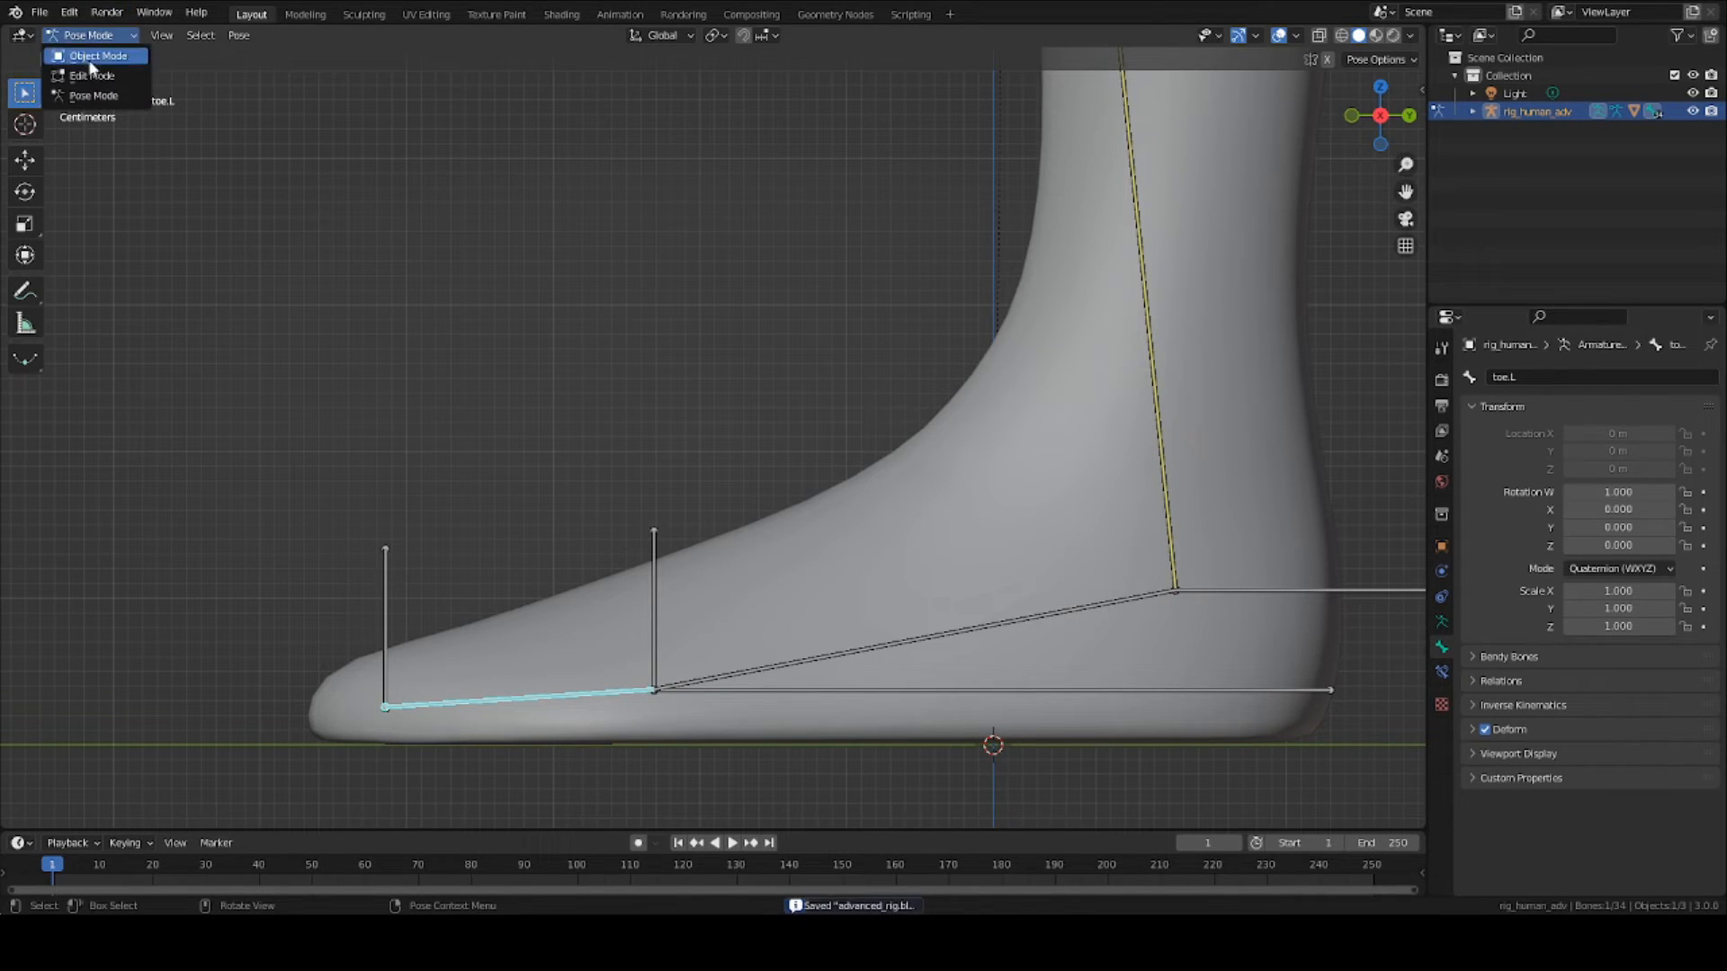
{"action": "left_click", "coordinate": [1440, 671]}
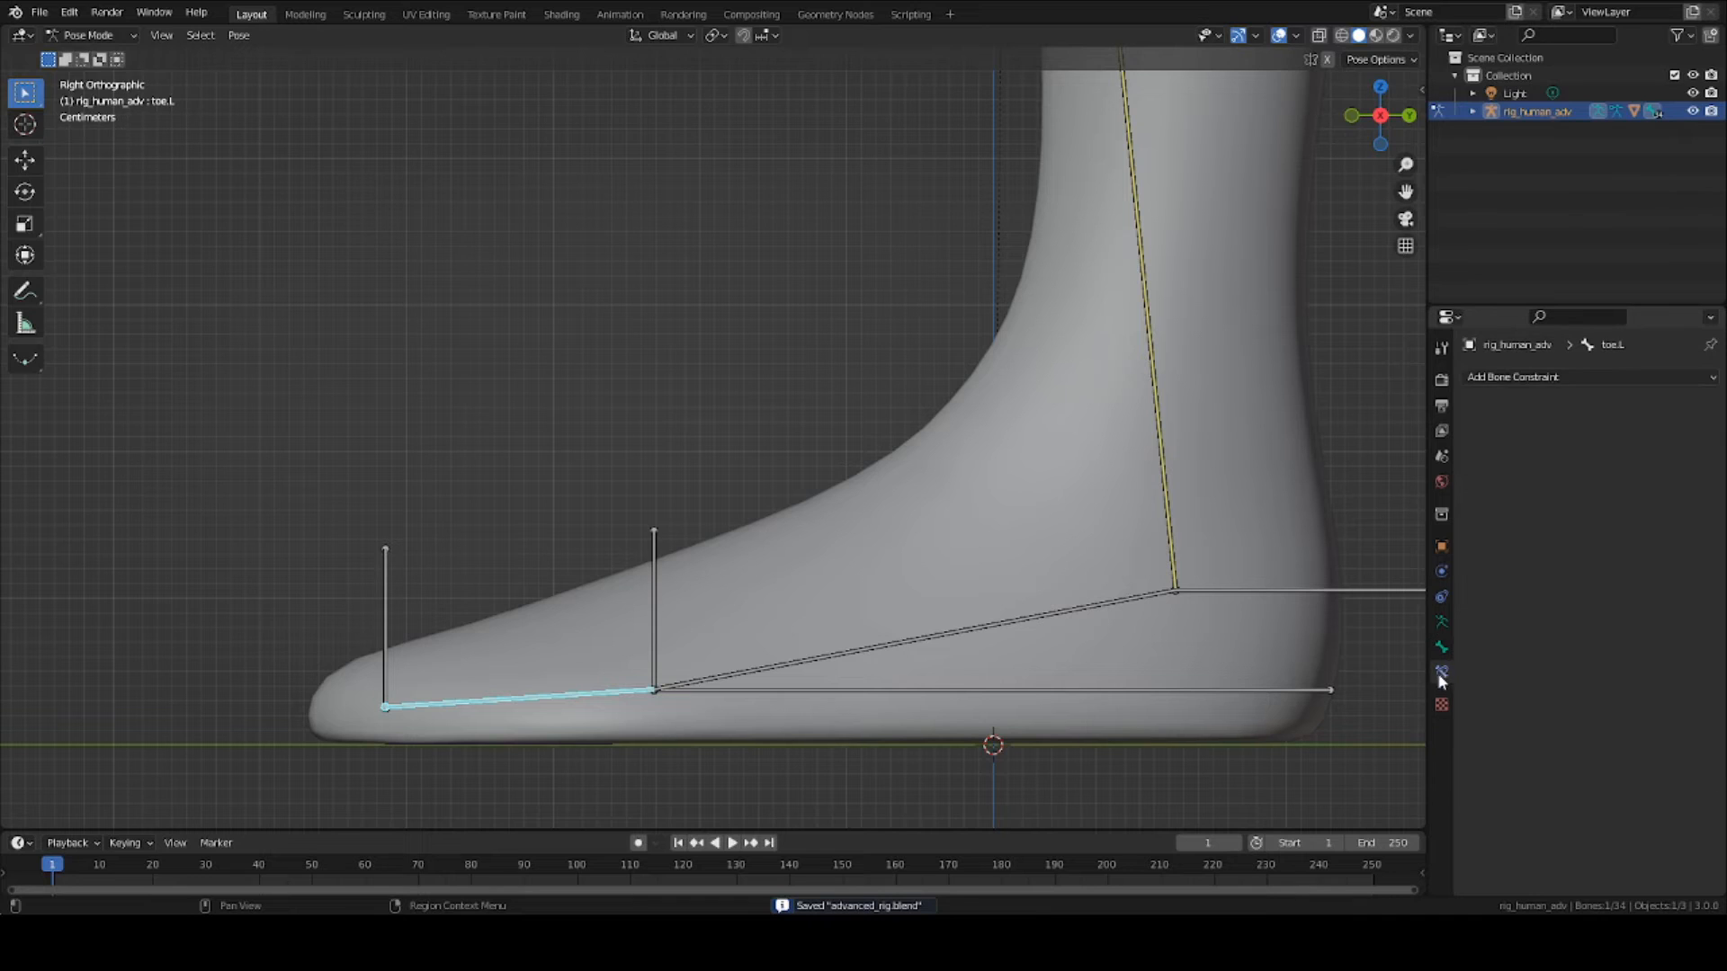
Step: Add an Inverse Kinematics constraint on the toe targeting rig_human_adv bone toeIK.L
{"action": "left_click", "coordinate": [1587, 376]}
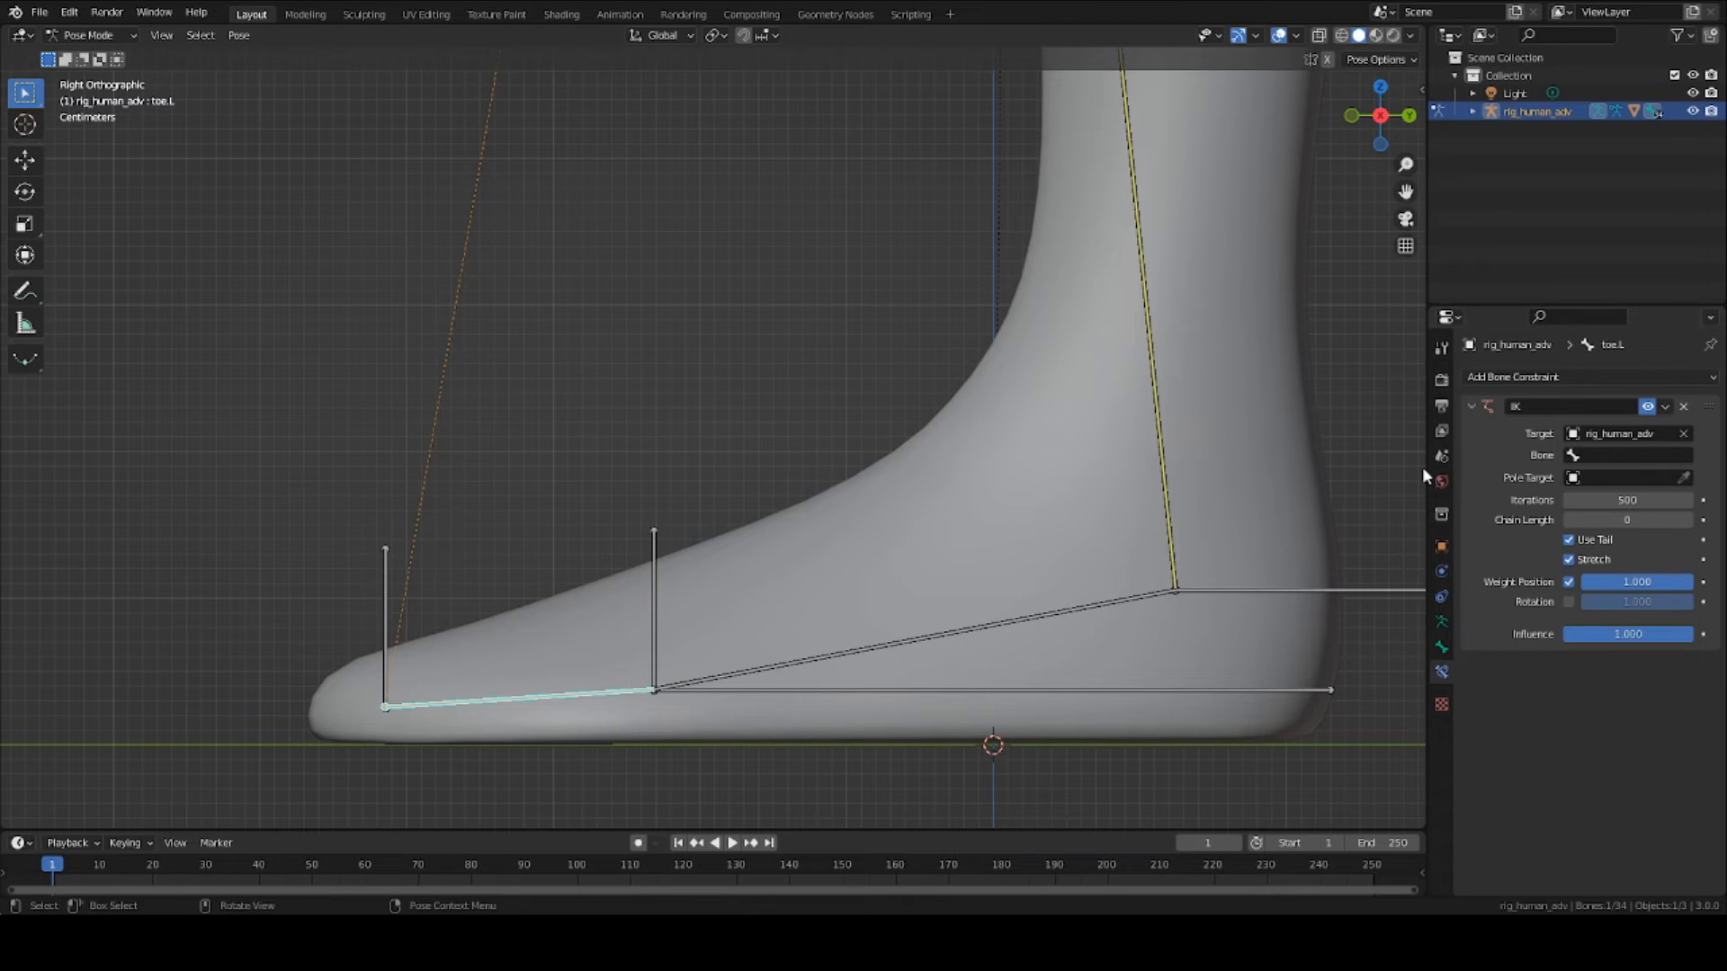
{"action": "left_click", "coordinate": [1628, 455]}
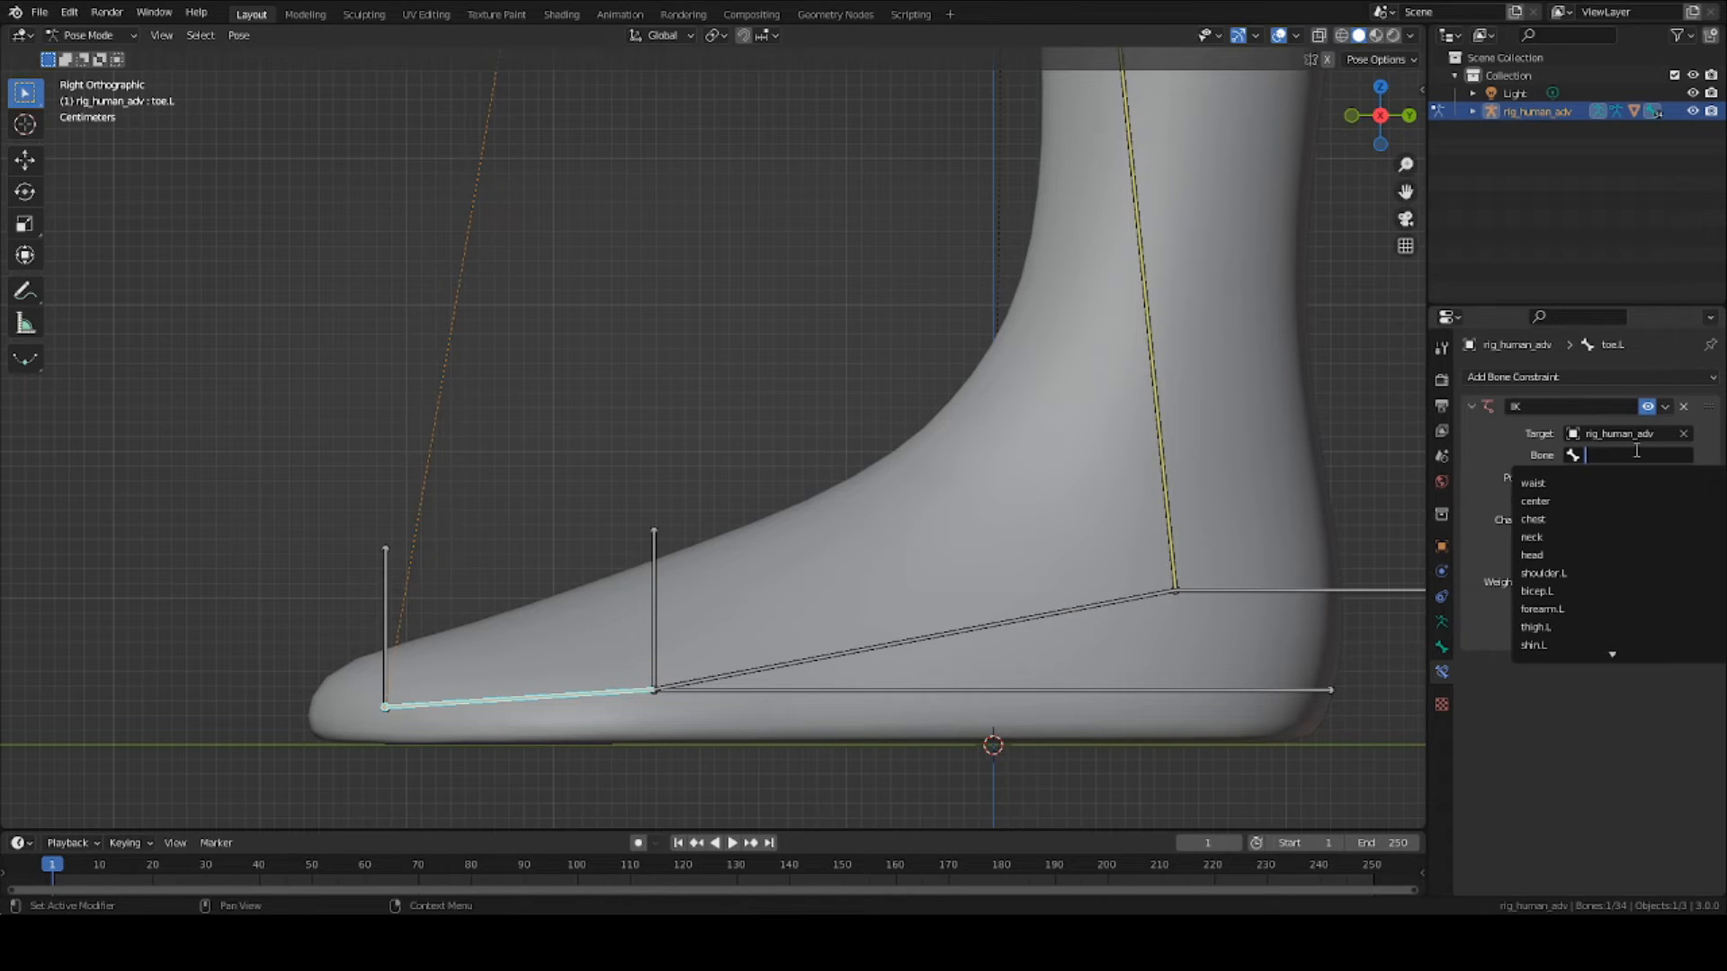
{"action": "type", "text": "toe"}
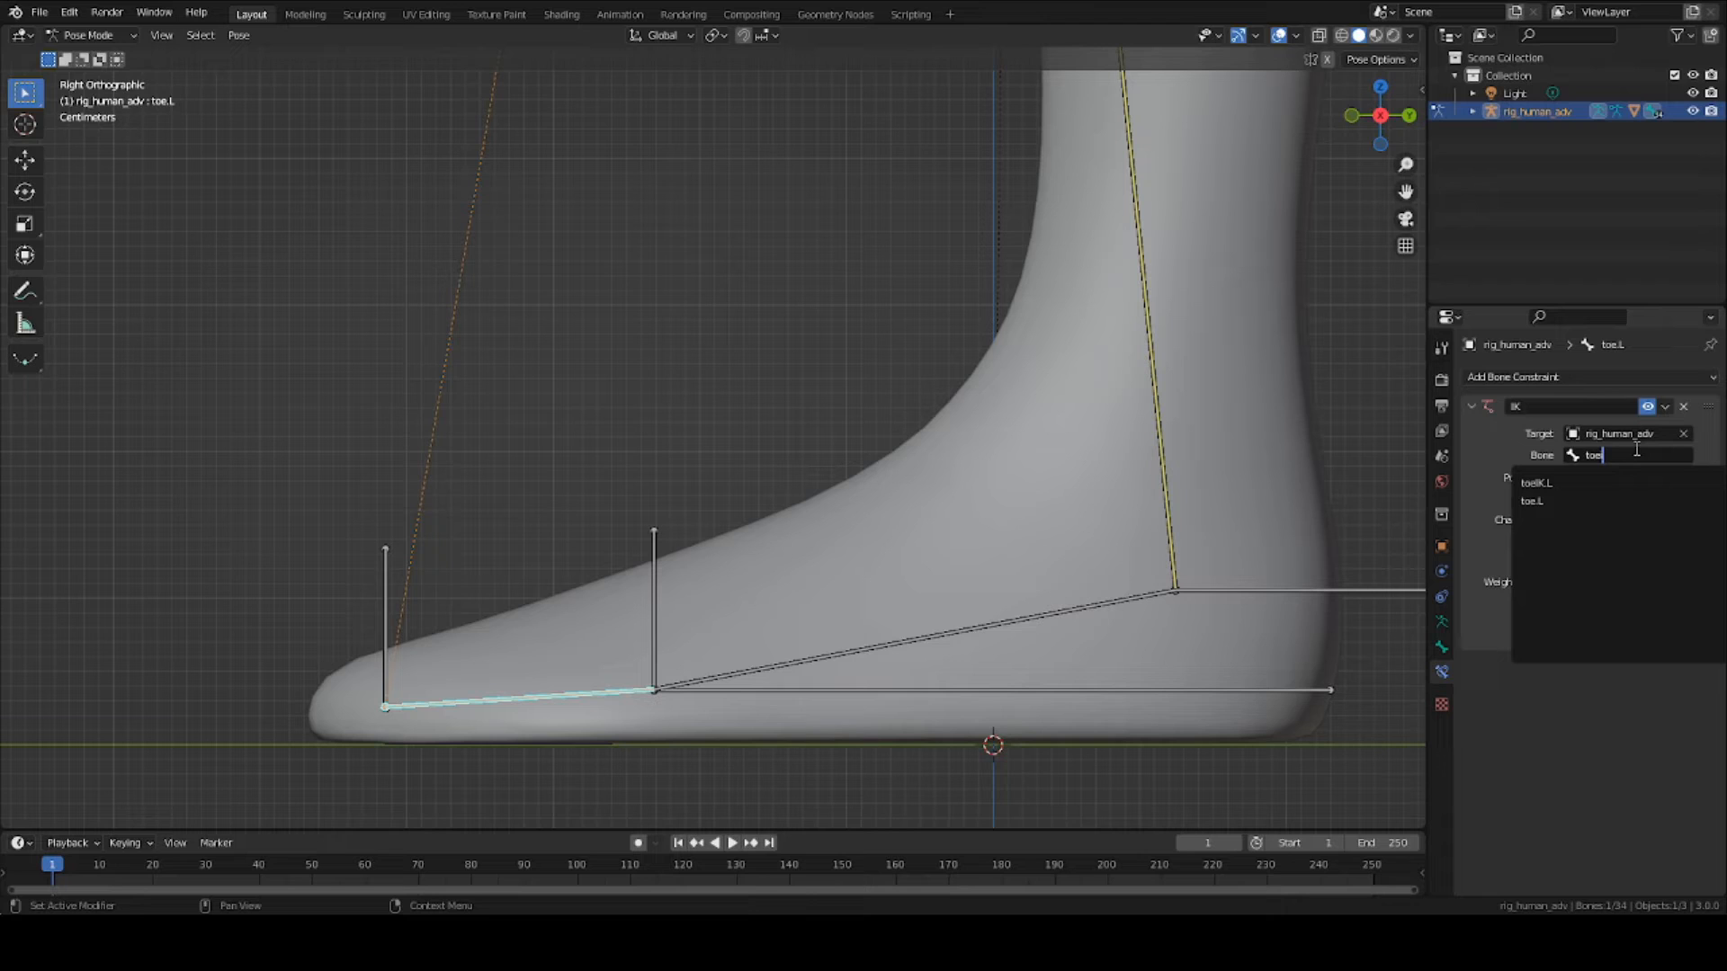
{"action": "left_click", "coordinate": [1538, 483]}
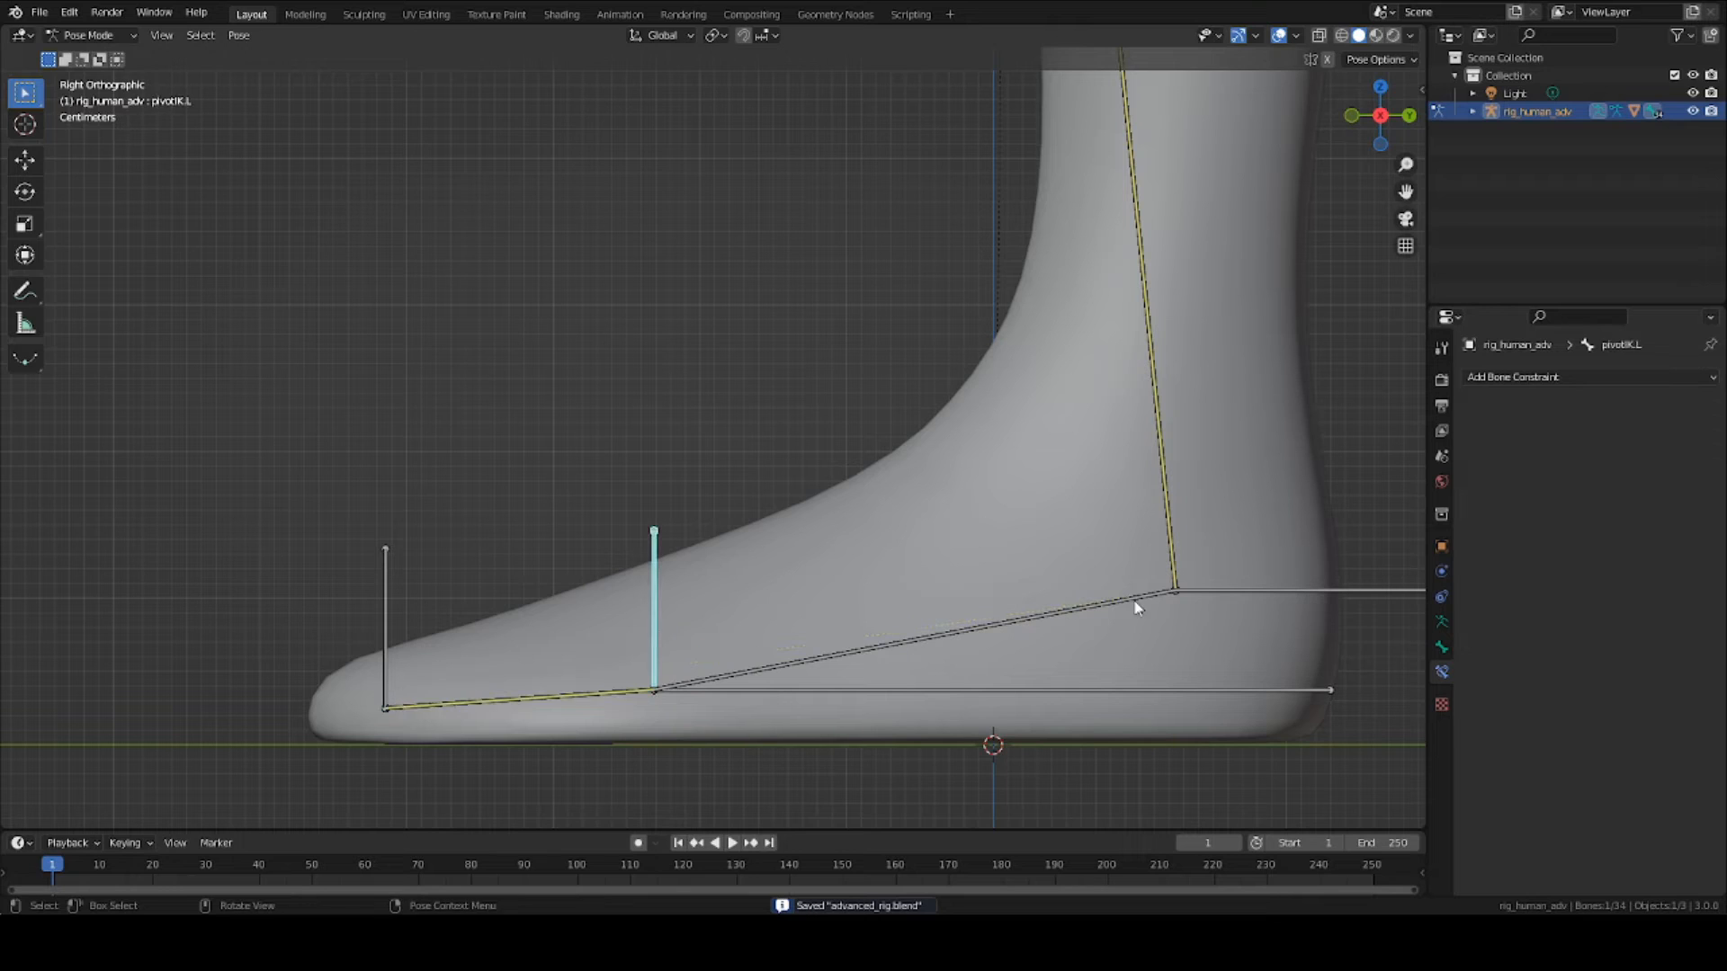
{"action": "left_click", "coordinate": [1588, 376]}
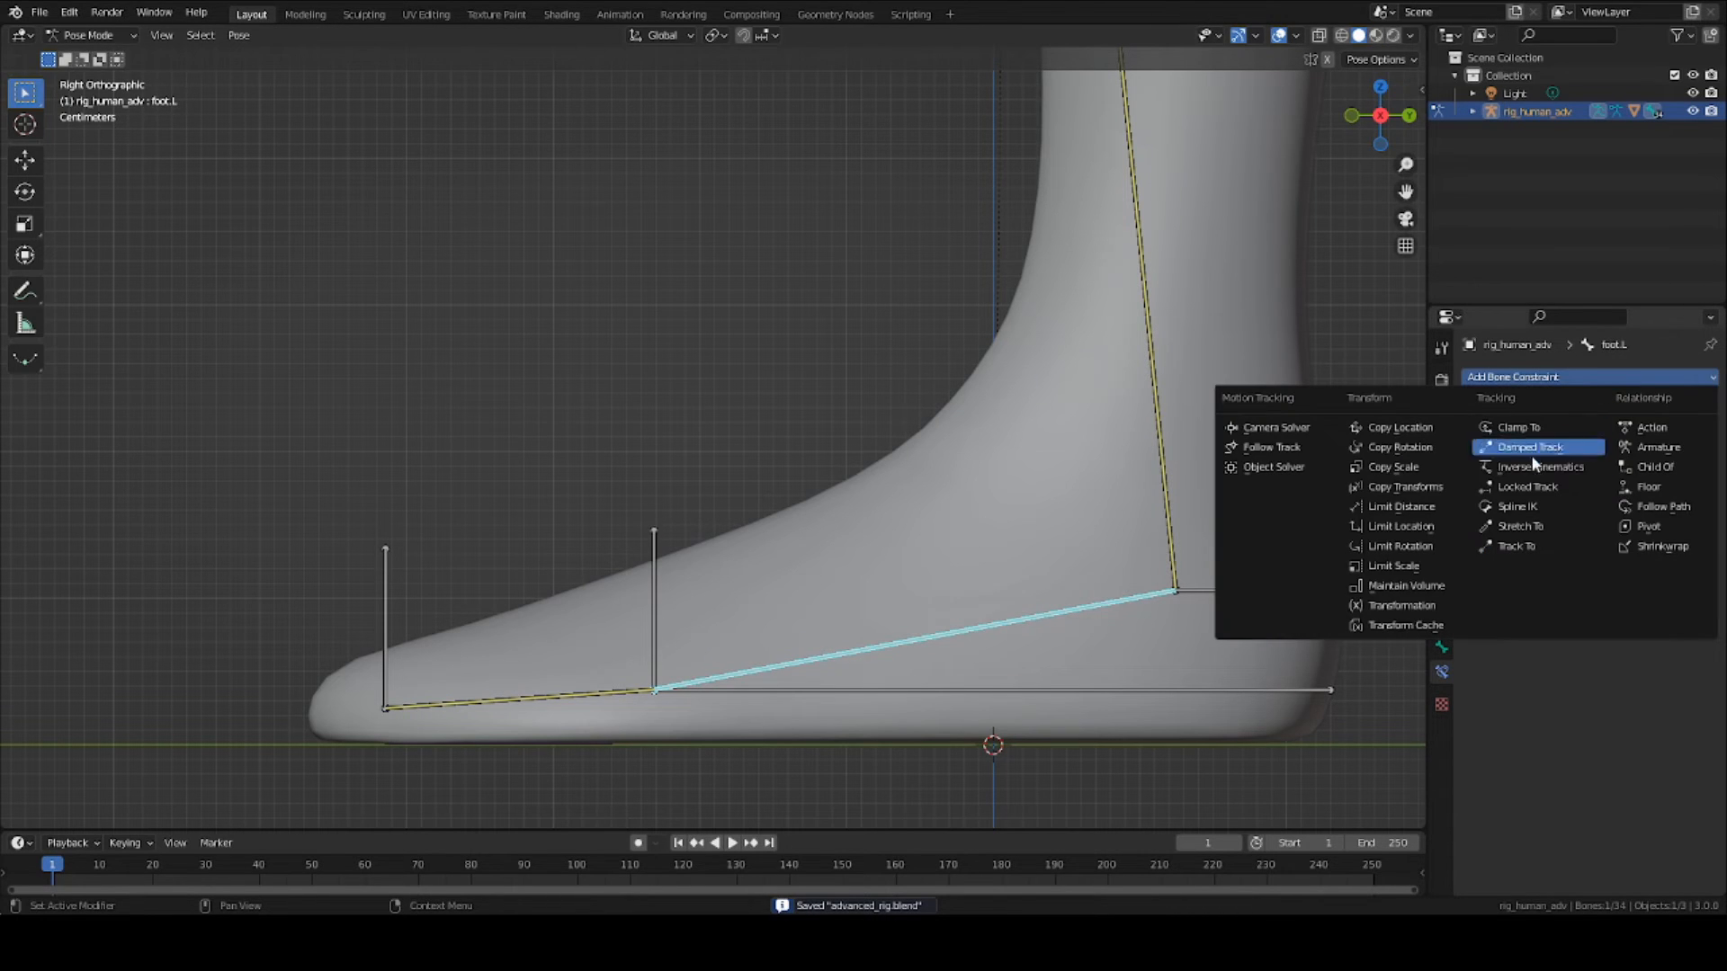
Step: Add an IK constraint on foot.L targeting pivotIK.L and raise its chain length
{"action": "left_click", "coordinate": [1542, 466]}
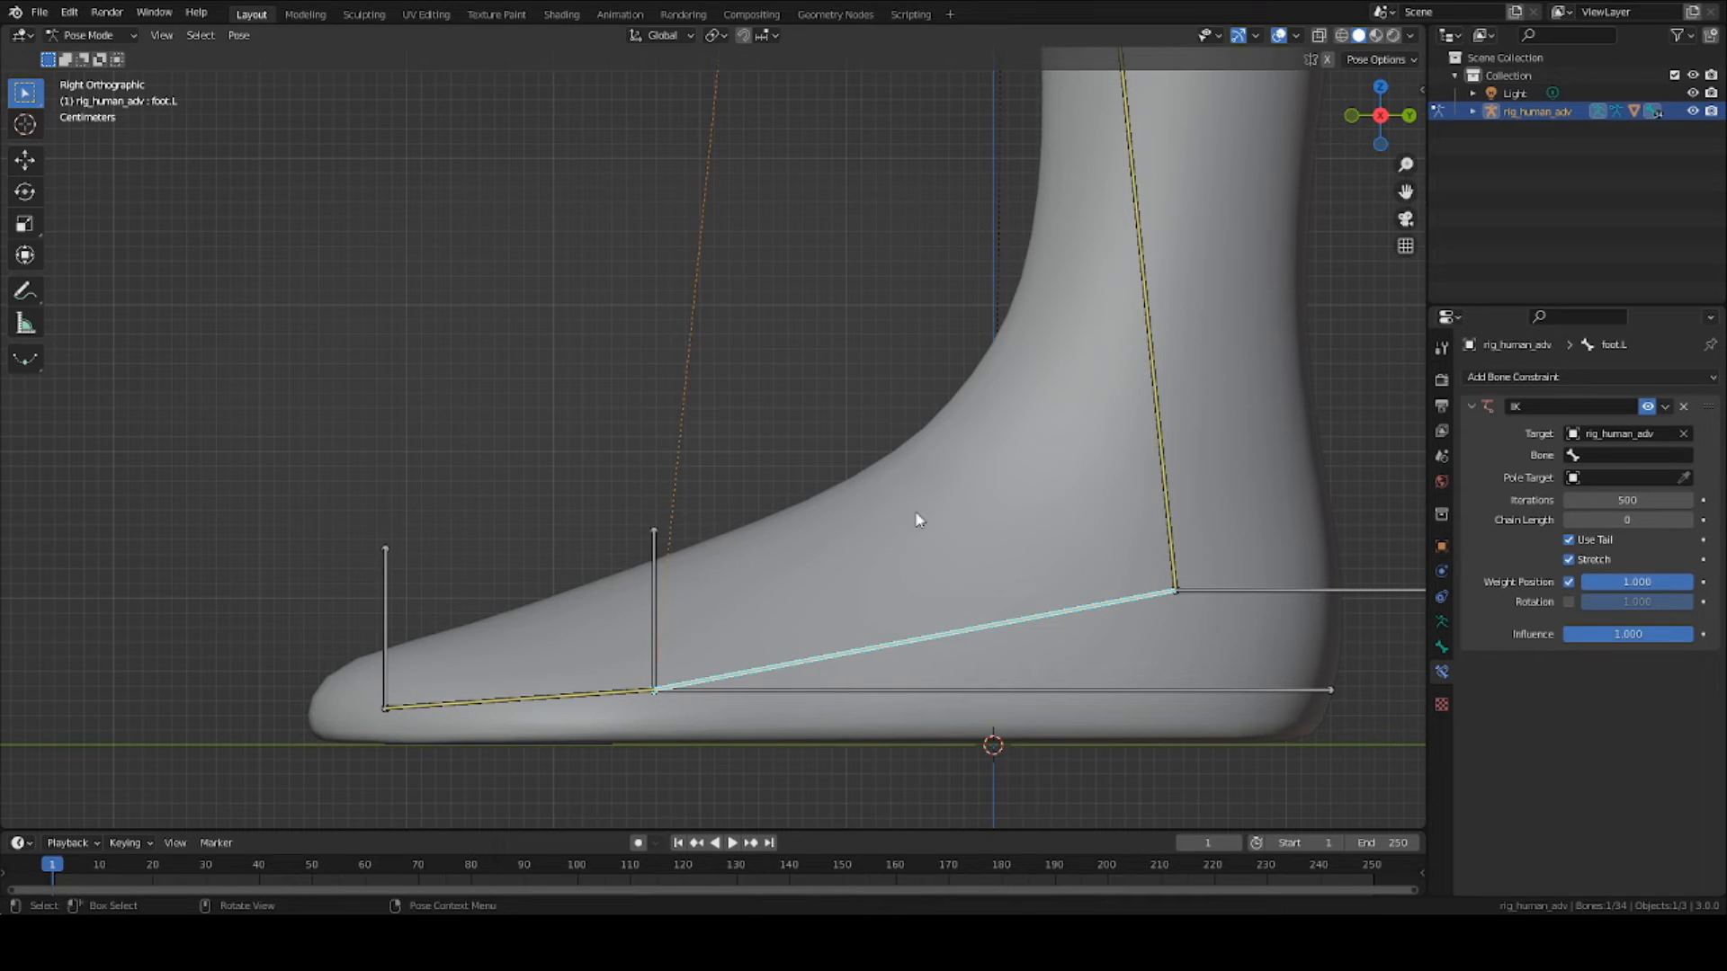
{"action": "left_click", "coordinate": [1629, 453]}
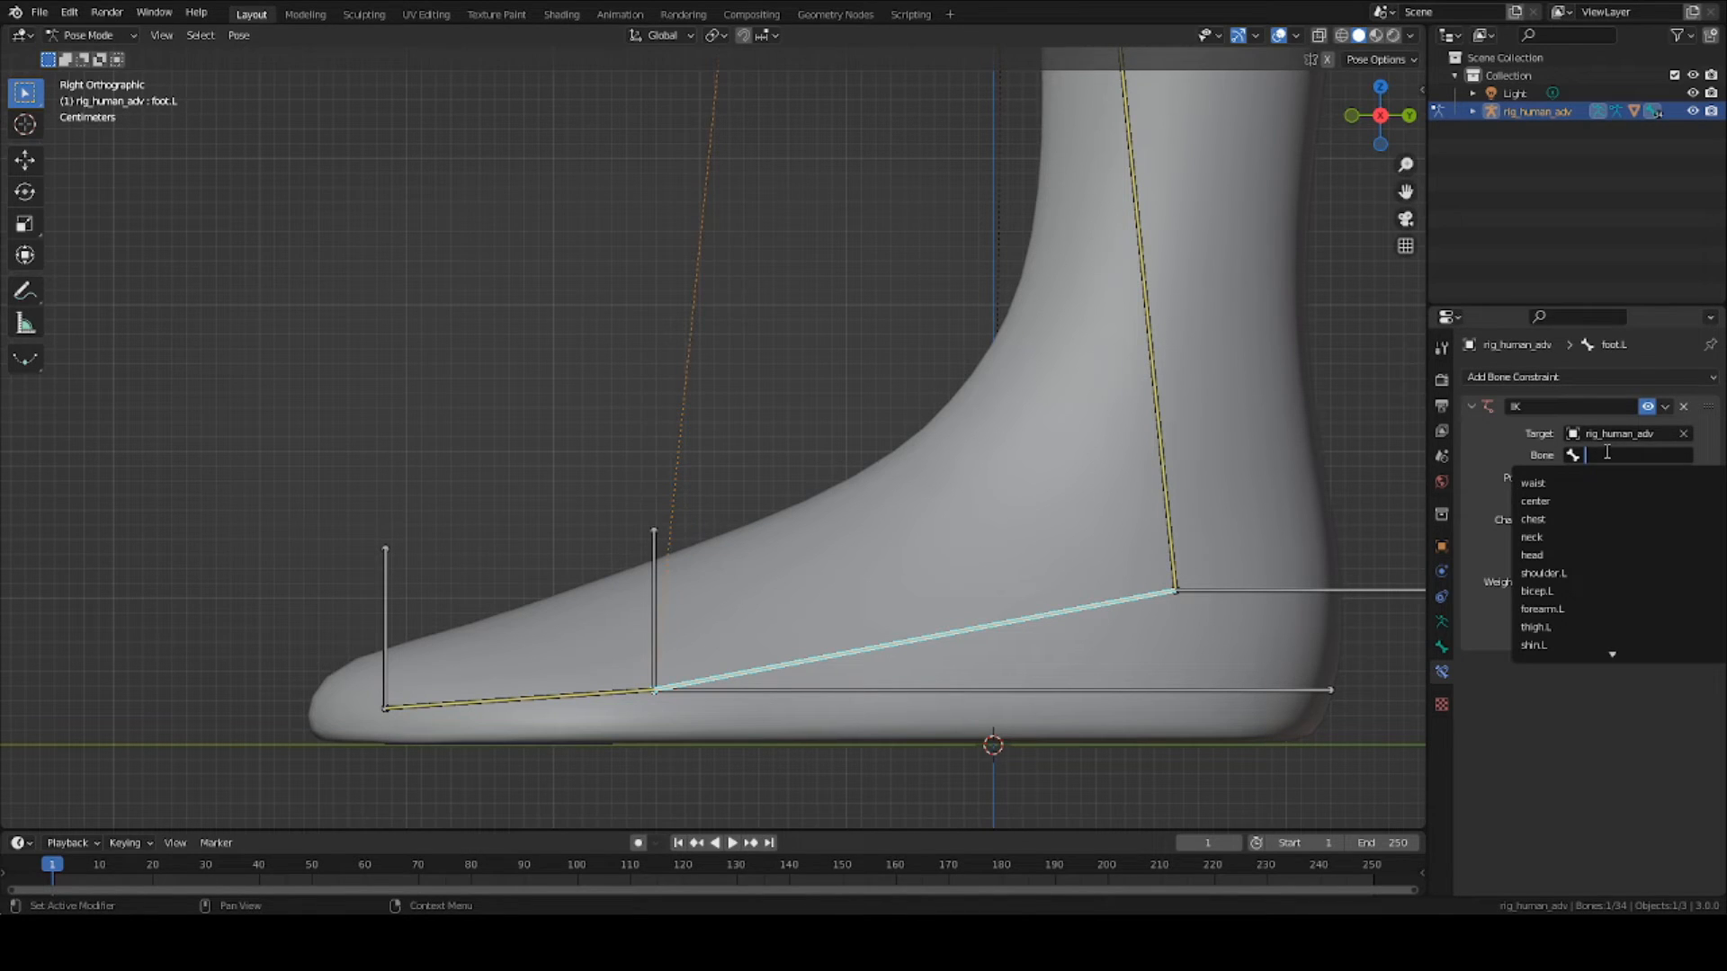
{"action": "type", "text": "pivotIK.L"}
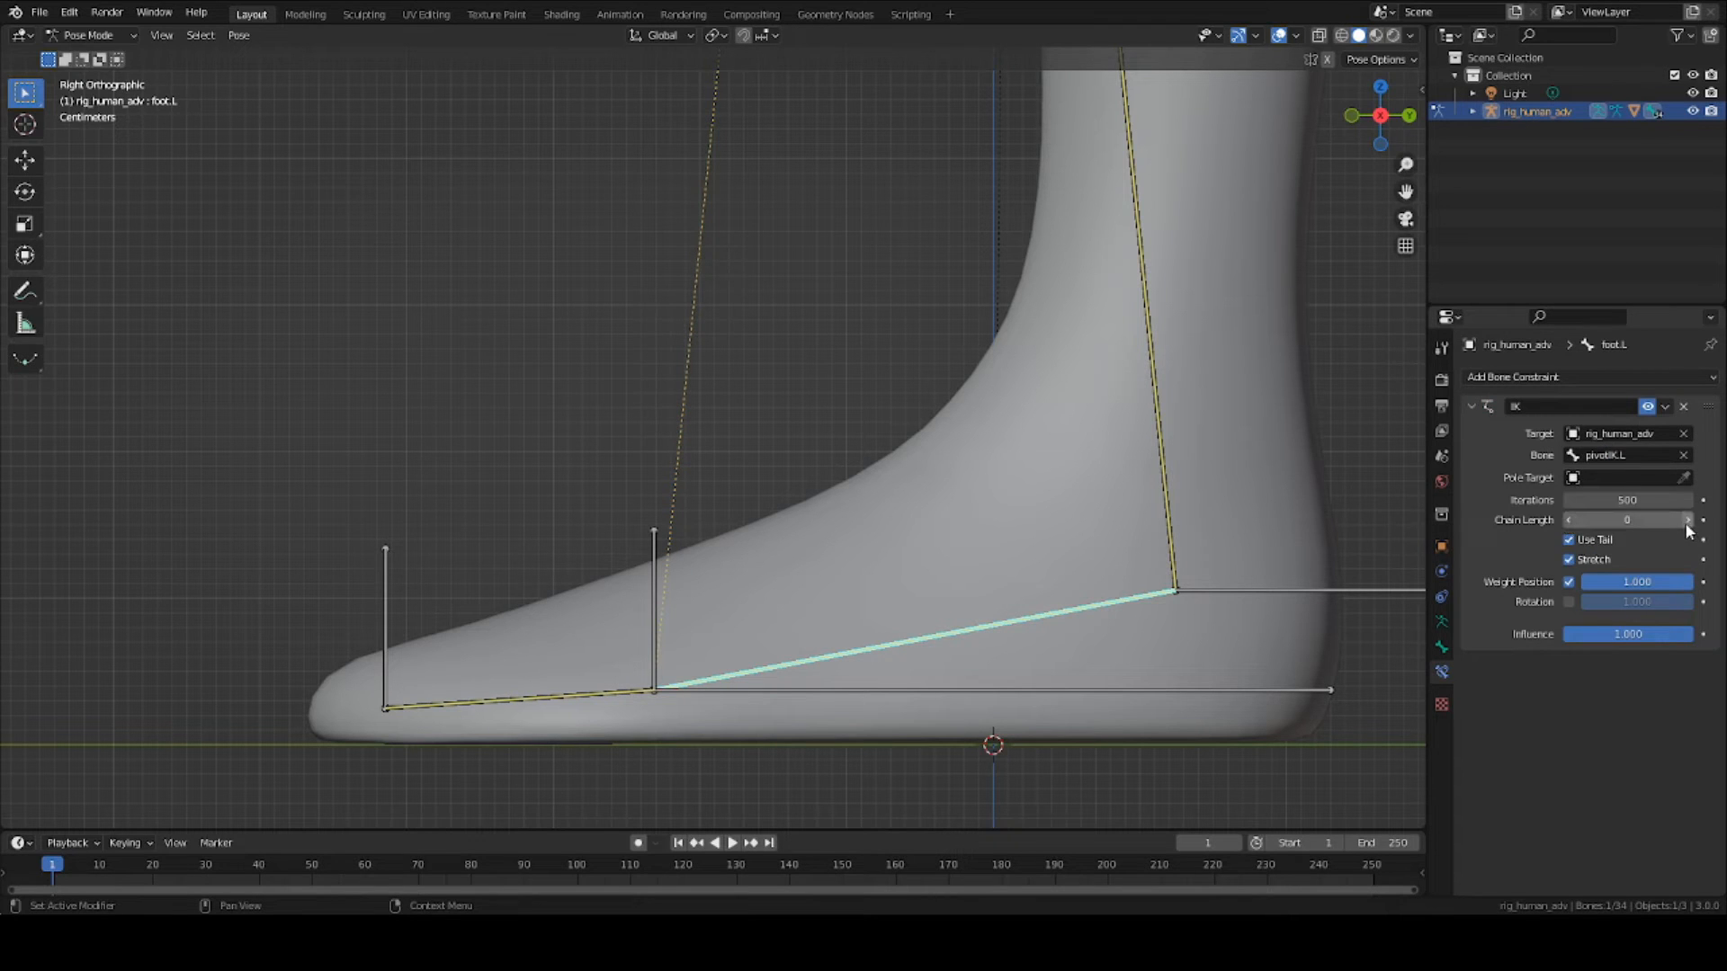
{"action": "left_click", "coordinate": [1687, 518]}
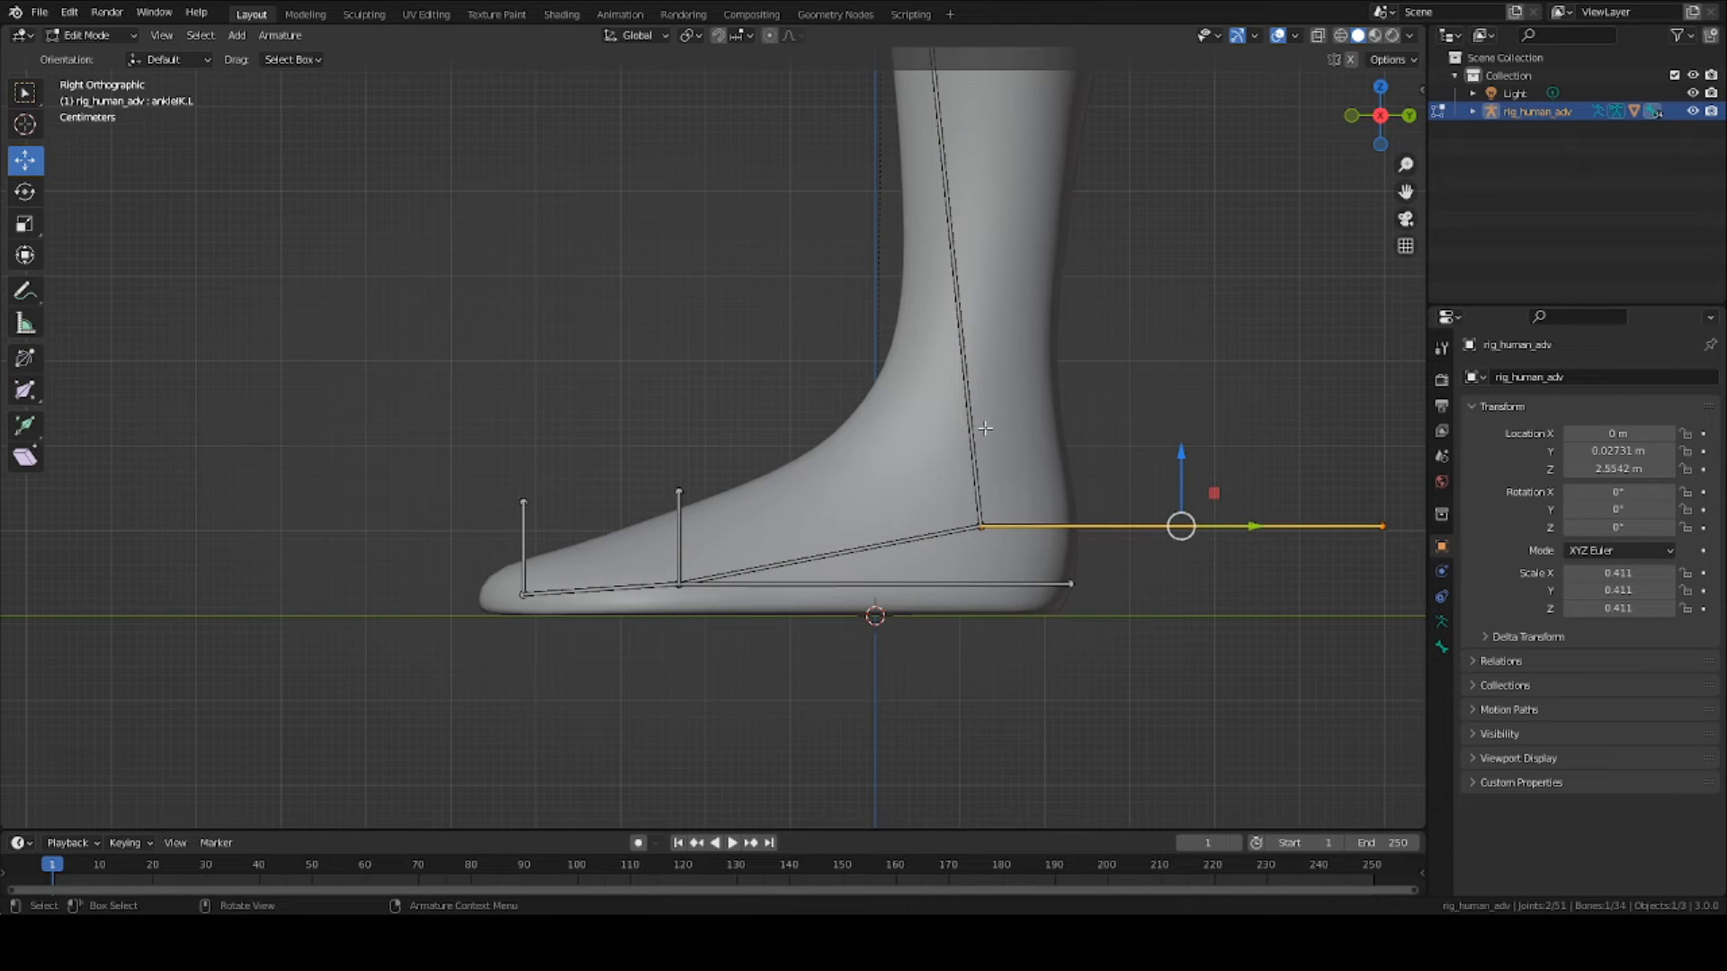
Step: Parent ankleIK.L to heel.L with Keep Offset and return to Pose Mode
{"action": "left_click", "coordinate": [1016, 584]}
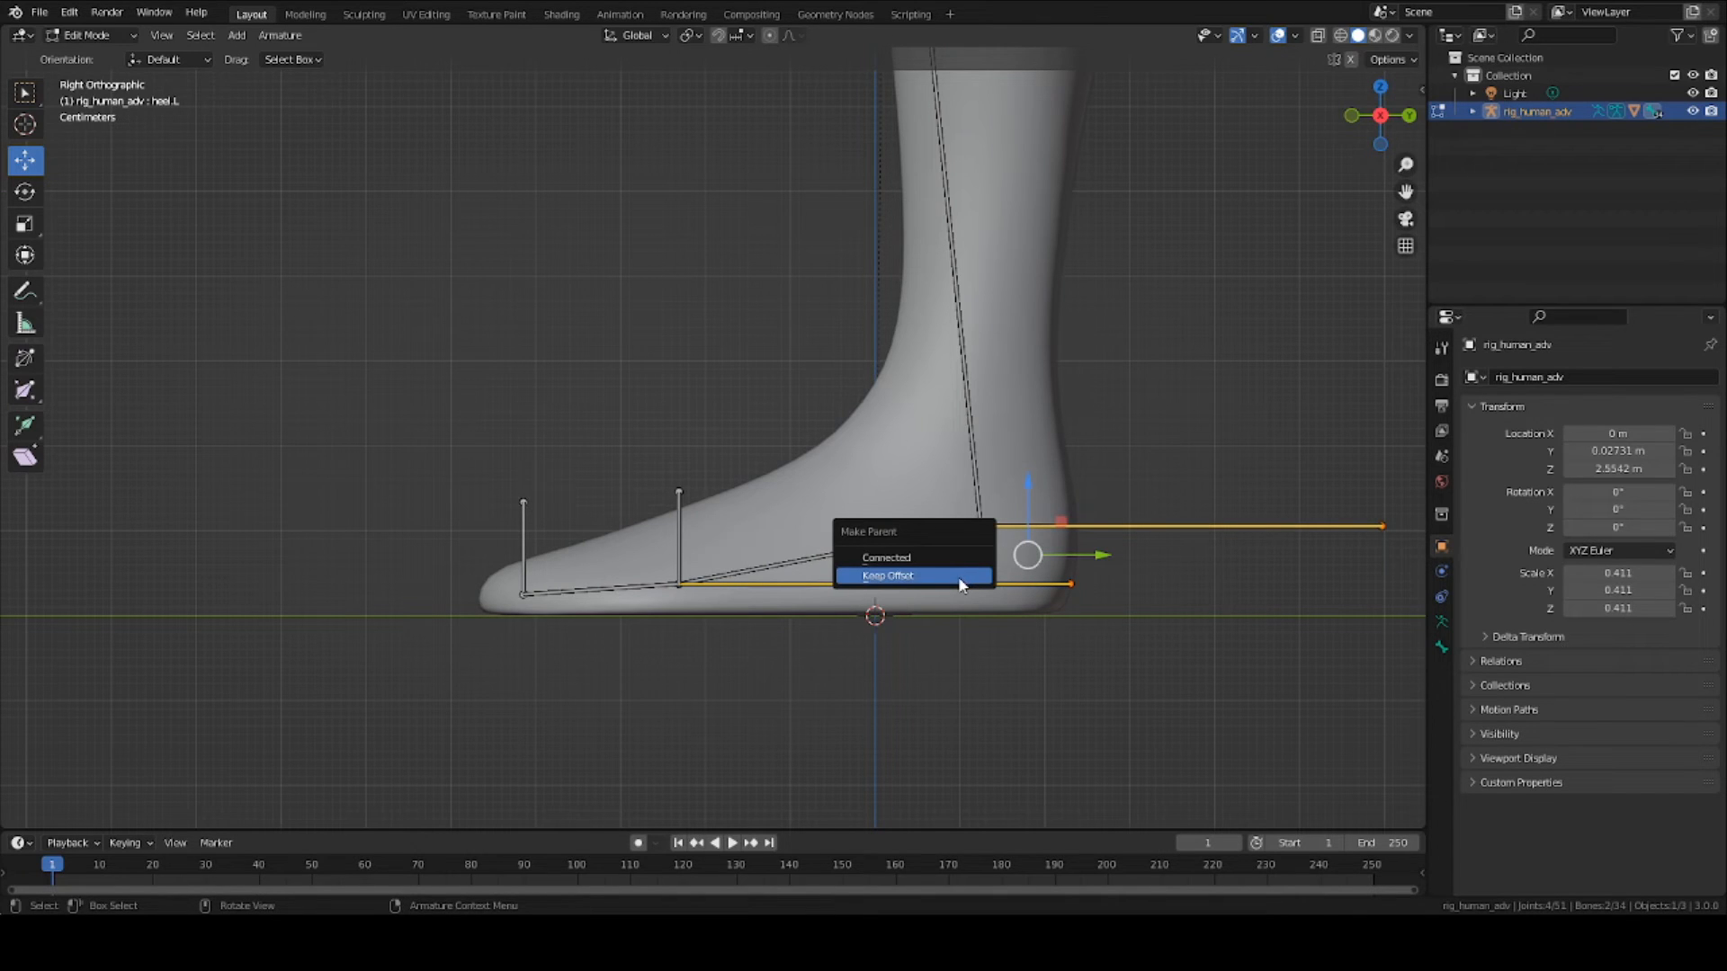
{"action": "left_click", "coordinate": [886, 576]}
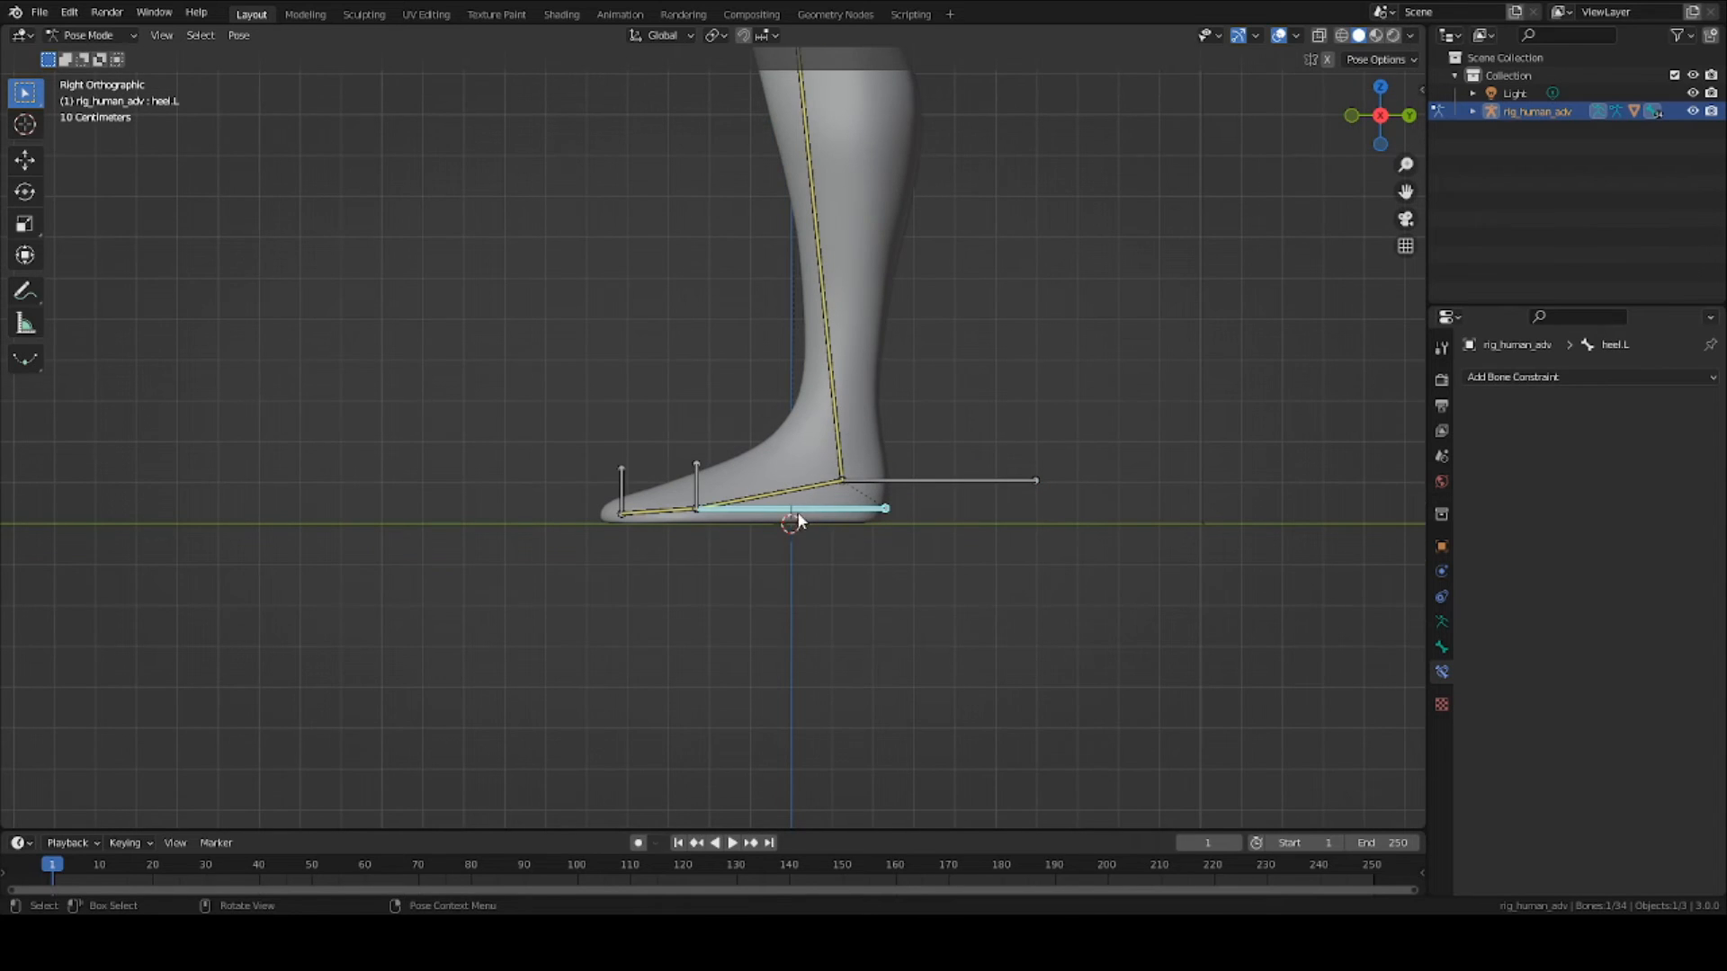
{"action": "left_click_drag", "start_coordinate": [885, 507], "coordinate": [833, 381]}
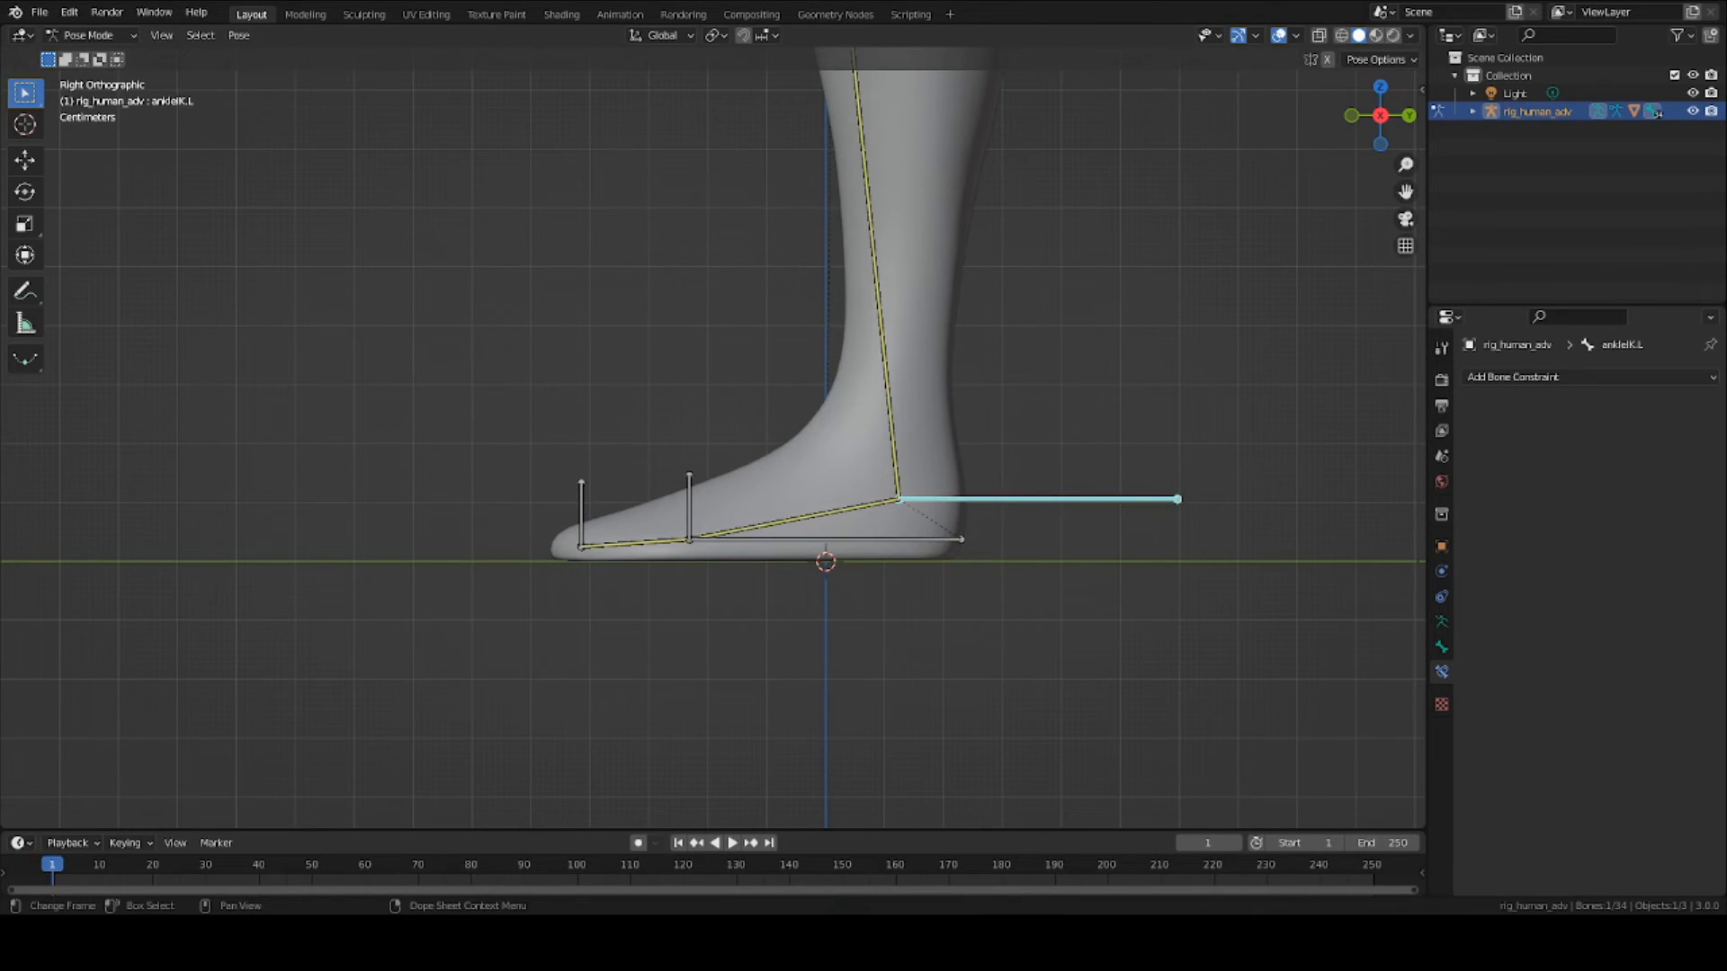
Step: Duplicate heel.L, place the copy beneath the foot and clear its parent
{"action": "left_click", "coordinate": [86, 34]}
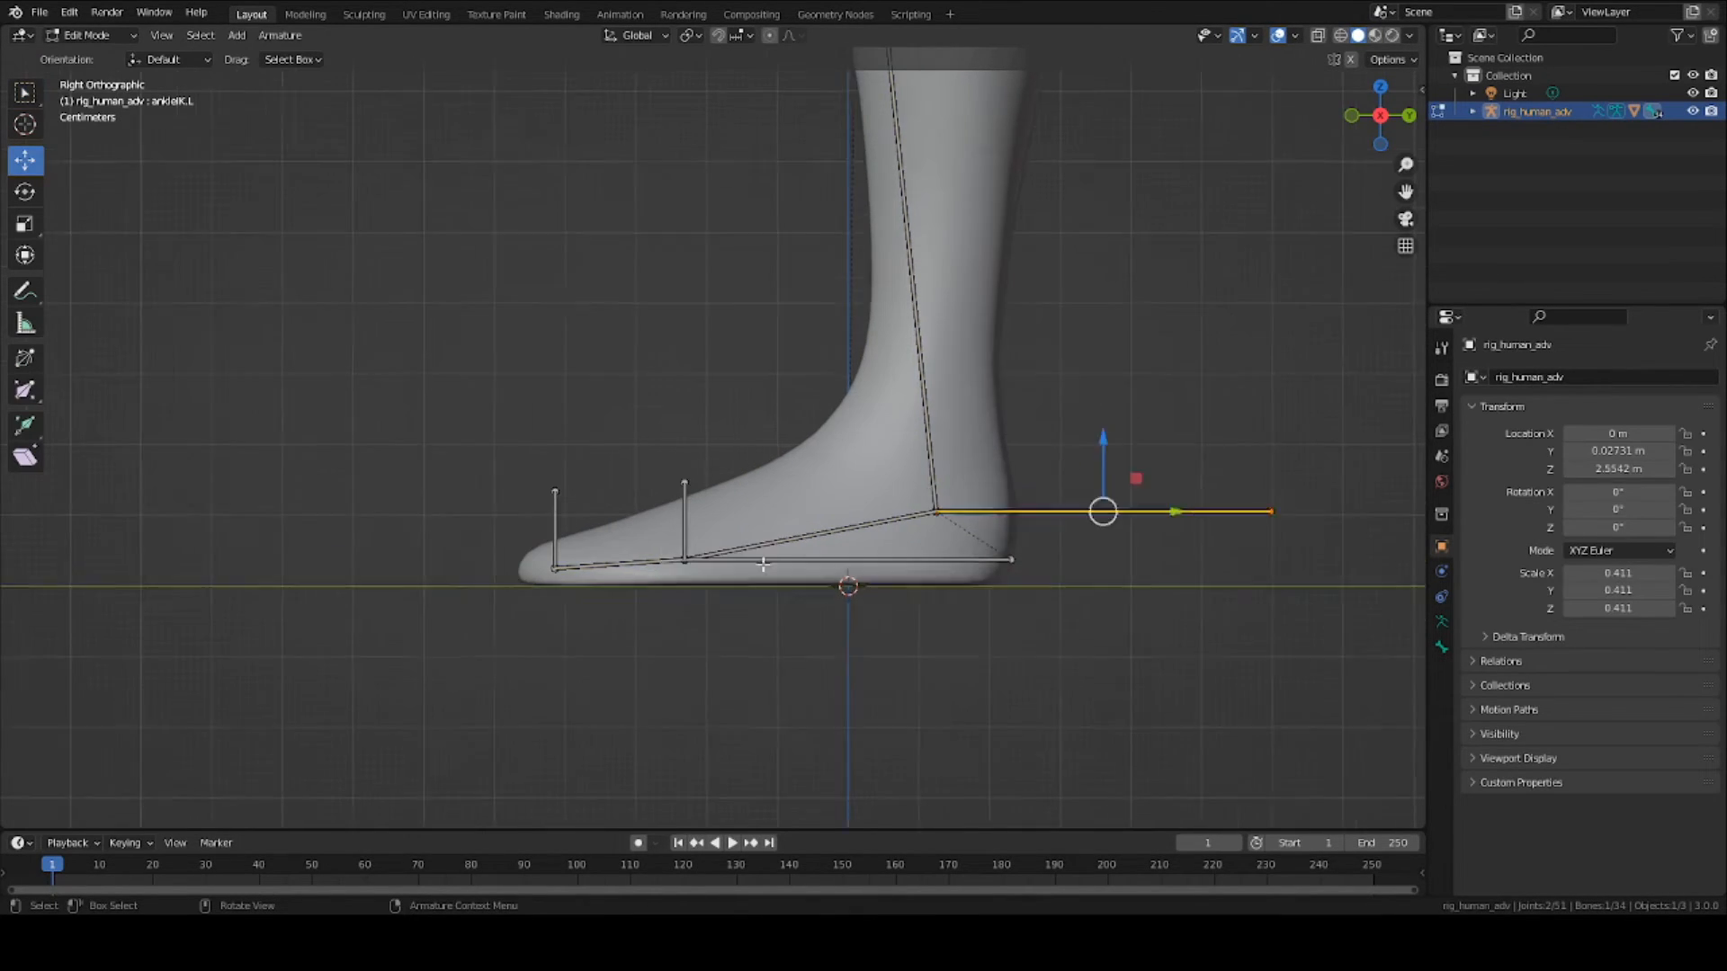
{"action": "key", "text": "Ctrl+S"}
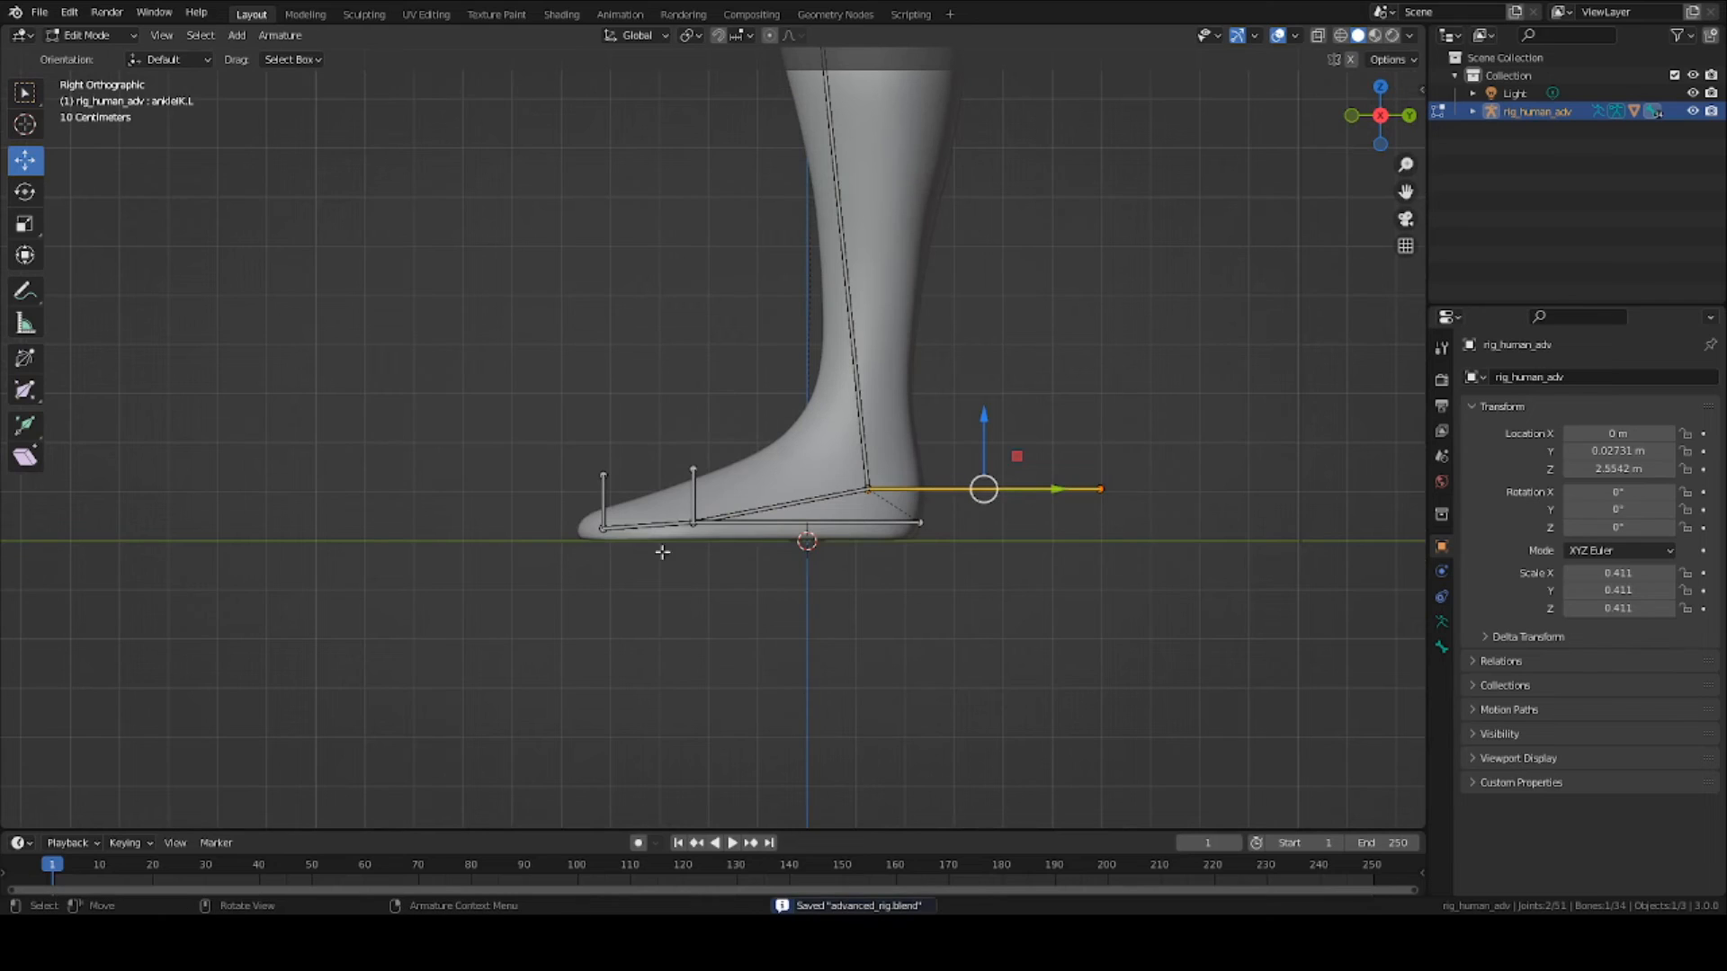
{"action": "mouse_move", "coordinate": [628, 601]}
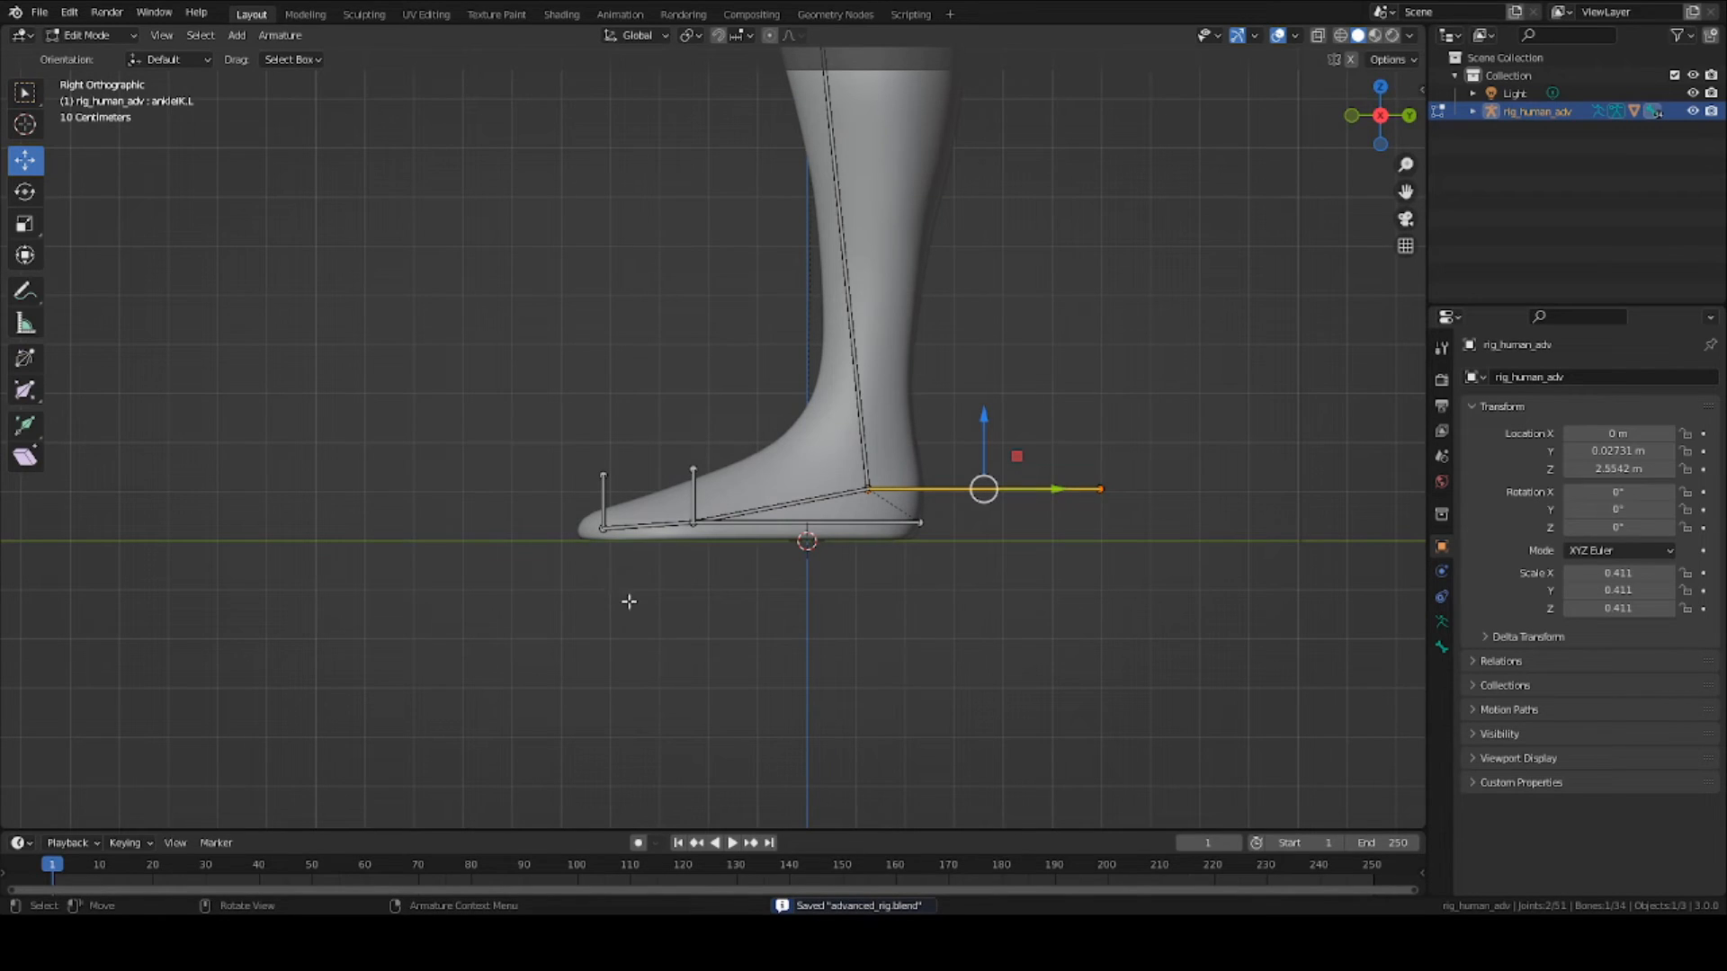
{"action": "left_click", "coordinate": [850, 521]}
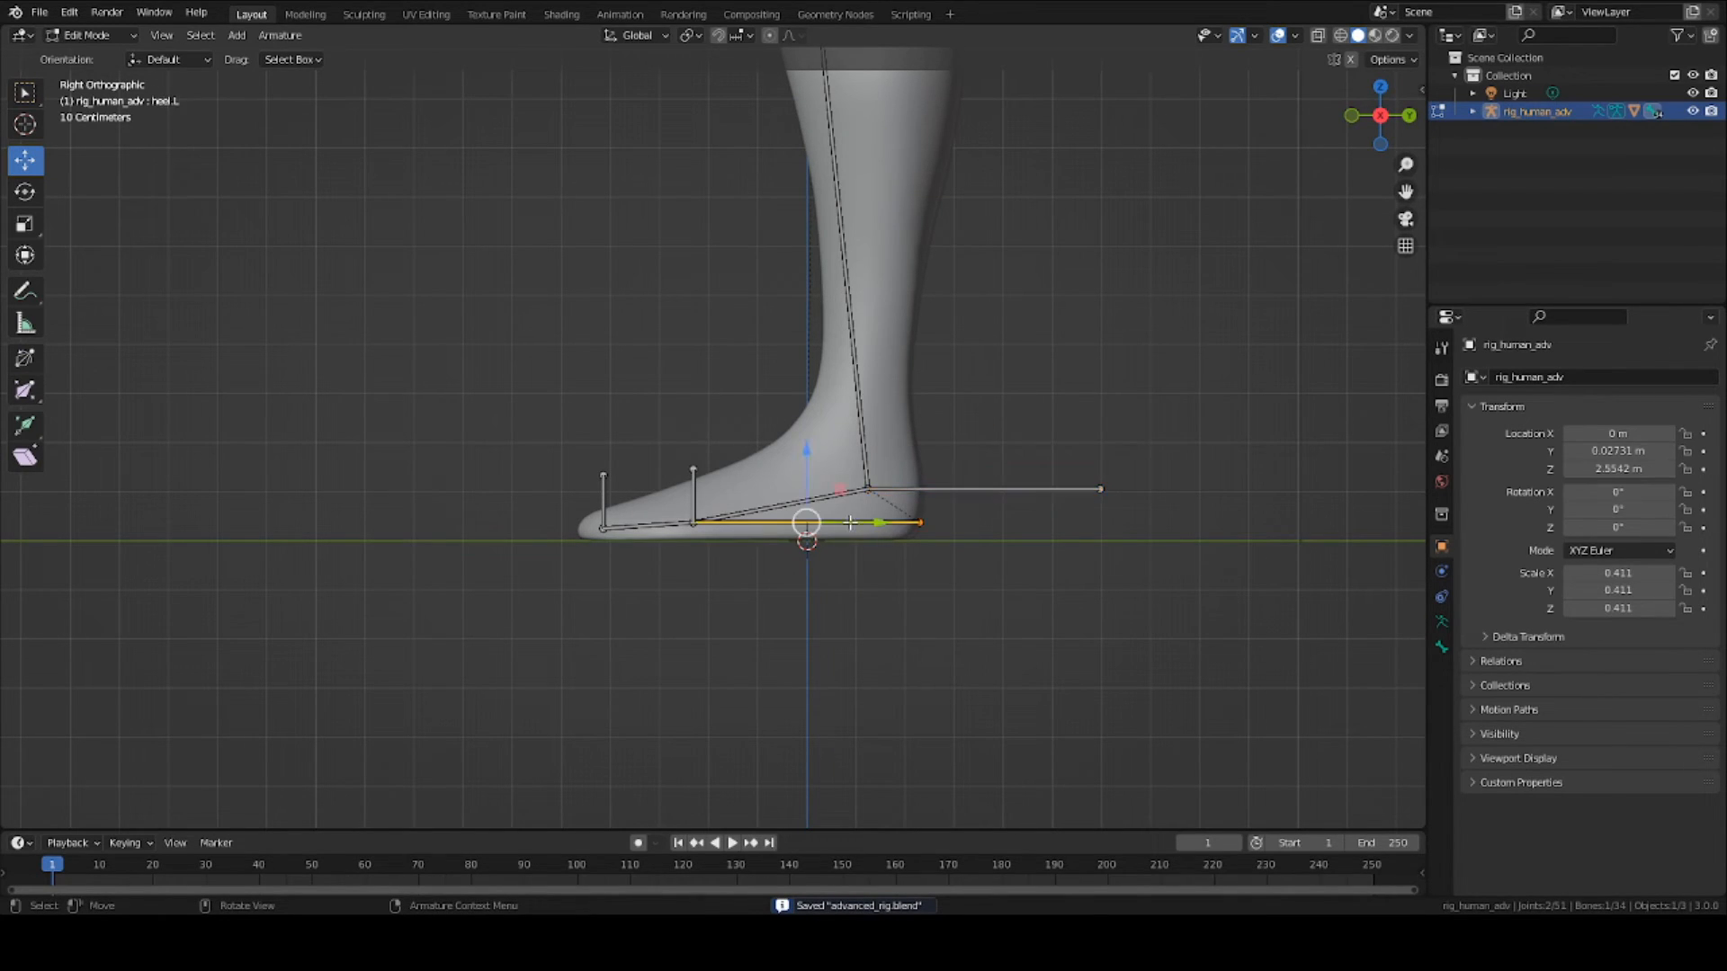
{"action": "left_click", "coordinate": [980, 487]}
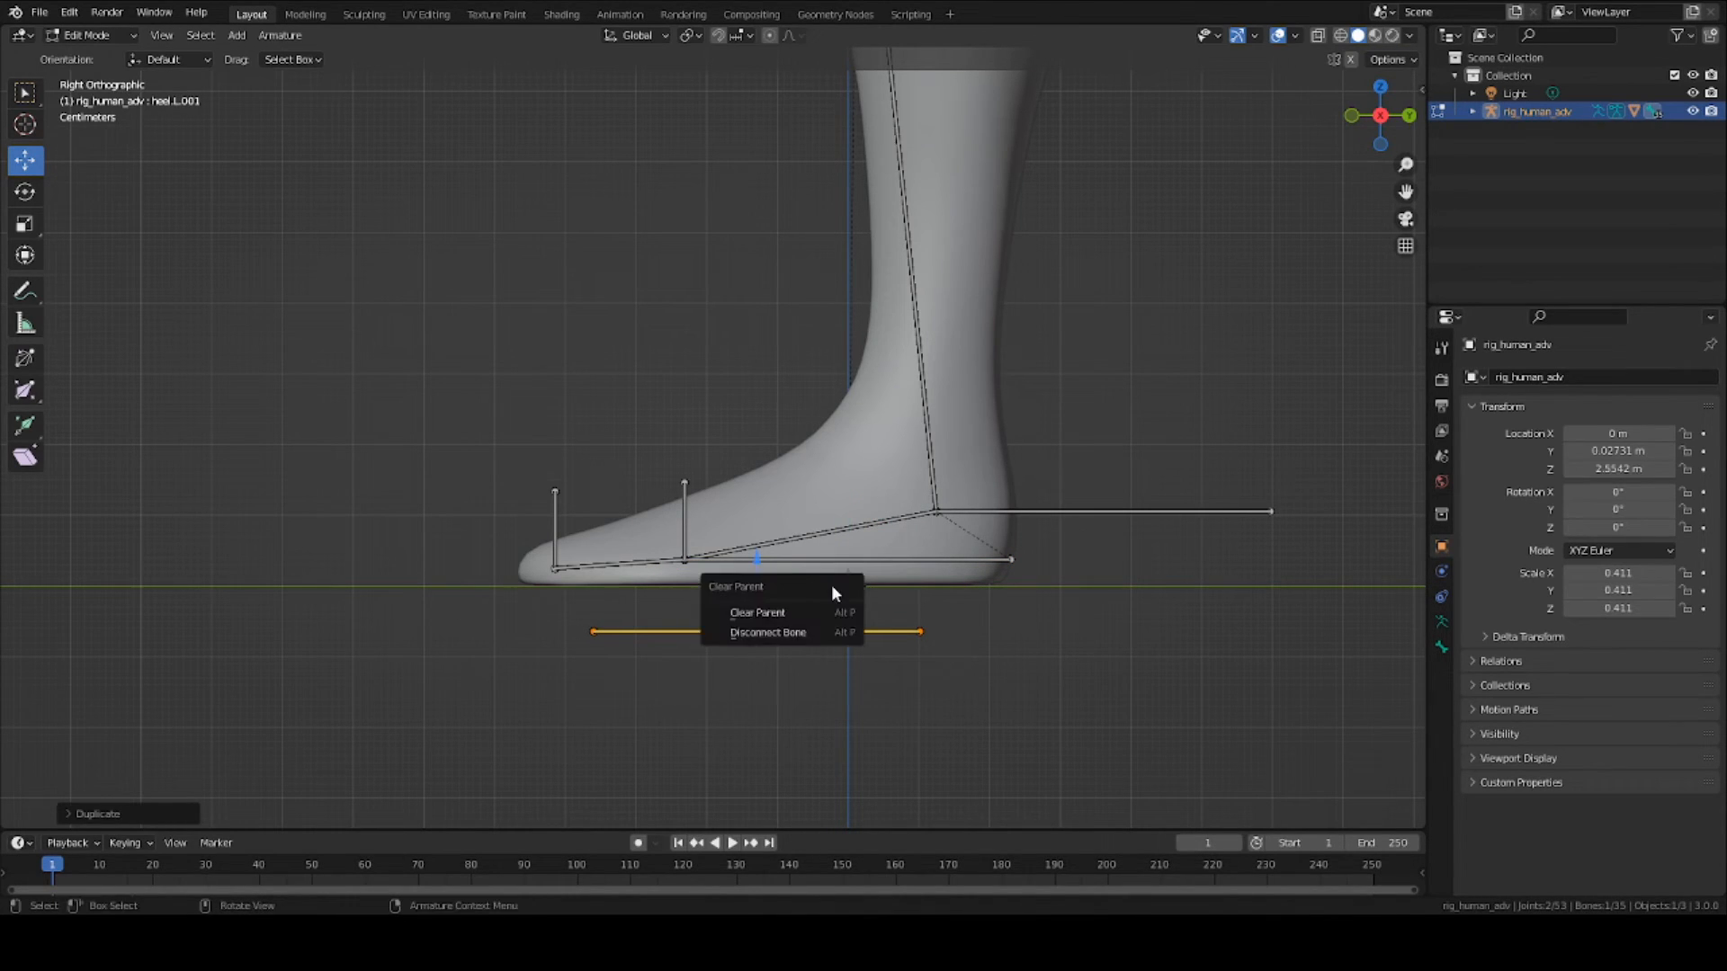
{"action": "left_click", "coordinate": [757, 612]}
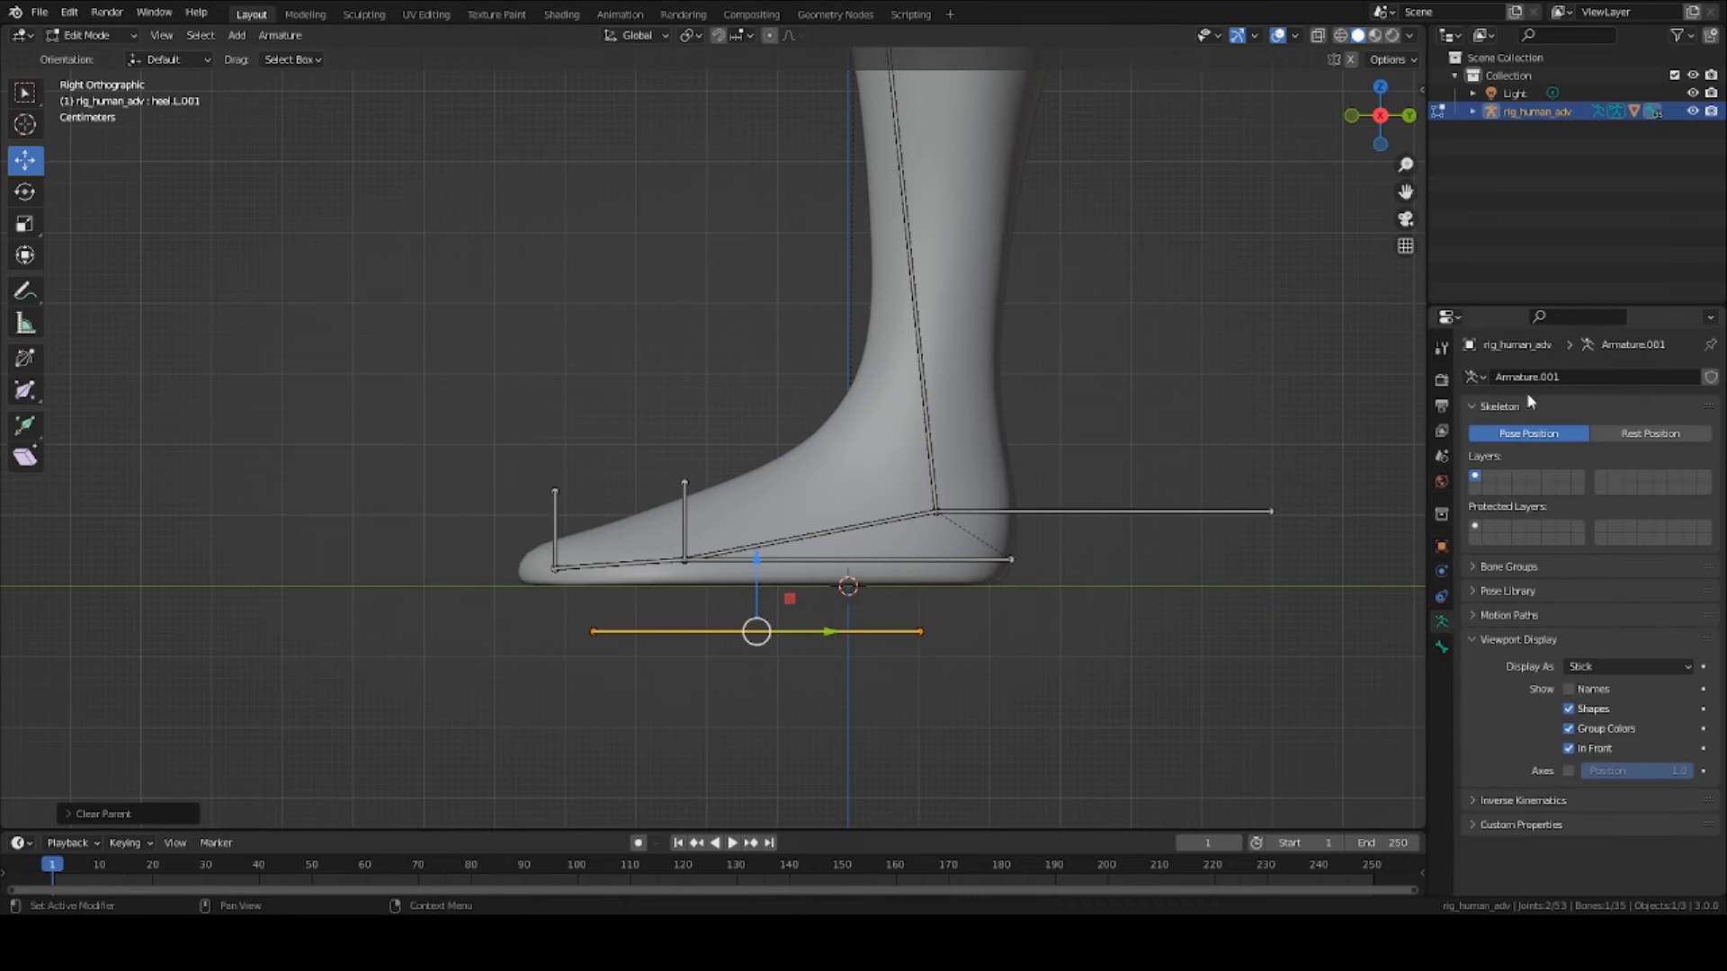
Step: Rename the copied bone foot_control_L and save the rig file
{"action": "left_click", "coordinate": [1439, 646]}
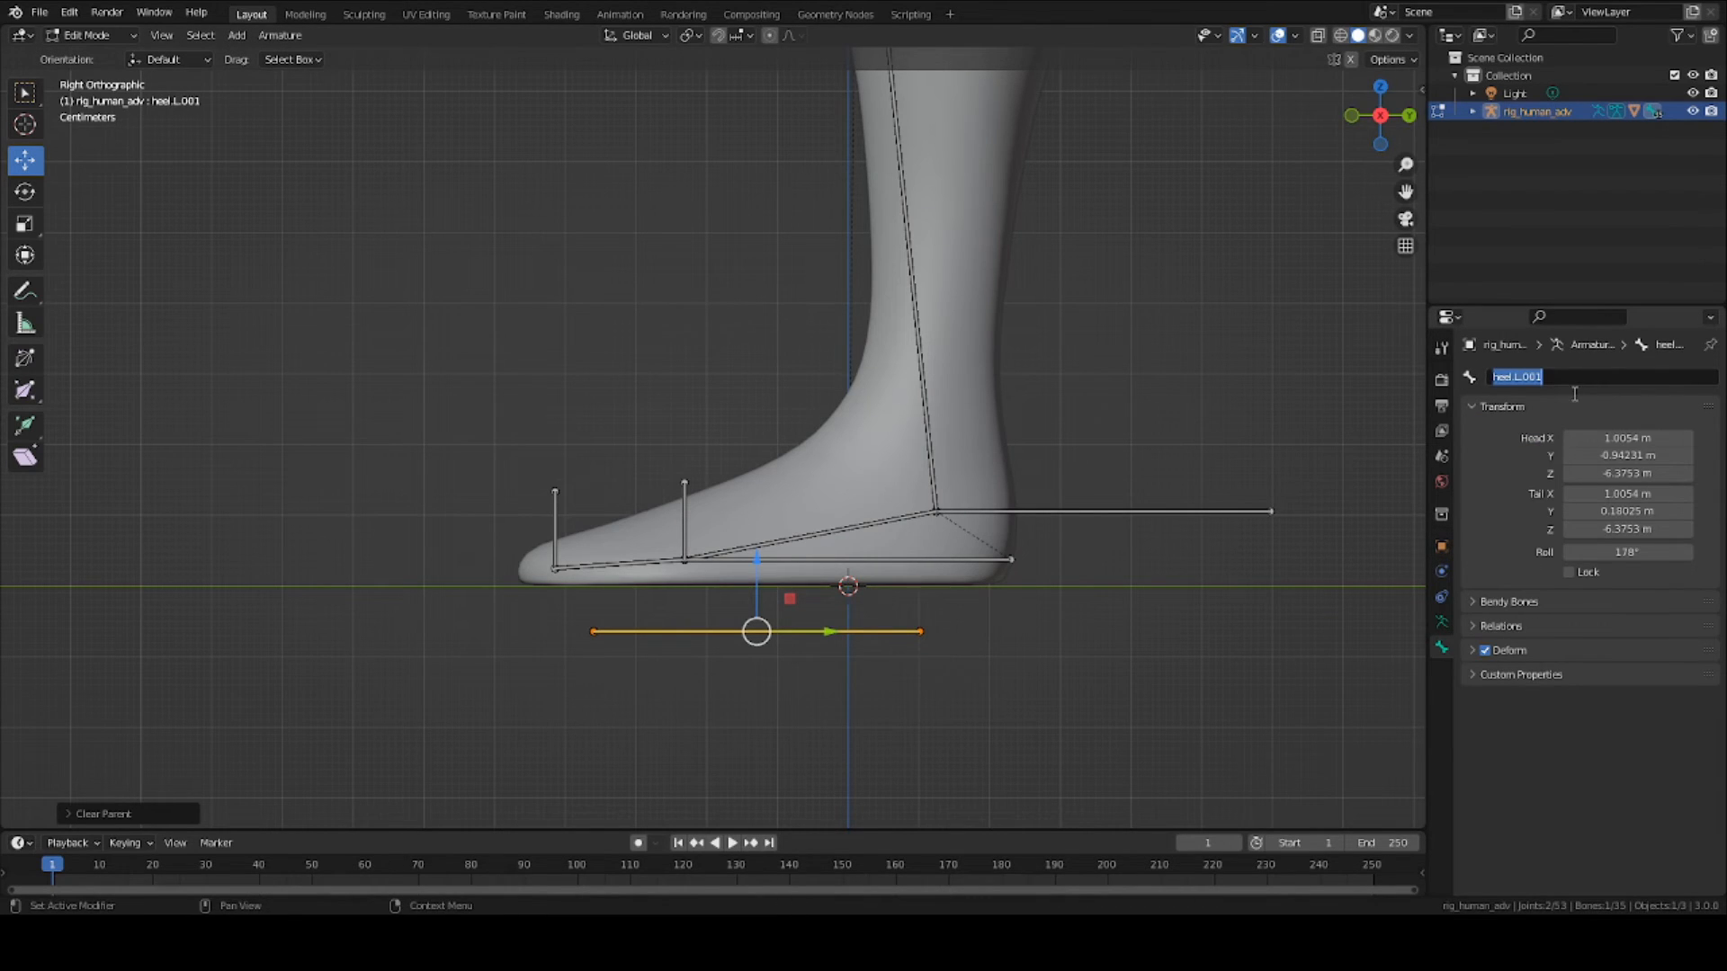
{"action": "type", "text": "foot_control_L"}
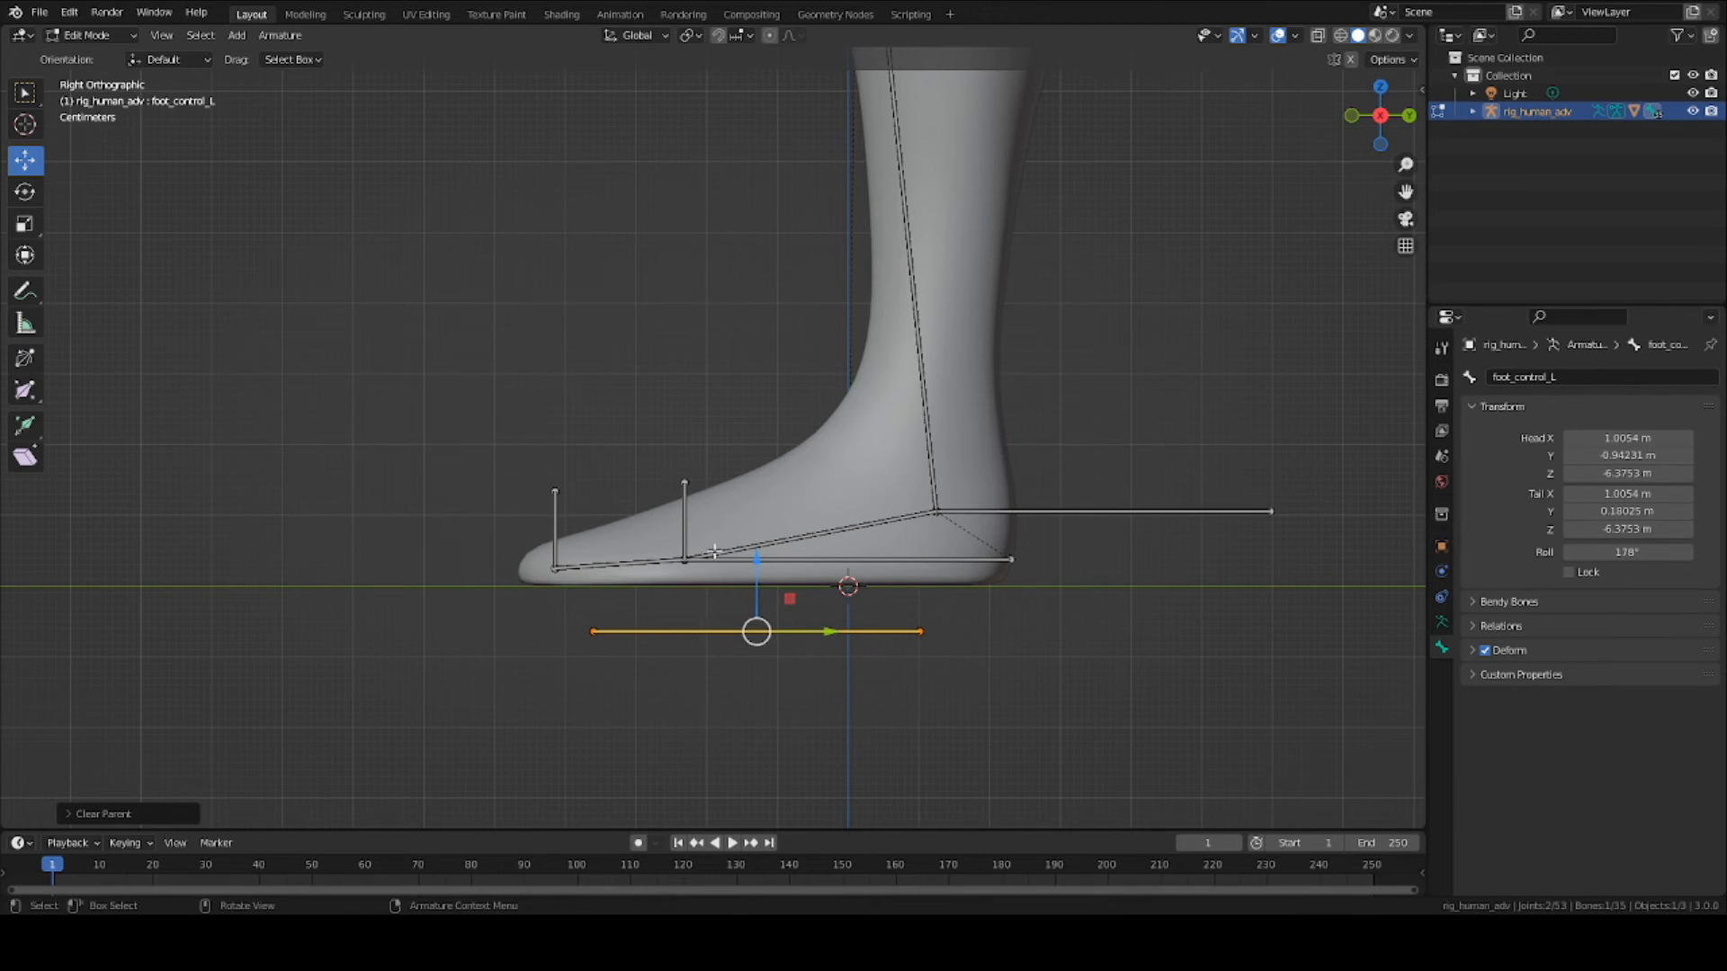
{"action": "key", "text": "ctrl+s"}
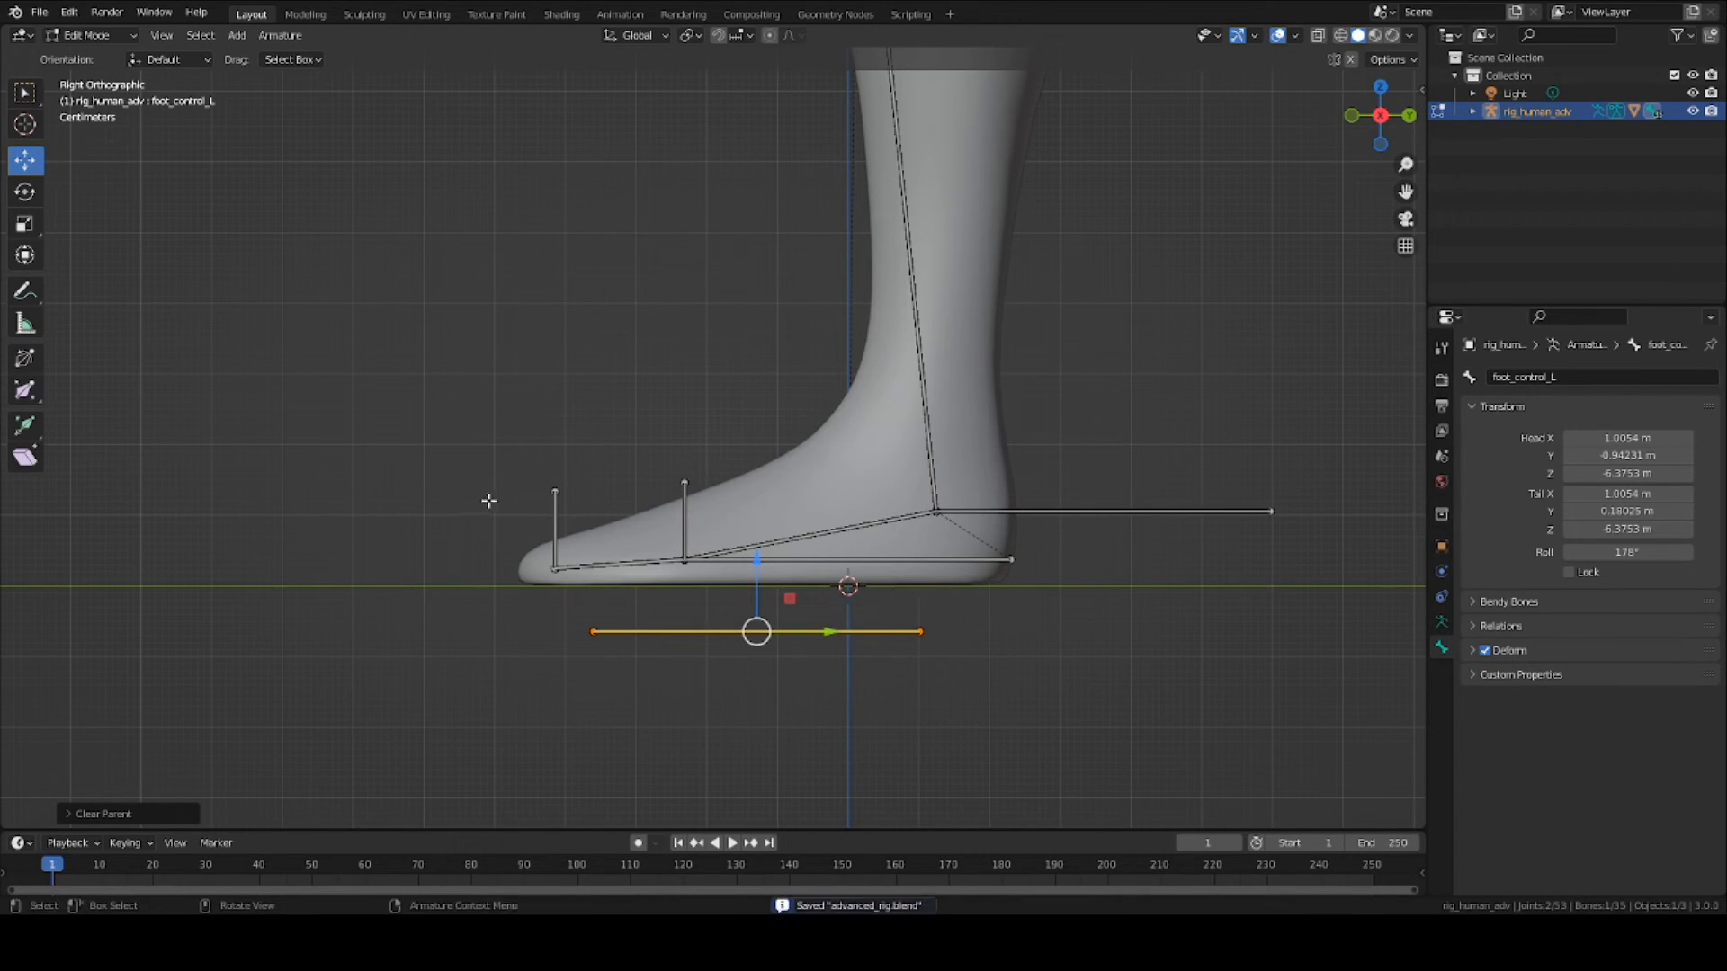
Step: Stretch foot_control_L's head forward to the toe tip, bringing the foot into view
{"action": "left_click", "coordinate": [847, 559]}
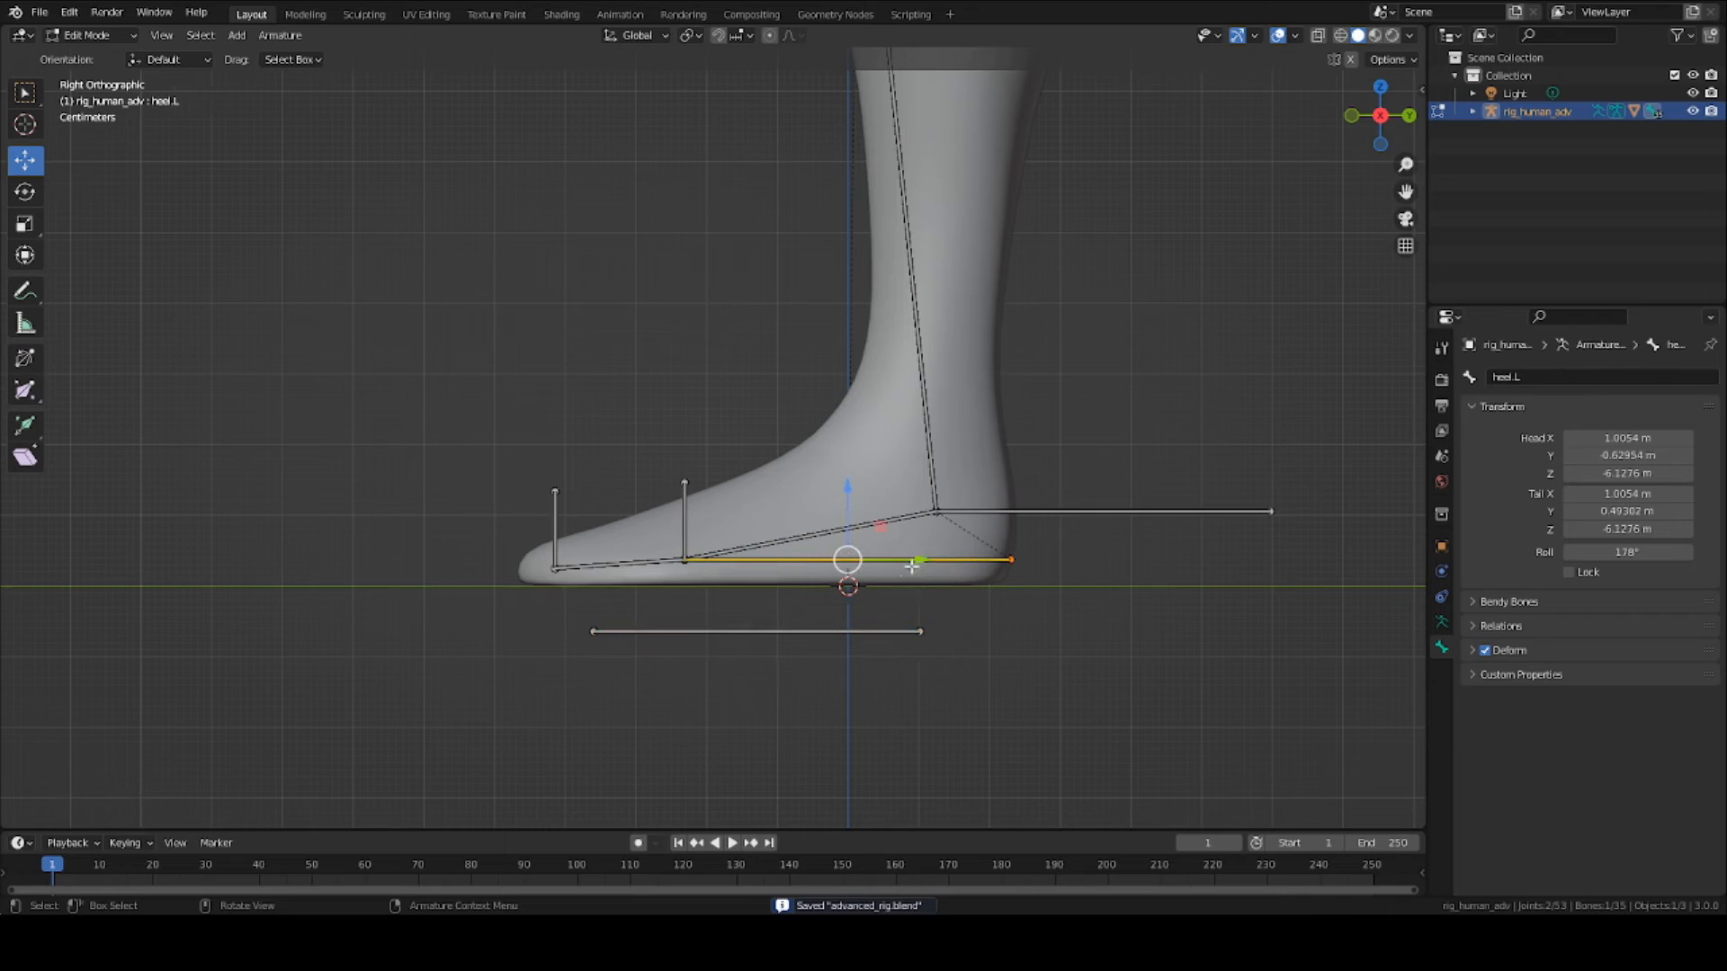
{"action": "left_click", "coordinate": [592, 631]}
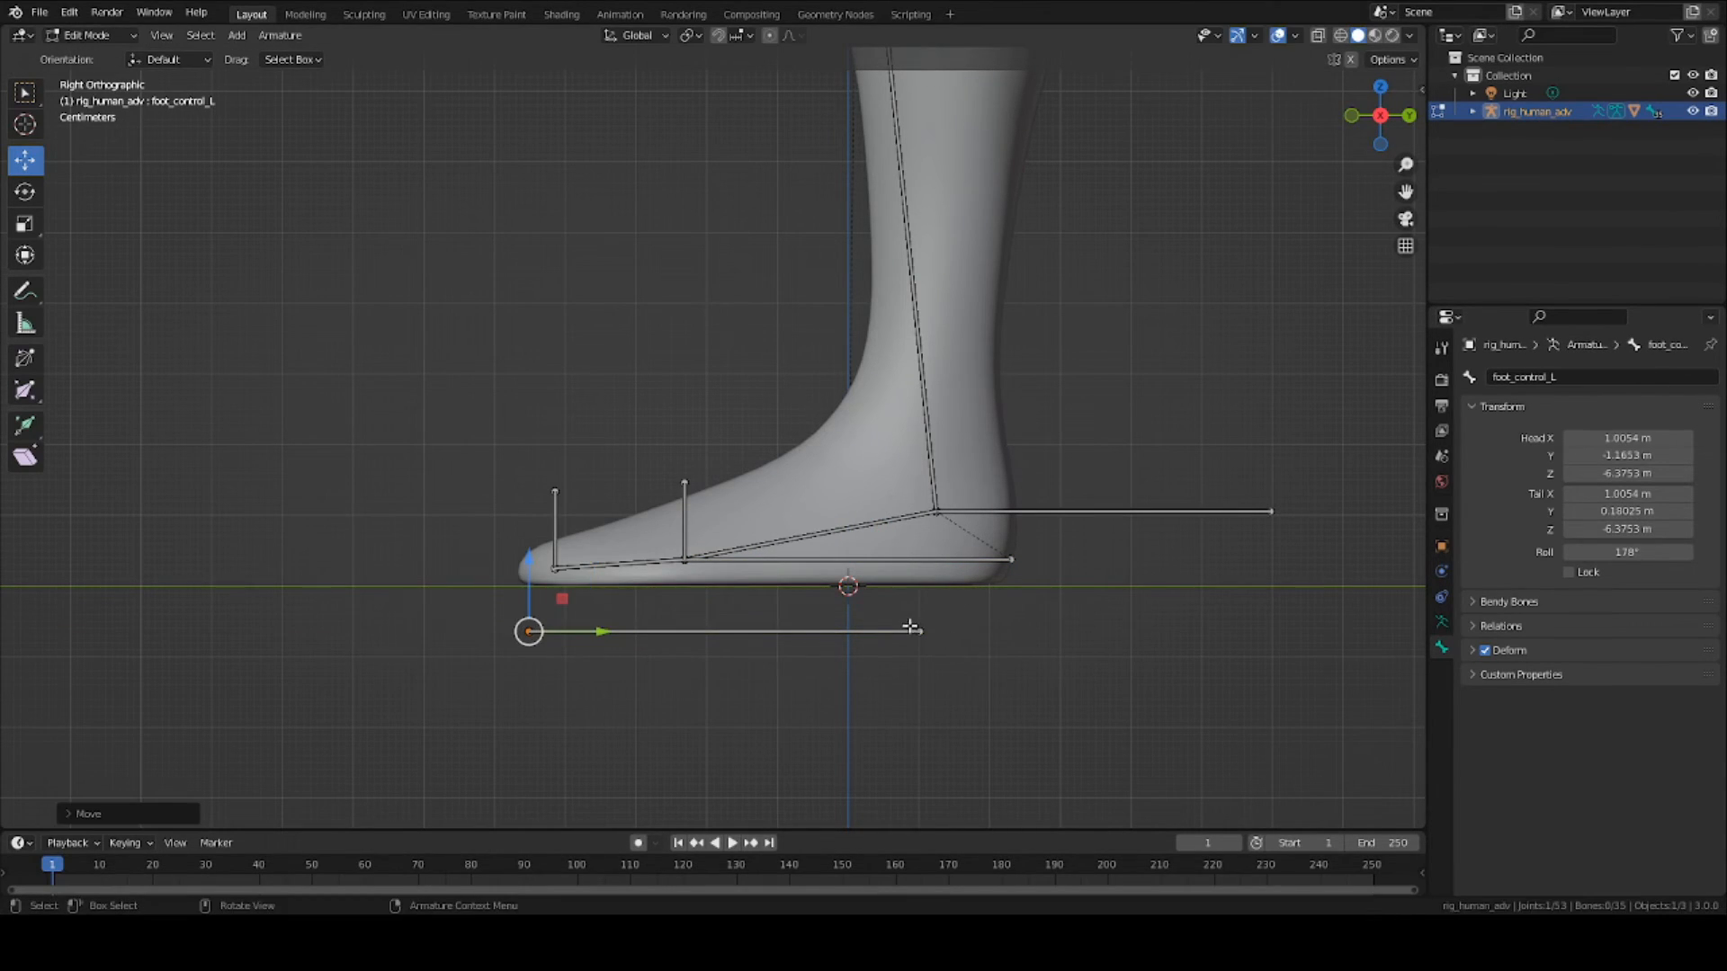
{"action": "left_click_drag", "start_coordinate": [529, 629], "coordinate": [1002, 630]}
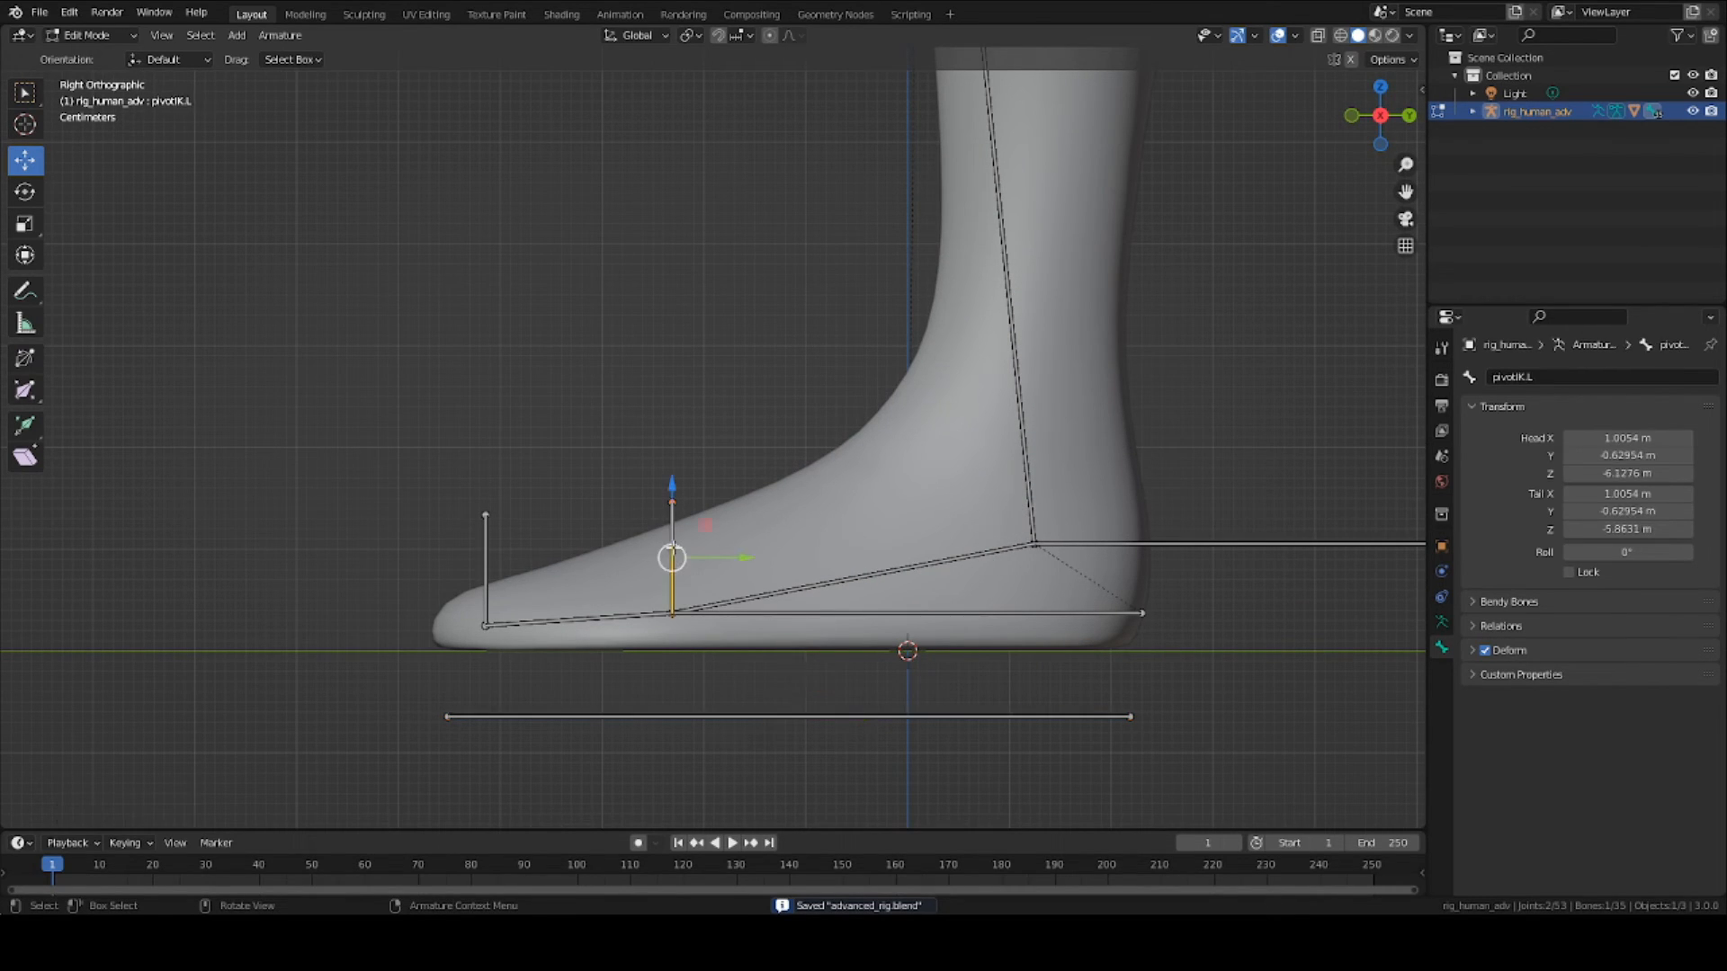
{"action": "mouse_move", "coordinate": [912, 612]}
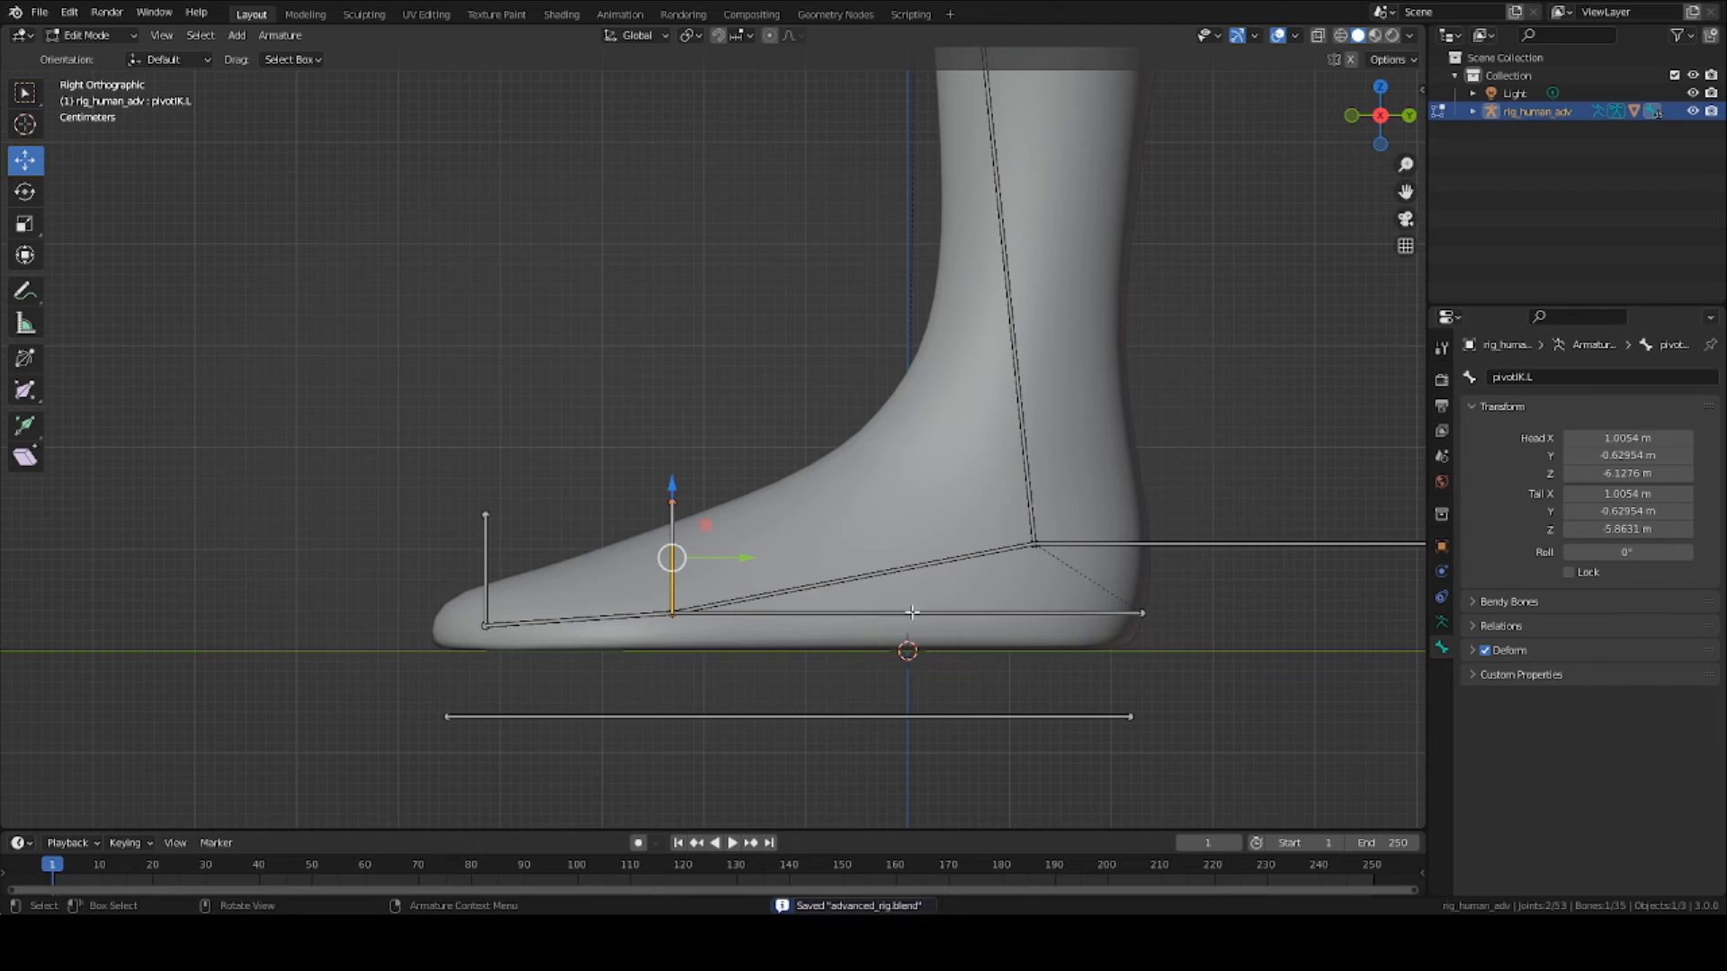
Step: Parent the heel, pivotIK.L and toe-tip bones to foot_control_L with Keep Offset
{"action": "left_click", "coordinate": [907, 614]}
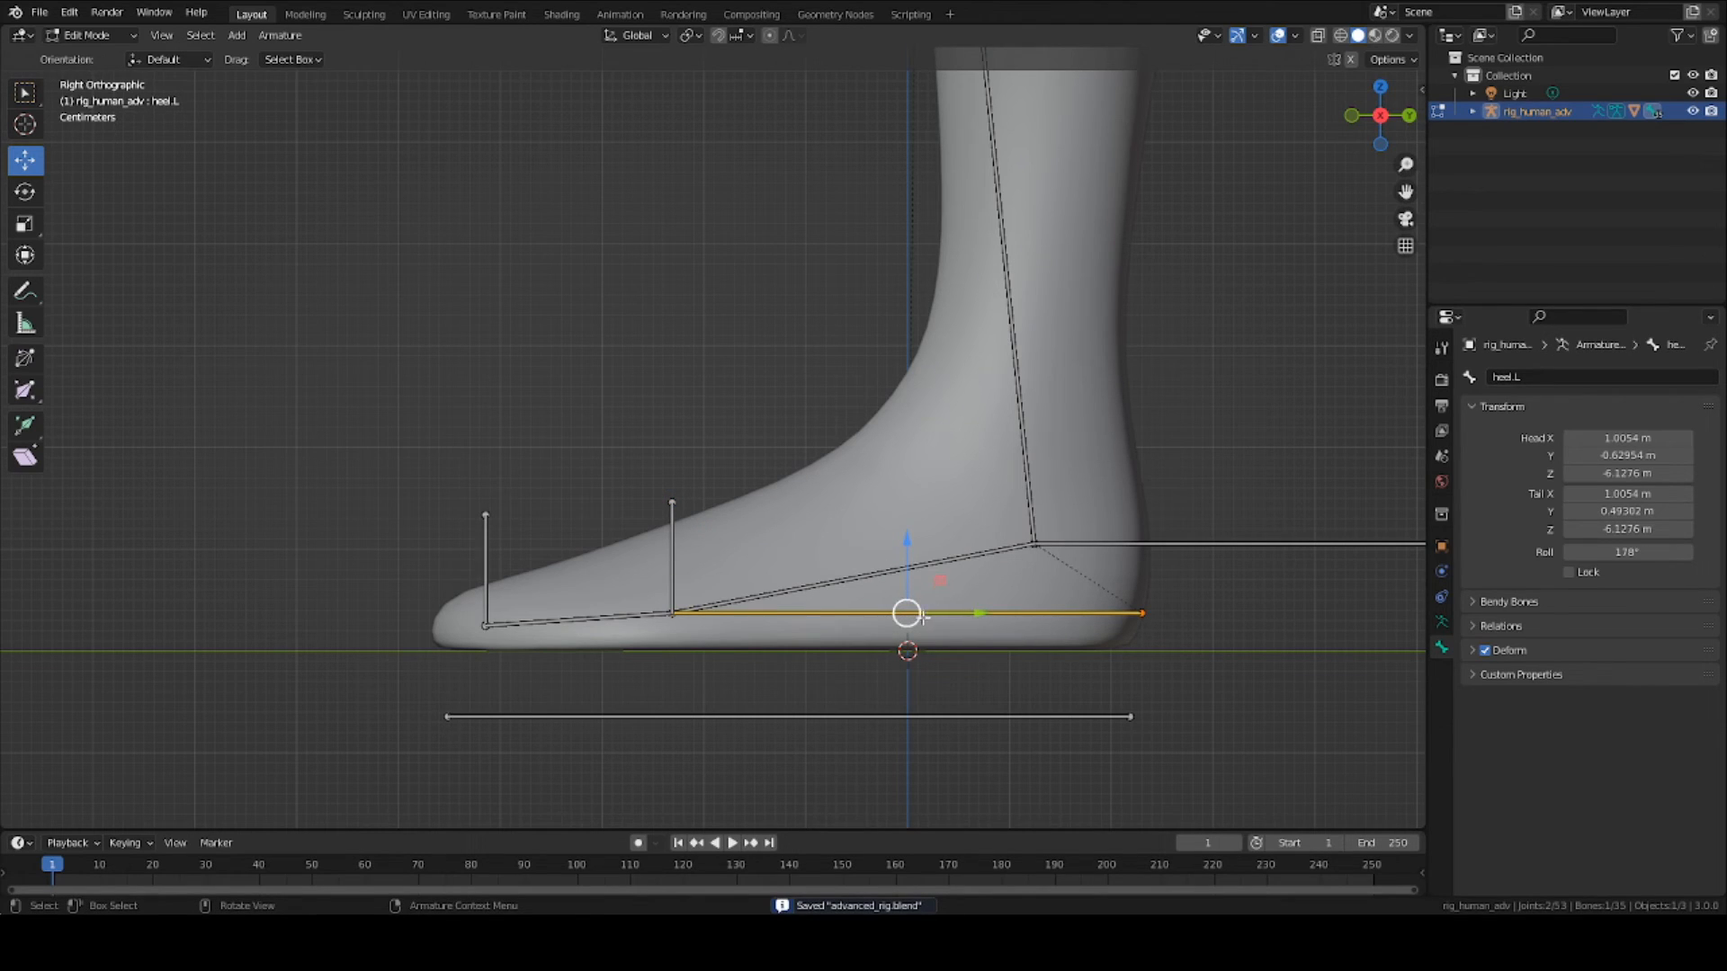
{"action": "left_click", "coordinate": [826, 718]}
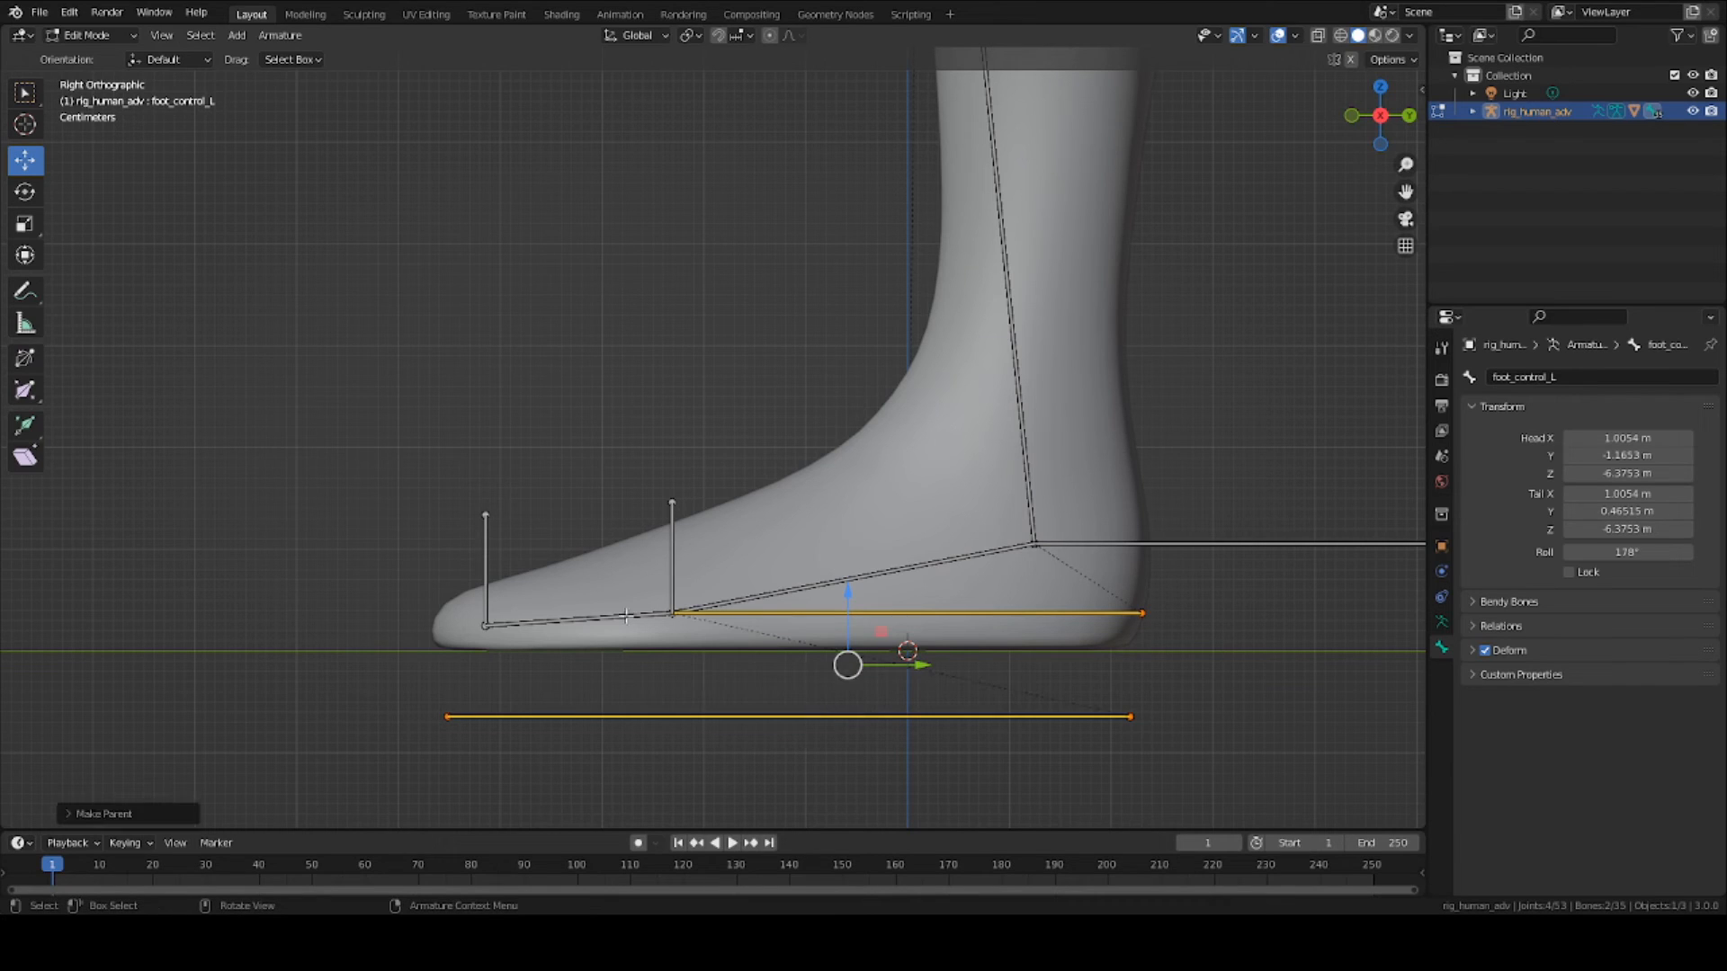
{"action": "left_click", "coordinate": [484, 567]}
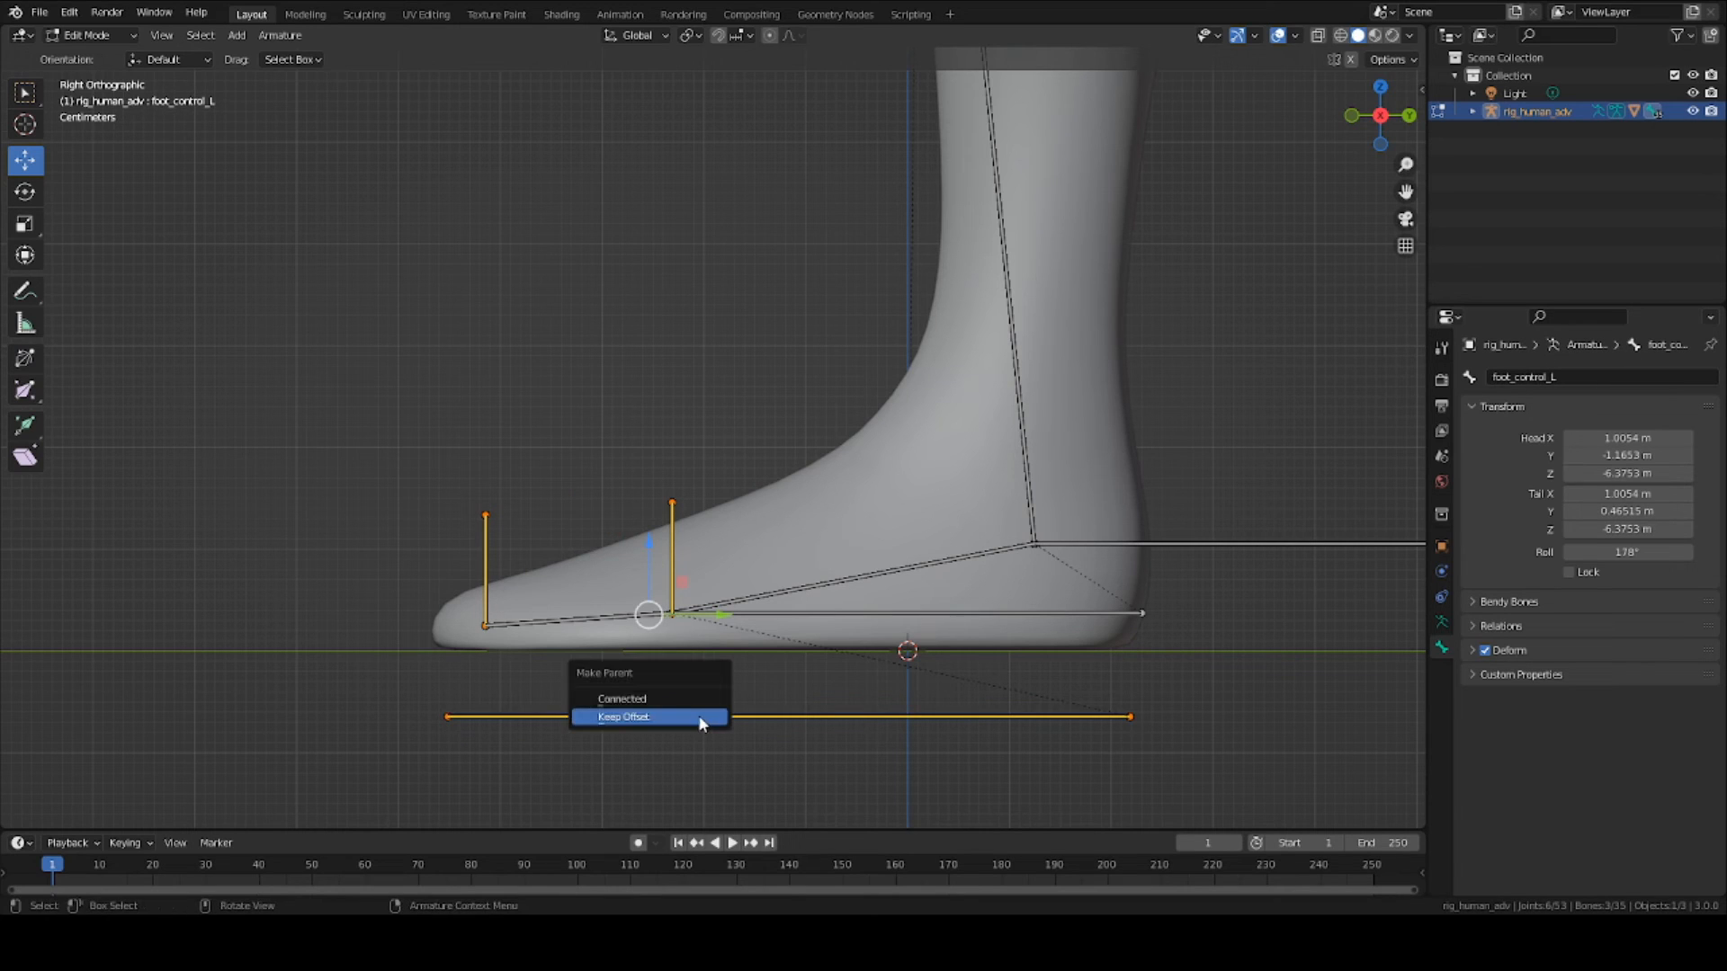
{"action": "left_click", "coordinate": [624, 717]}
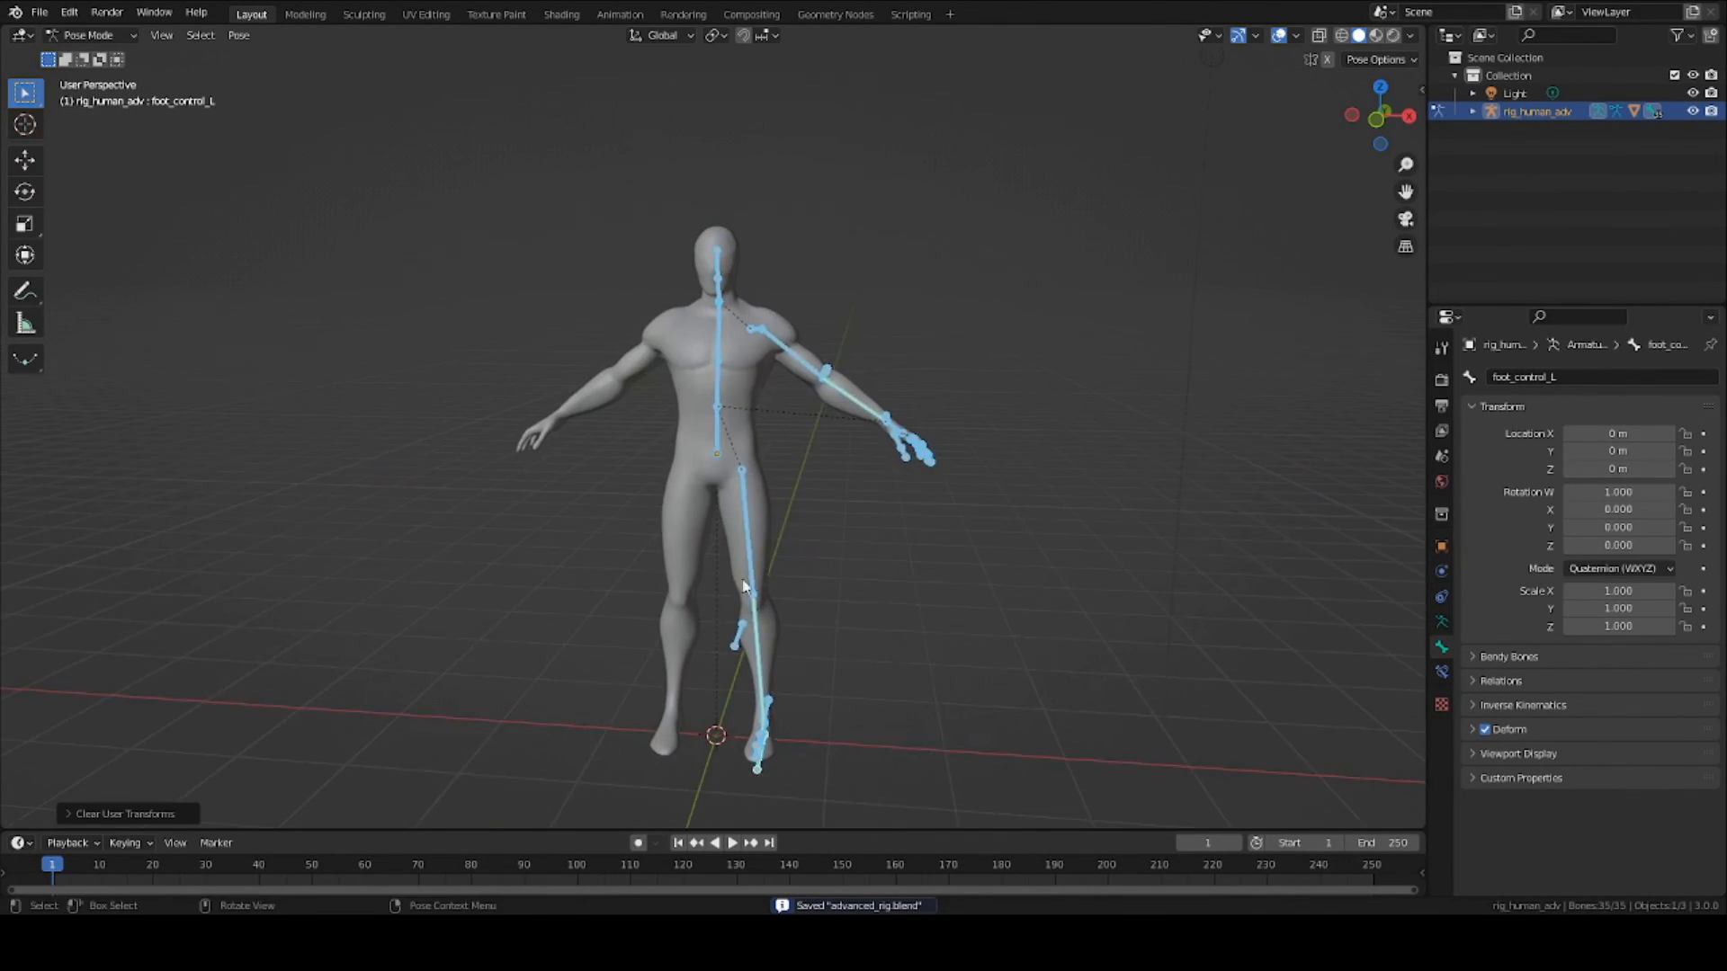
Step: Symmetrize all bones in Edit Mode so the right leg gets the foot control rig
{"action": "key", "text": "Tab"}
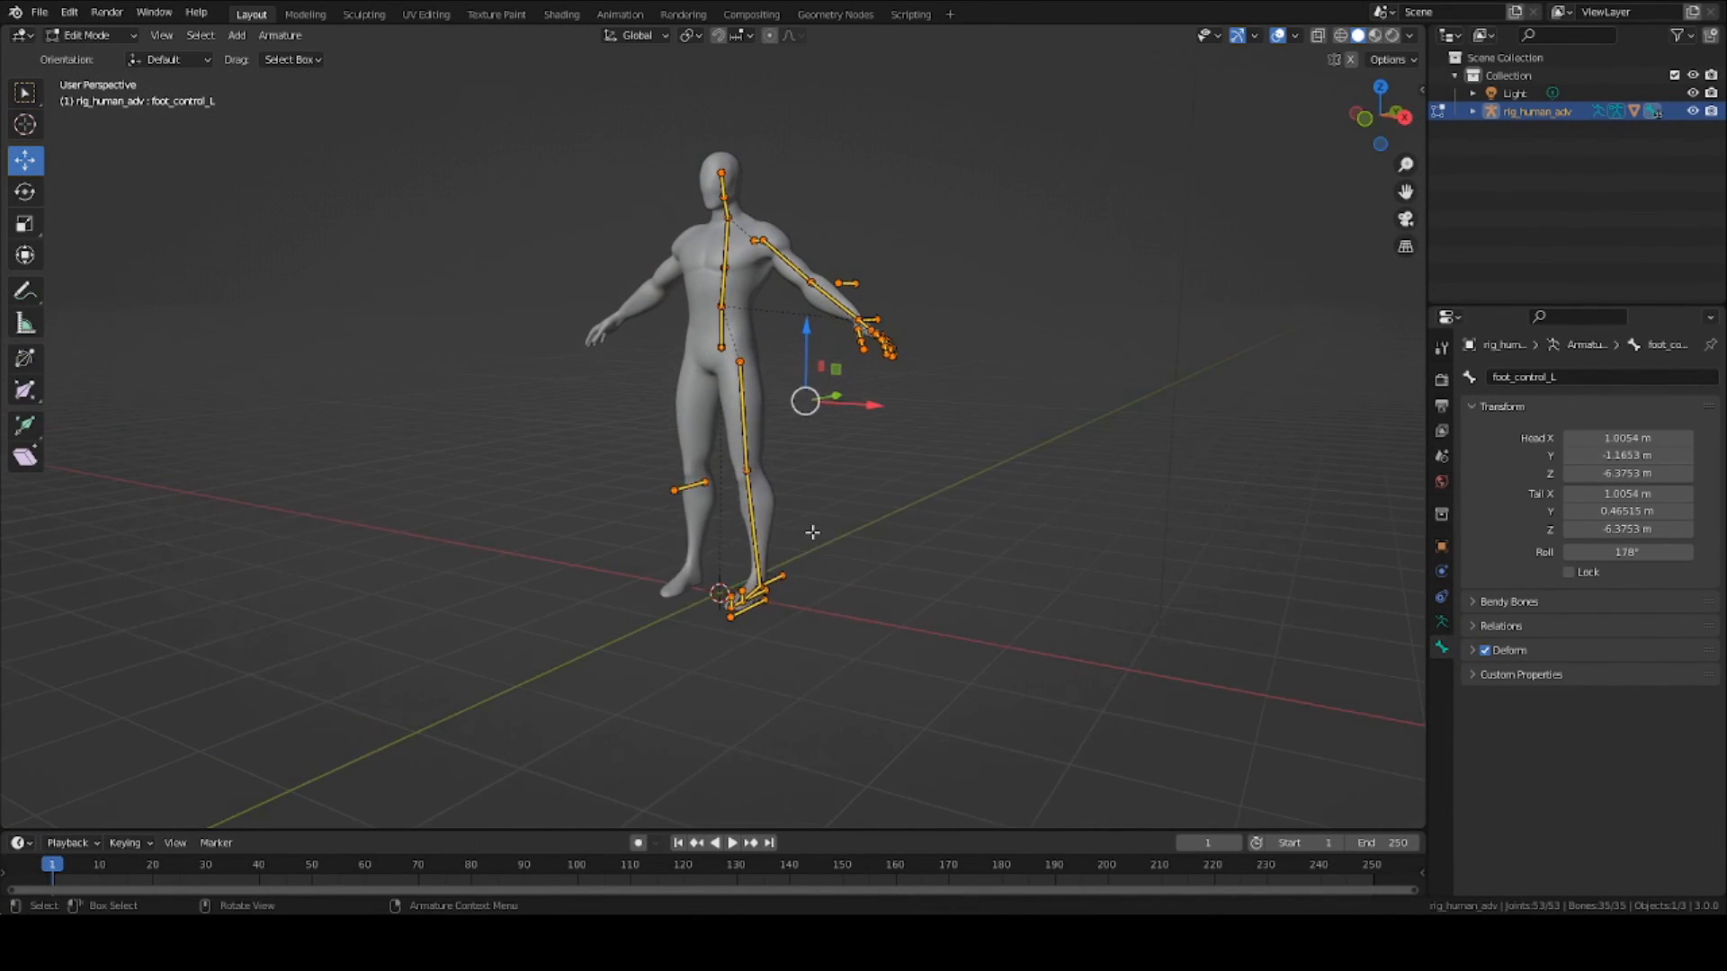
{"action": "right_click", "coordinate": [811, 532]}
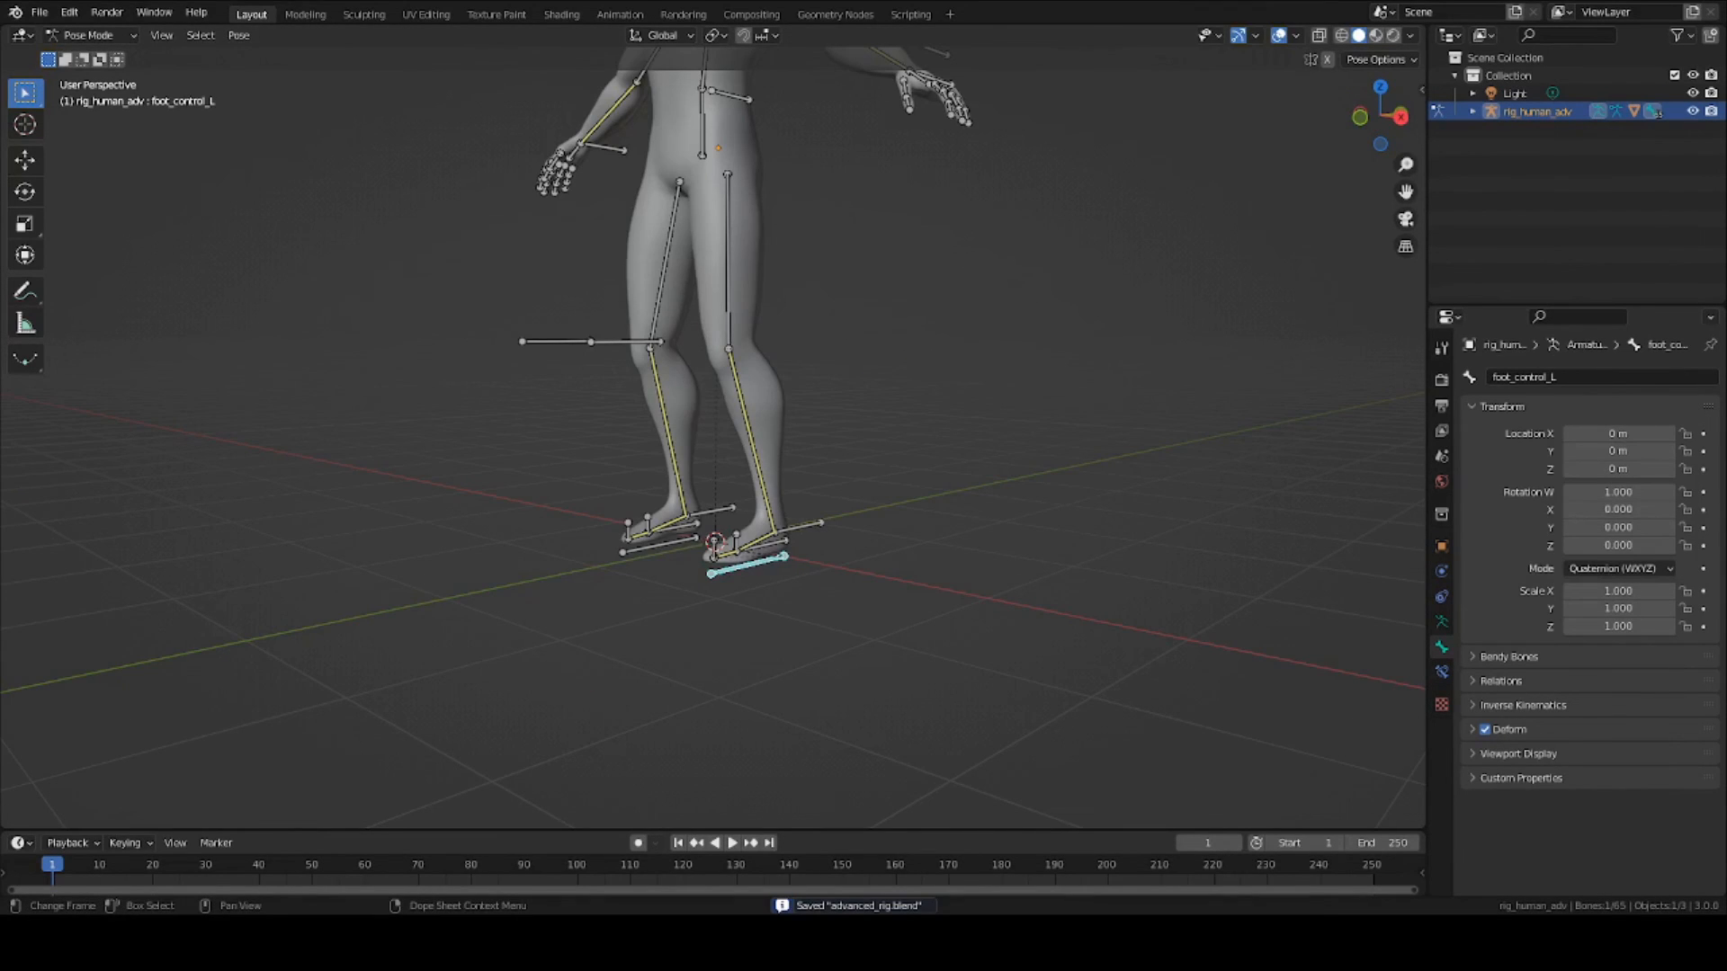
{"action": "mouse_move", "coordinate": [665, 617]}
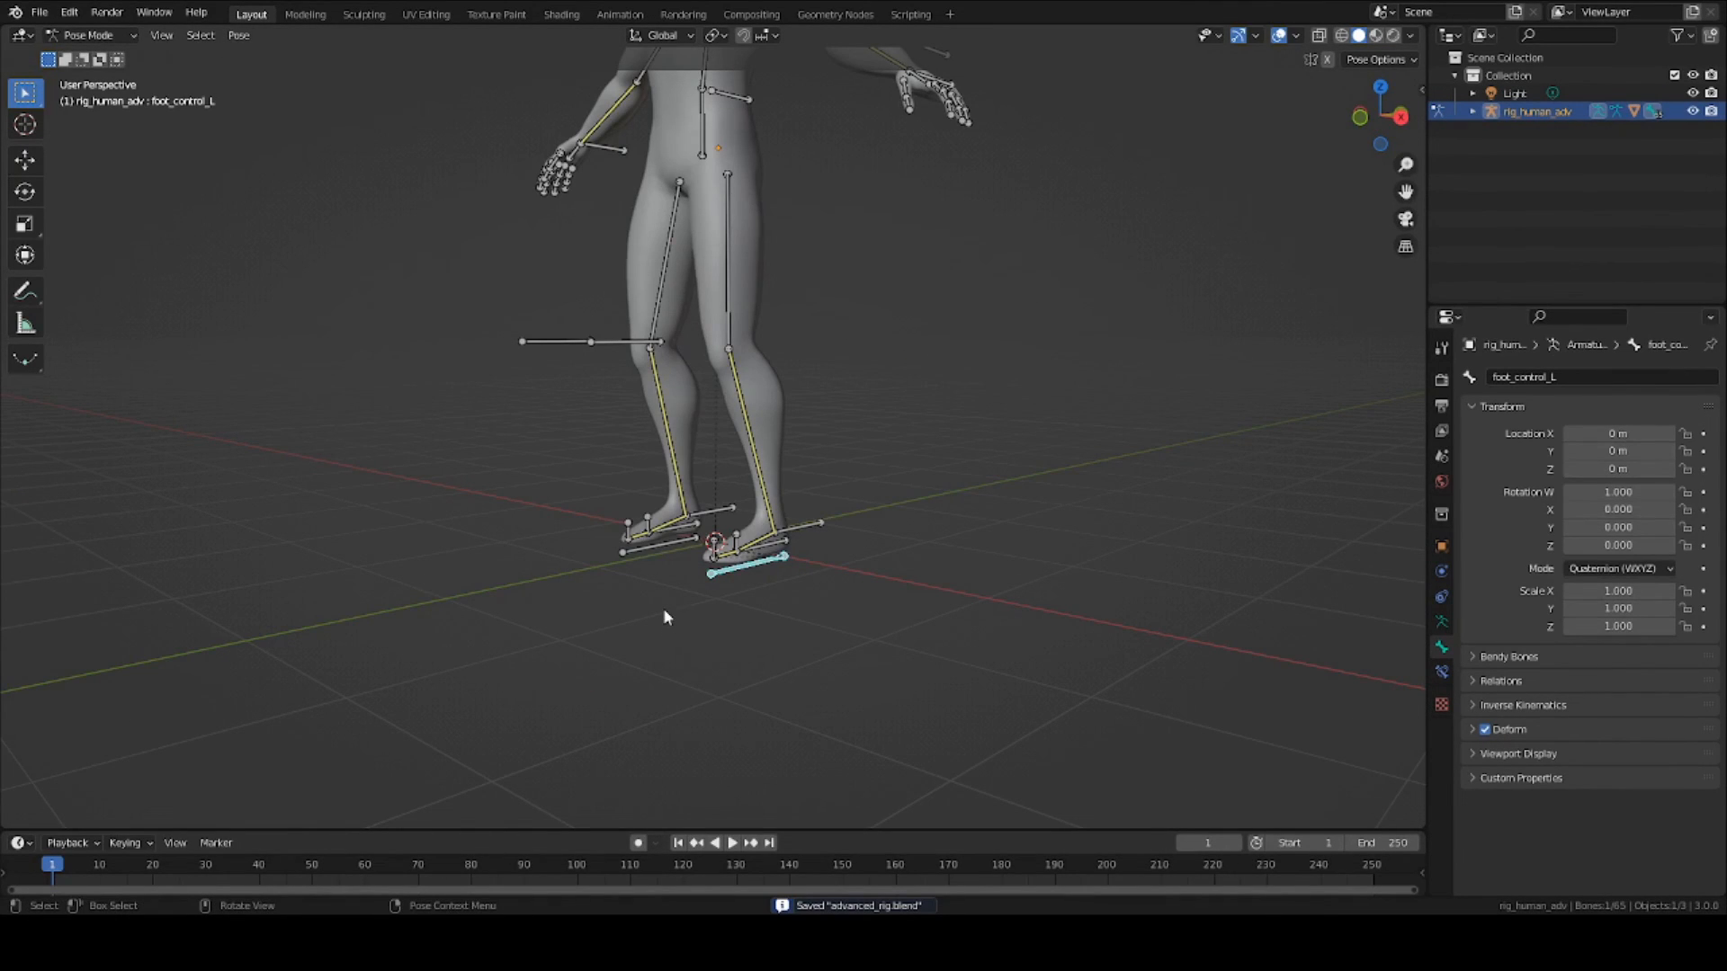
{"action": "mouse_move", "coordinate": [687, 615]}
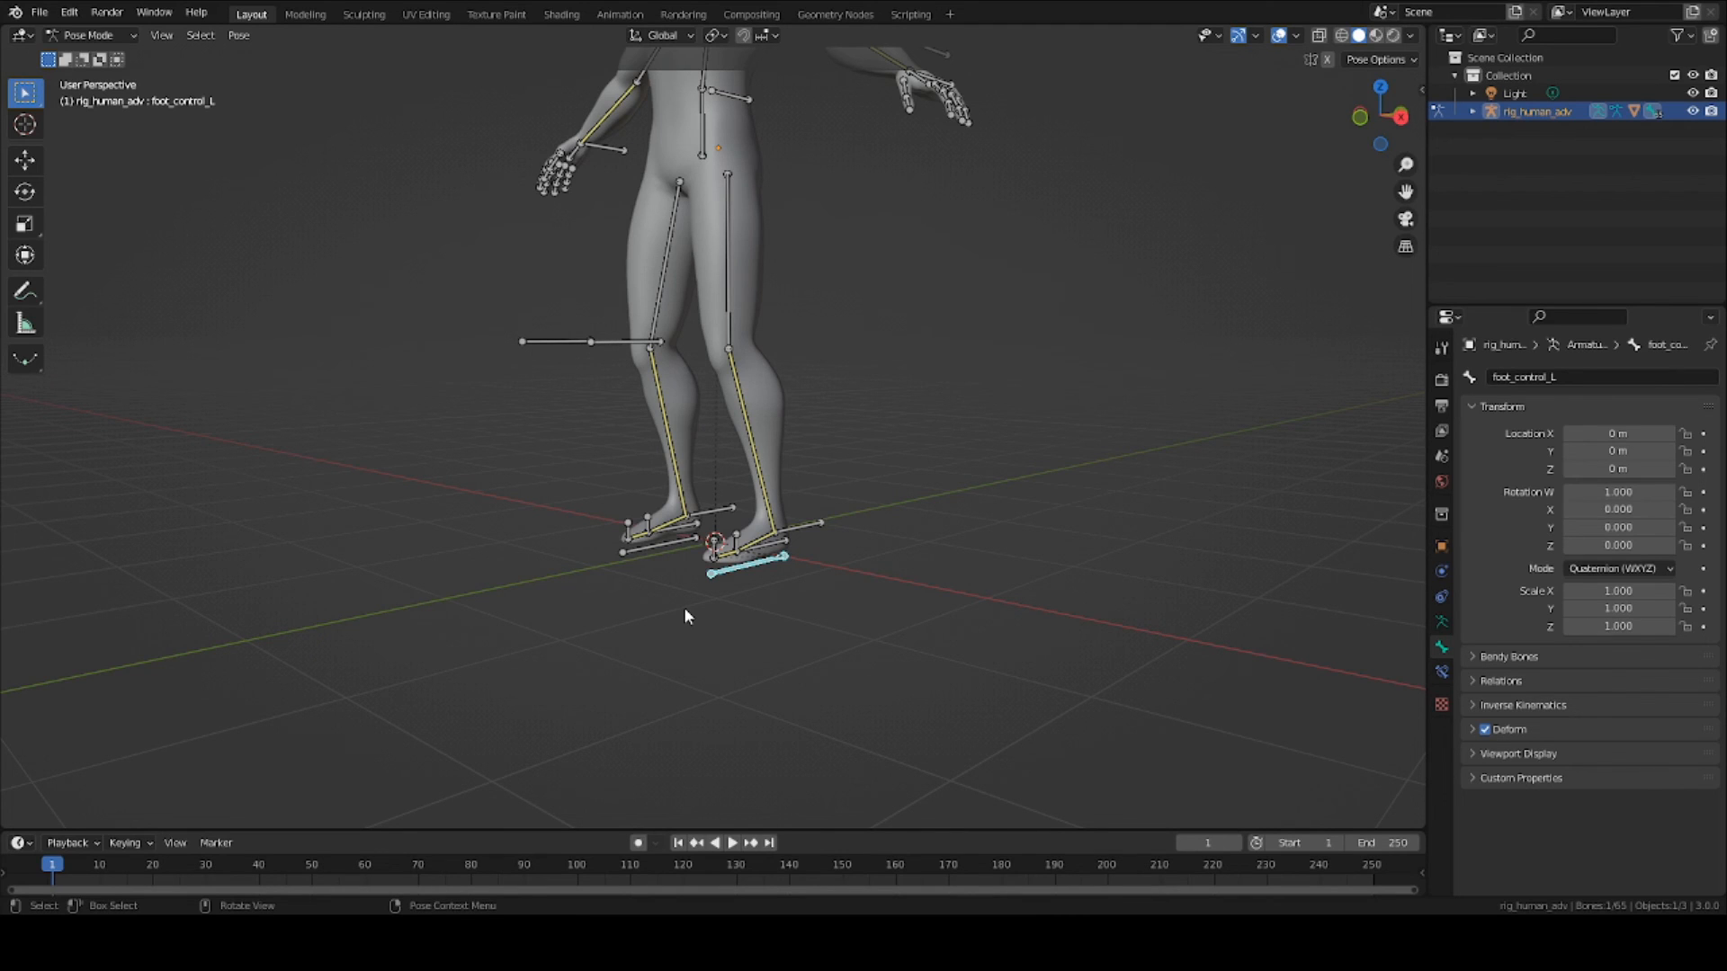
{"action": "mouse_move", "coordinate": [748, 587]}
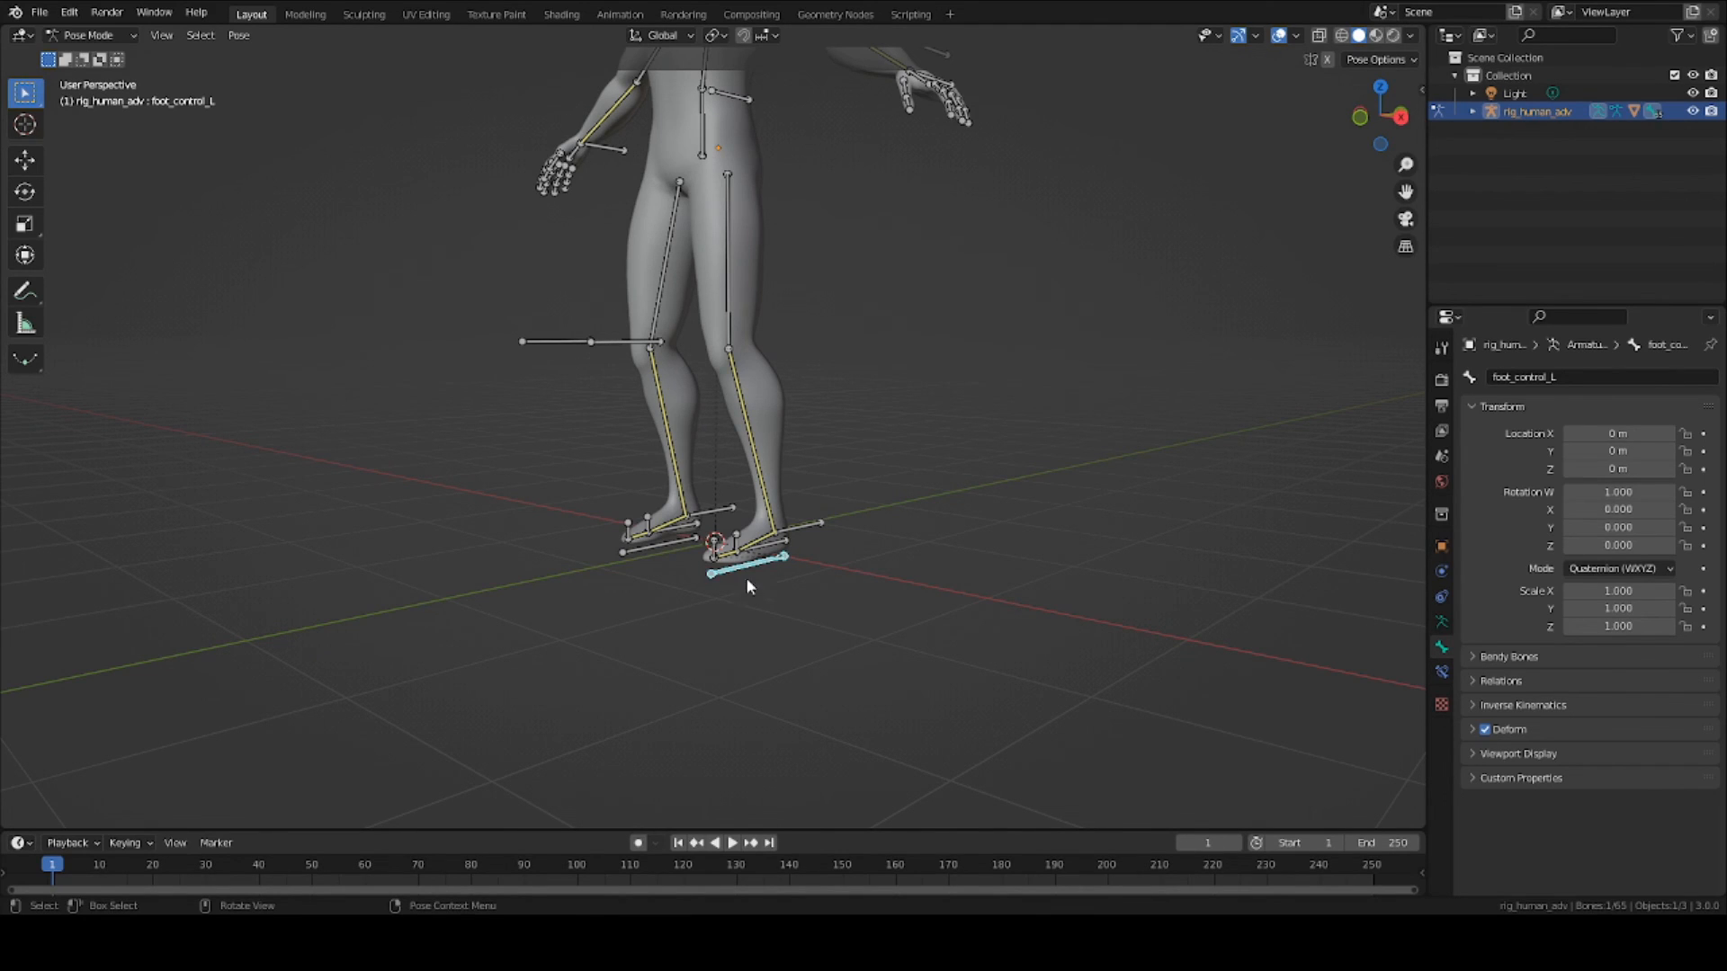
{"action": "scroll", "scroll_direction": "down", "scroll_amount": 3}
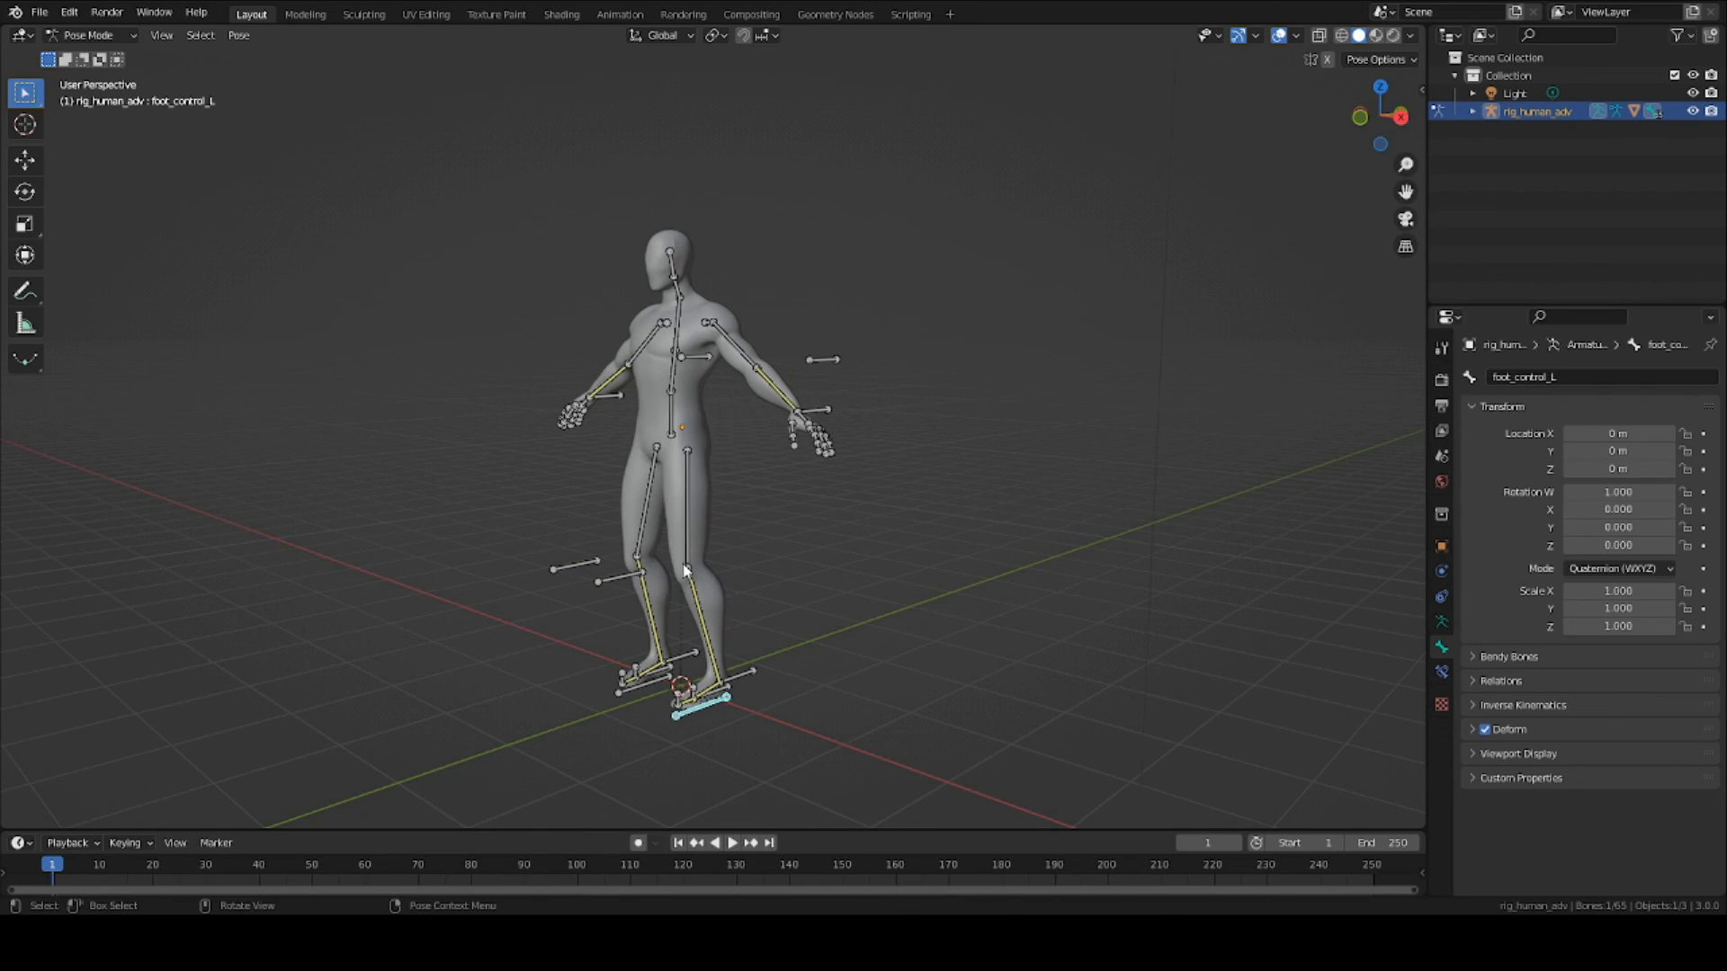
{"action": "mouse_move", "coordinate": [685, 570]}
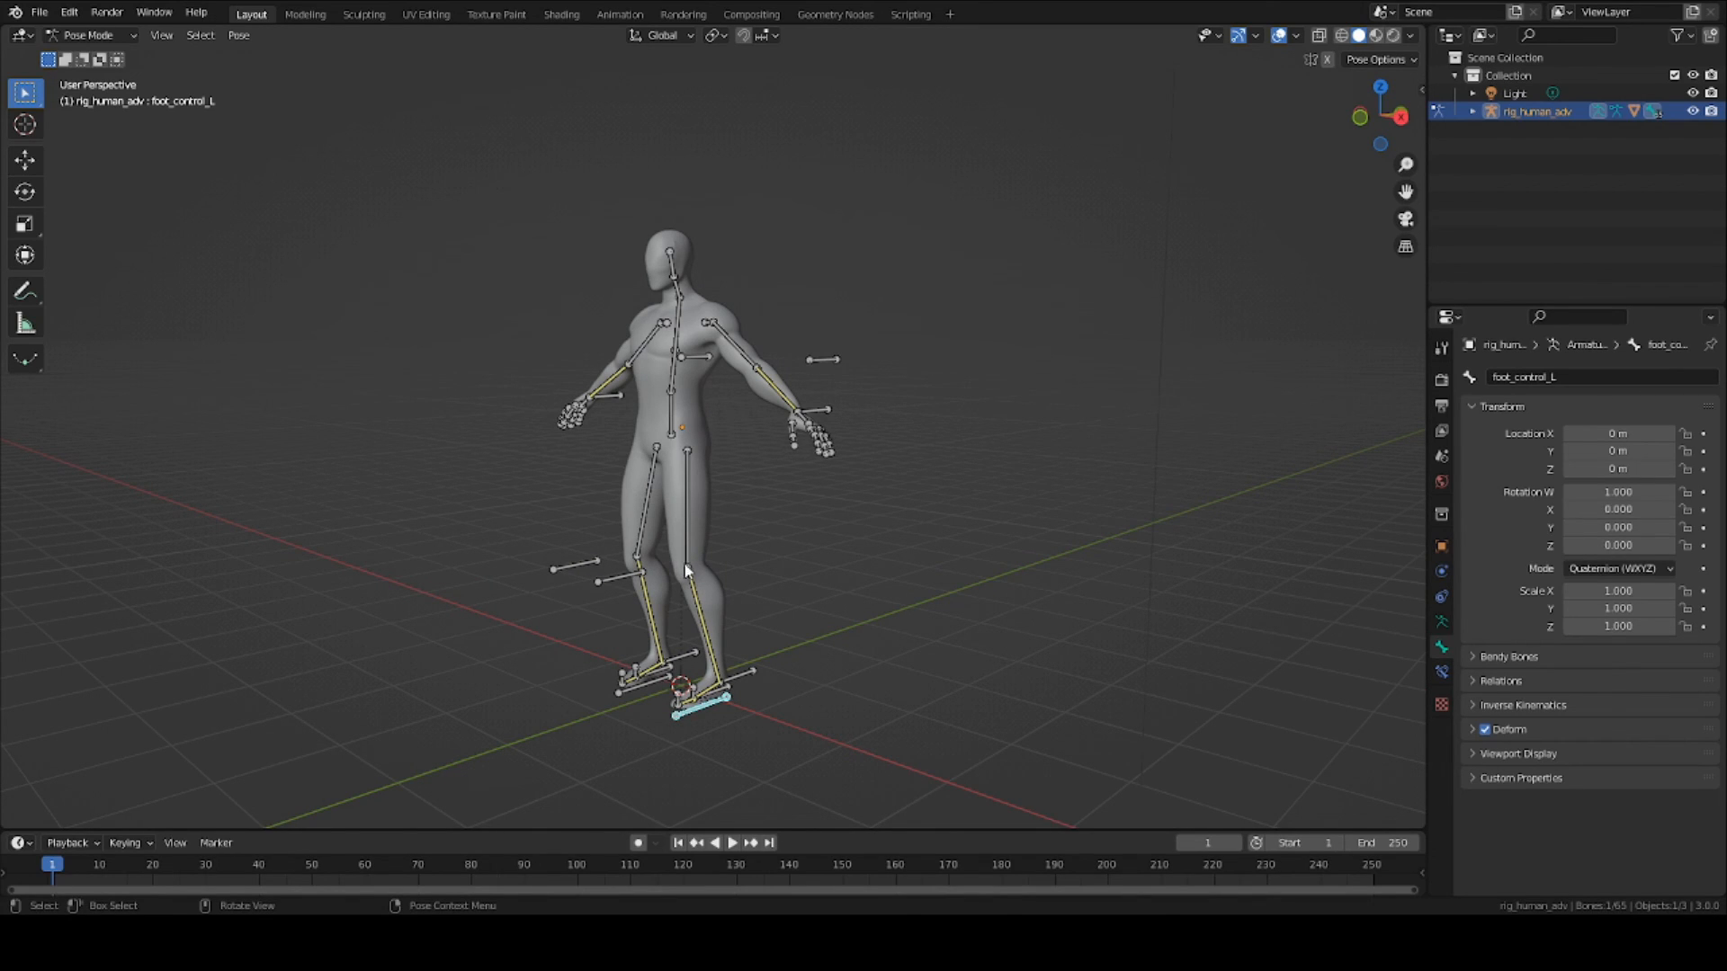
{"action": "mouse_move", "coordinate": [831, 714]}
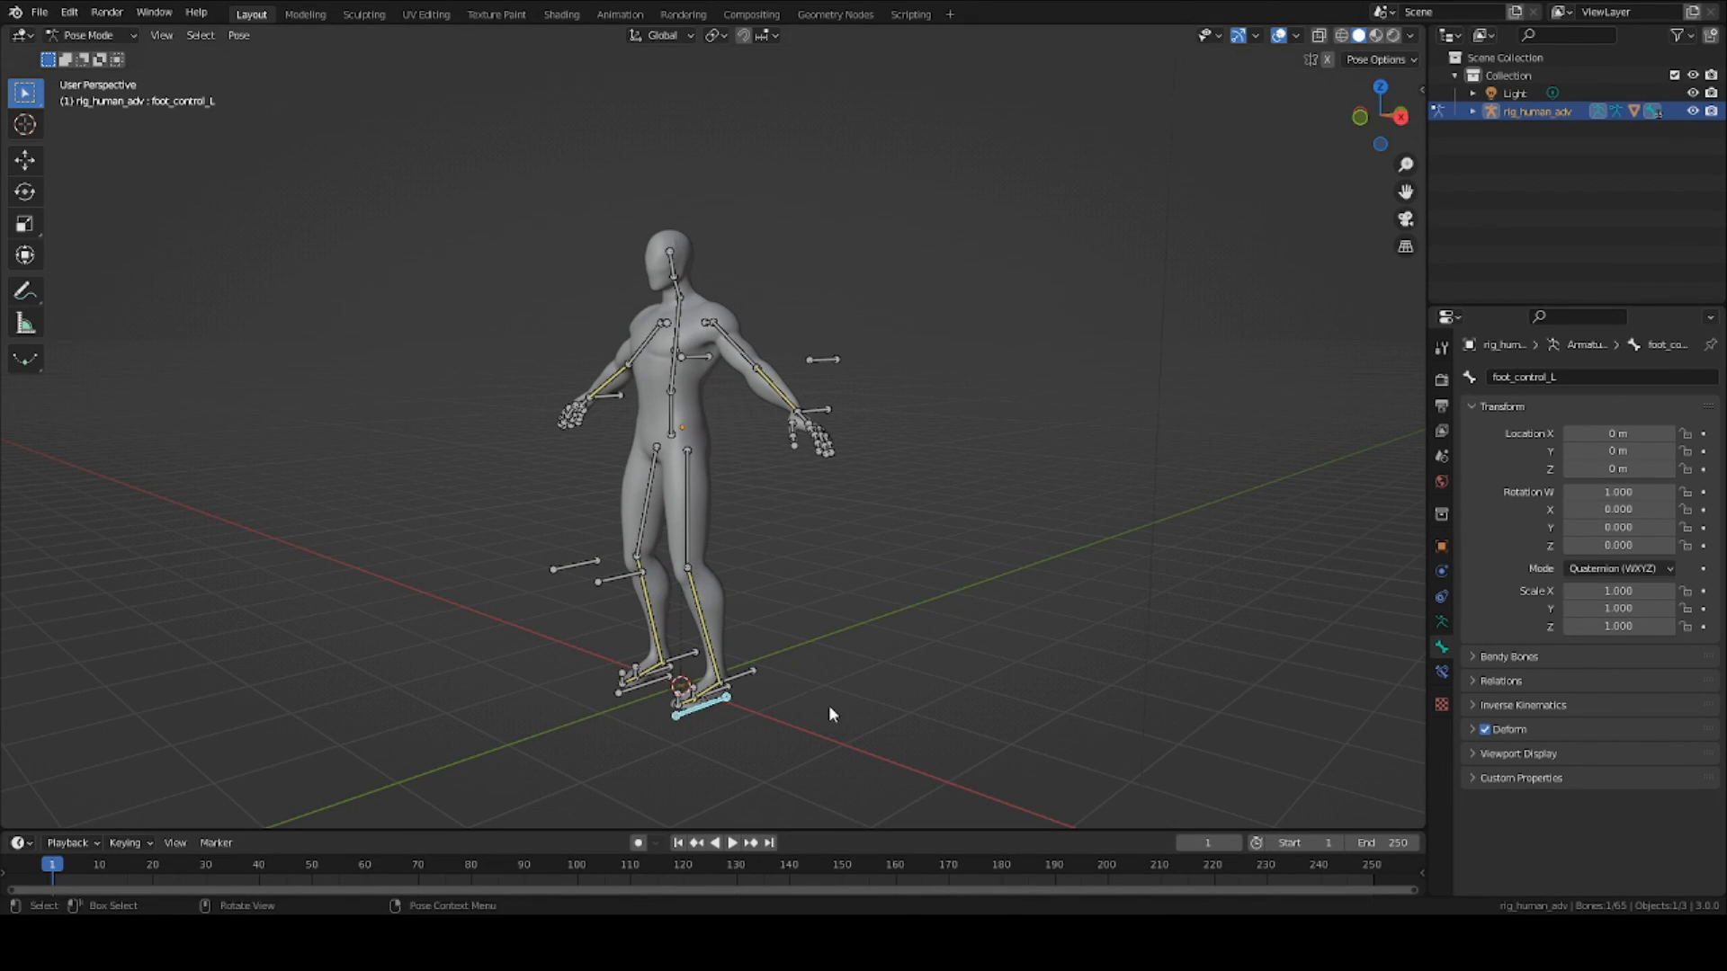
{"action": "mouse_move", "coordinate": [685, 657]}
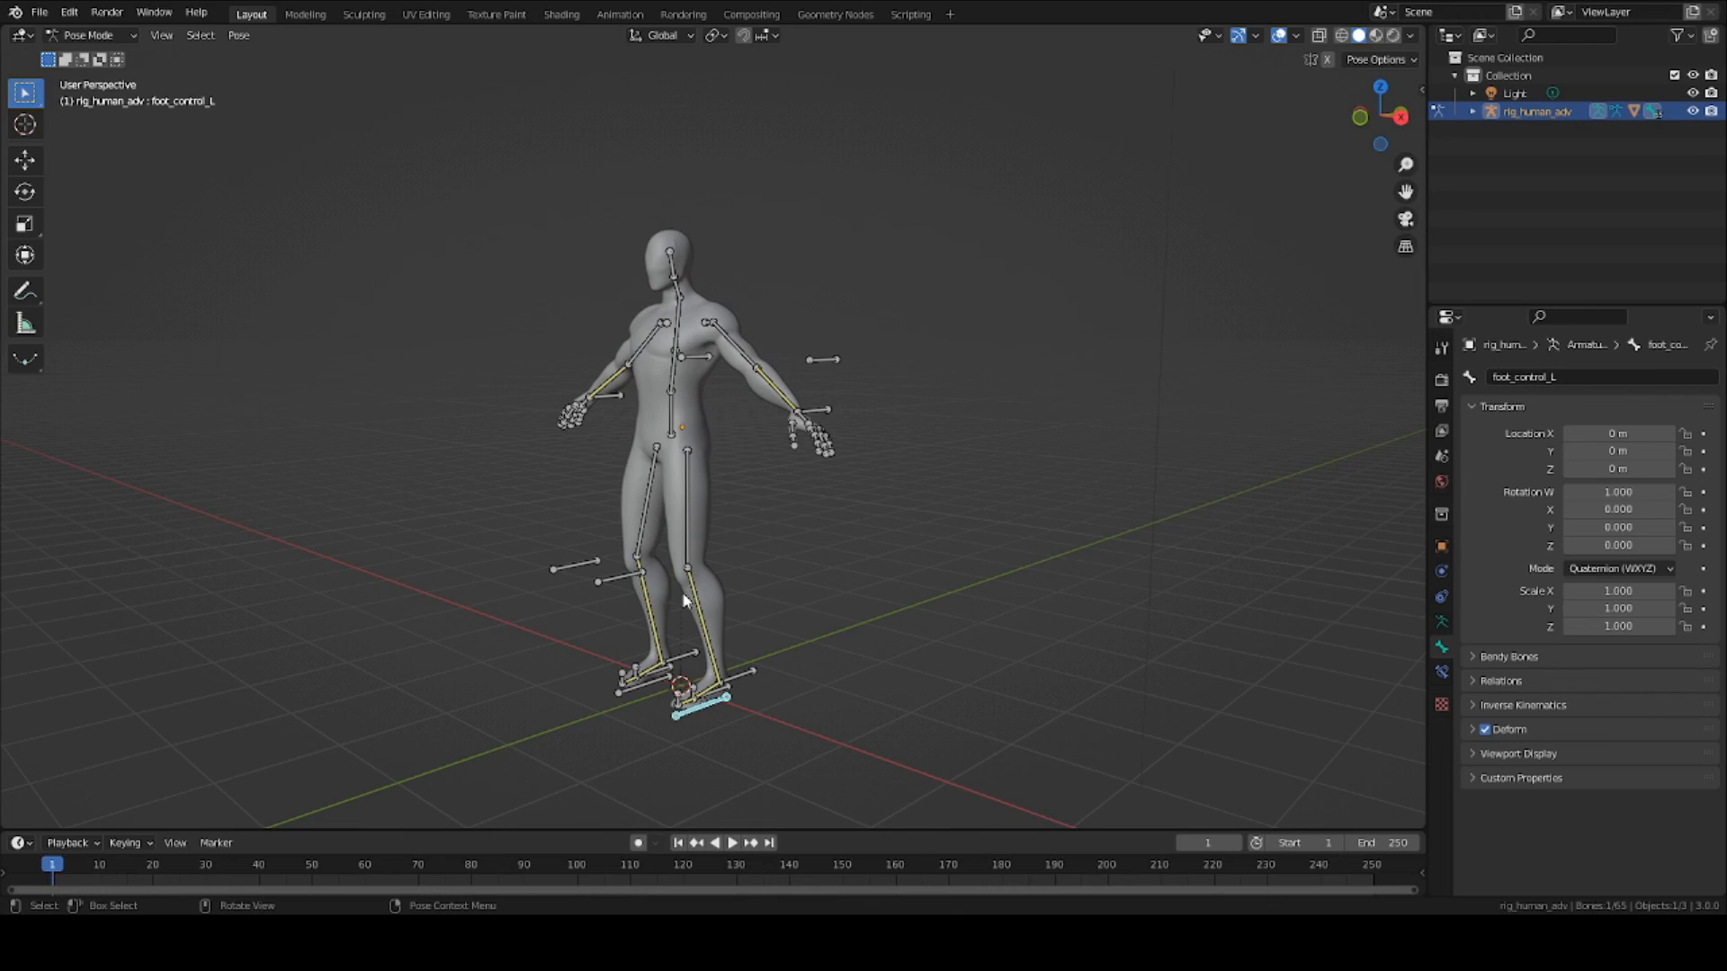
{"action": "mouse_move", "coordinate": [675, 485]}
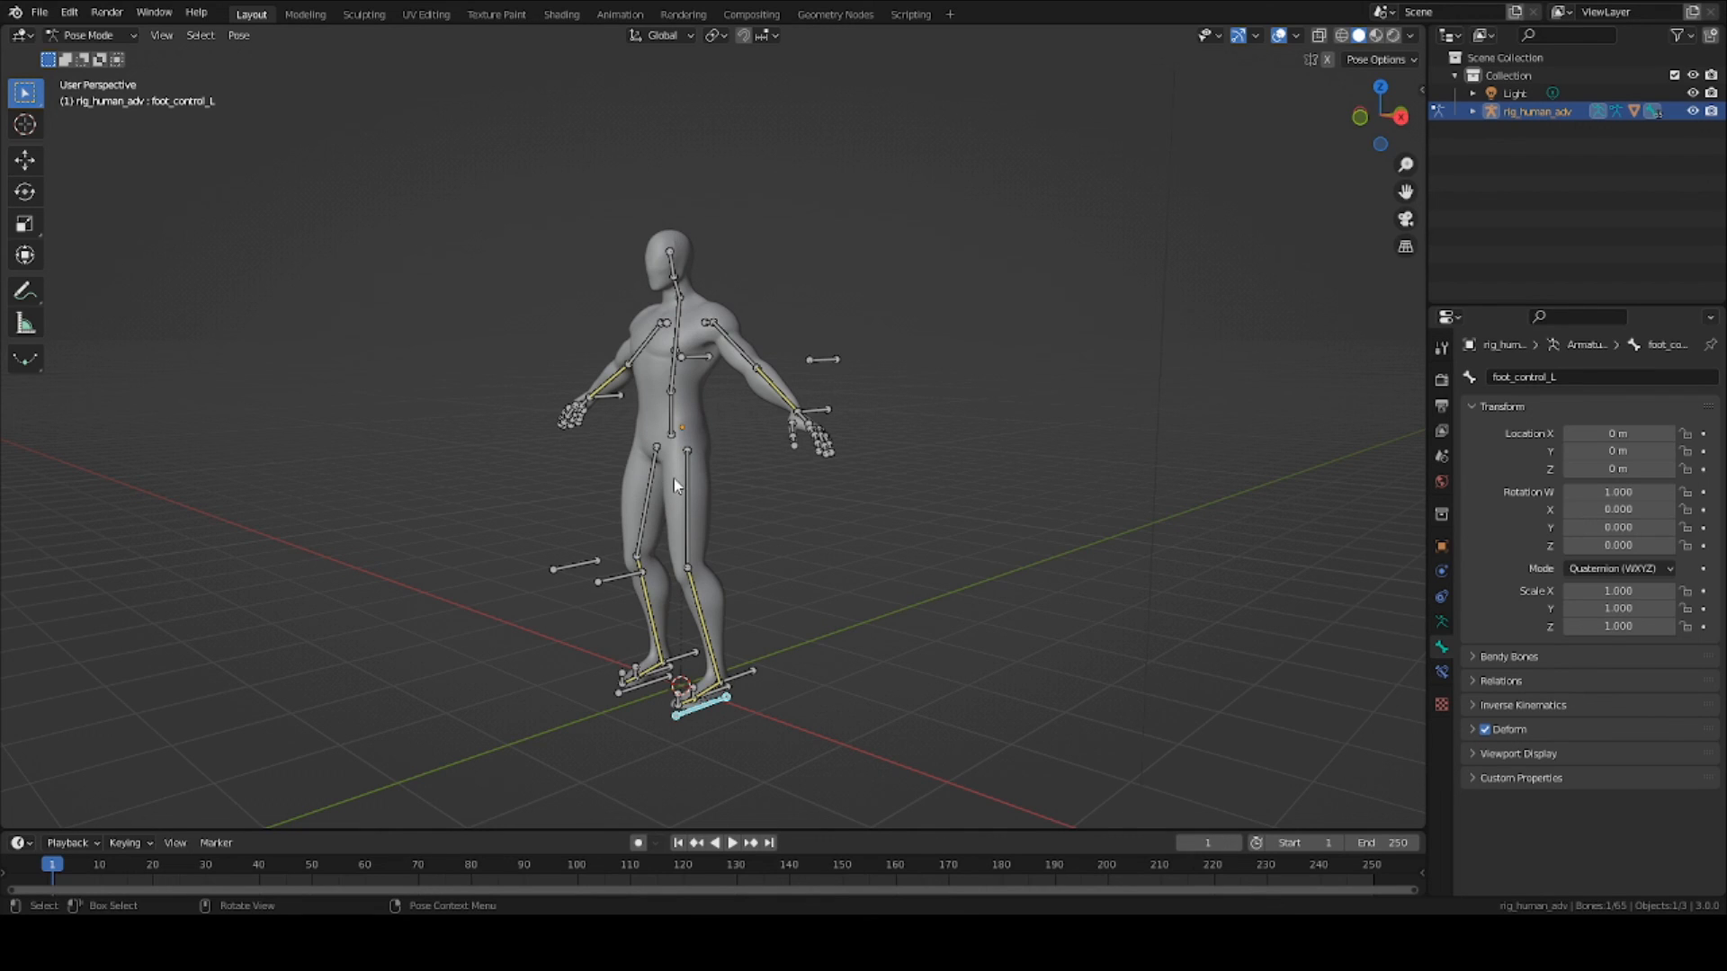